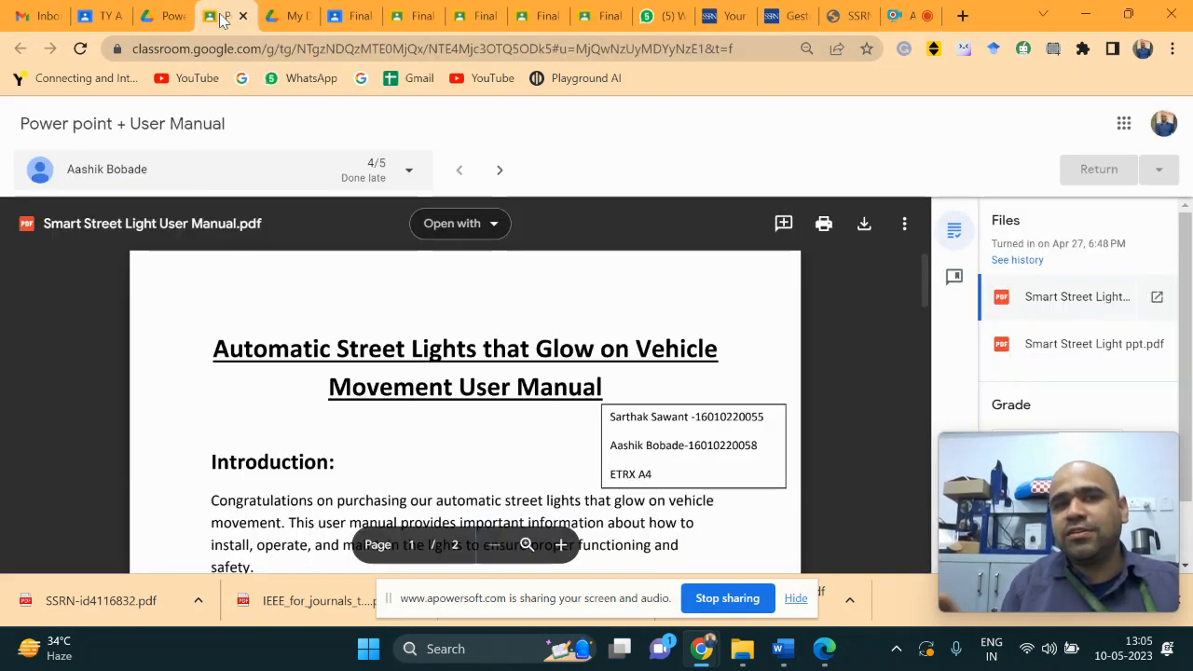
# - Open the Final IEEE paper draft student work and select the student matching 'jash'
pyautogui.click(163, 16)
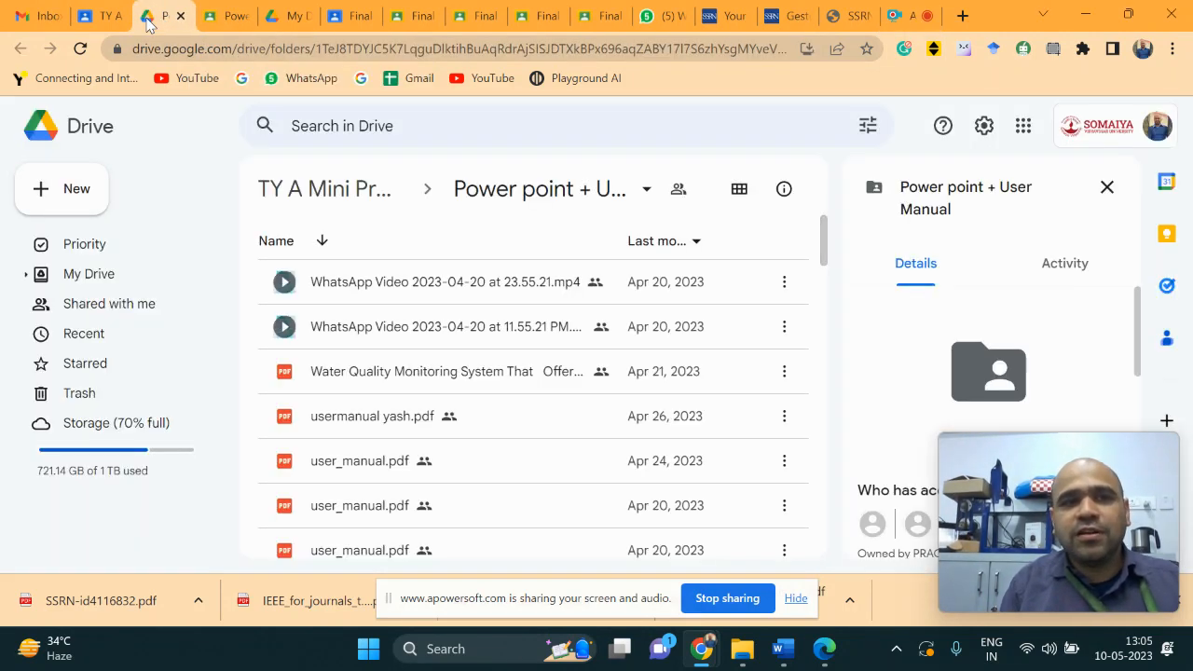
pyautogui.click(224, 15)
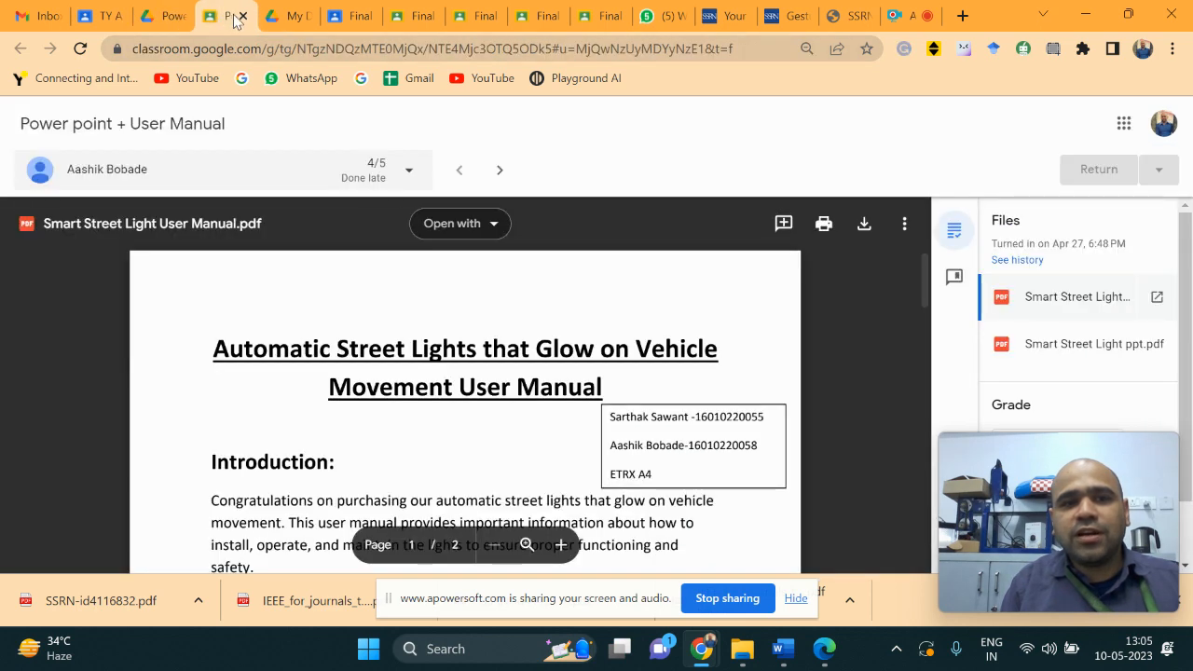
pyautogui.moveTo(413, 16)
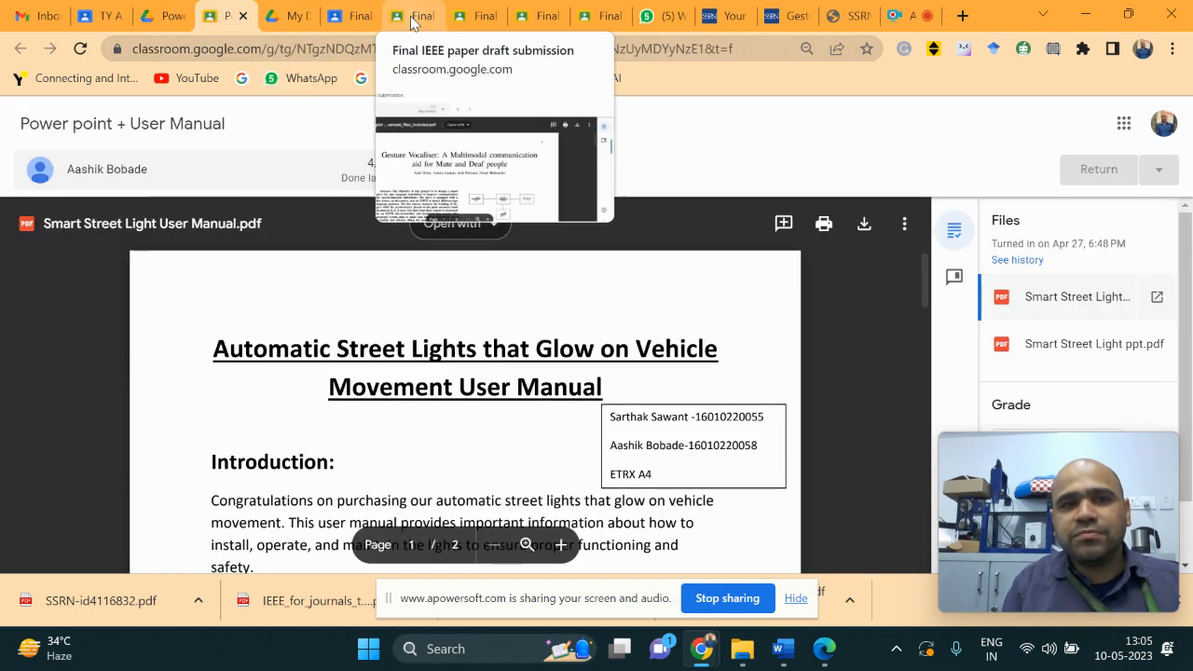
pyautogui.click(350, 16)
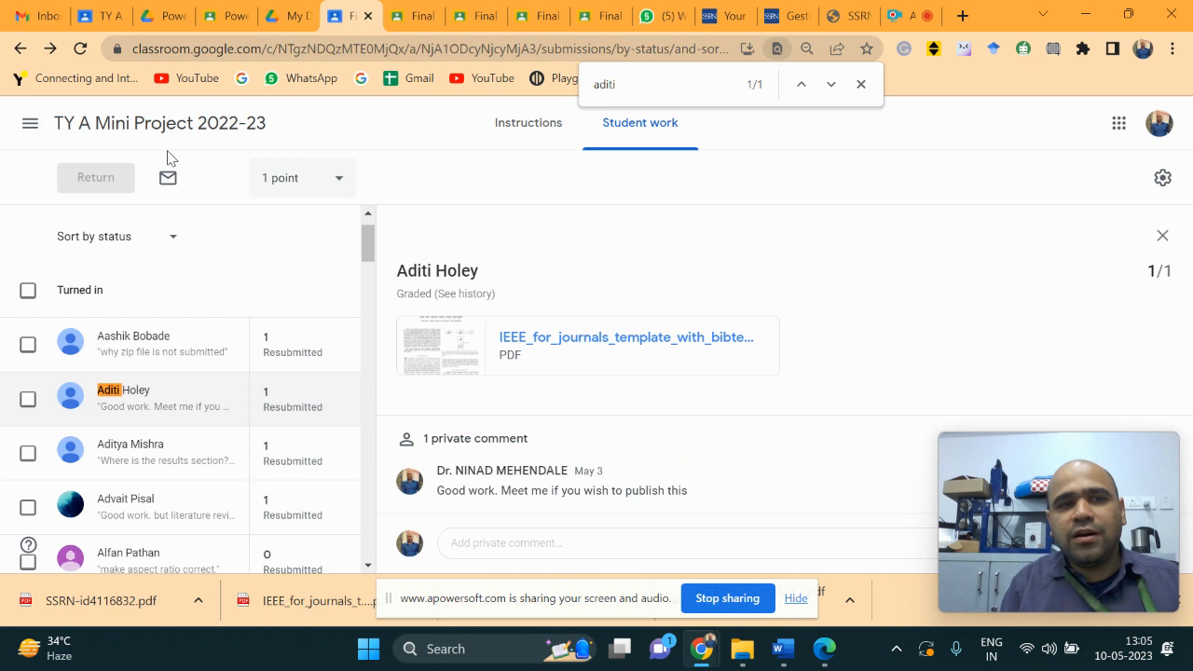
pyautogui.moveTo(662, 86)
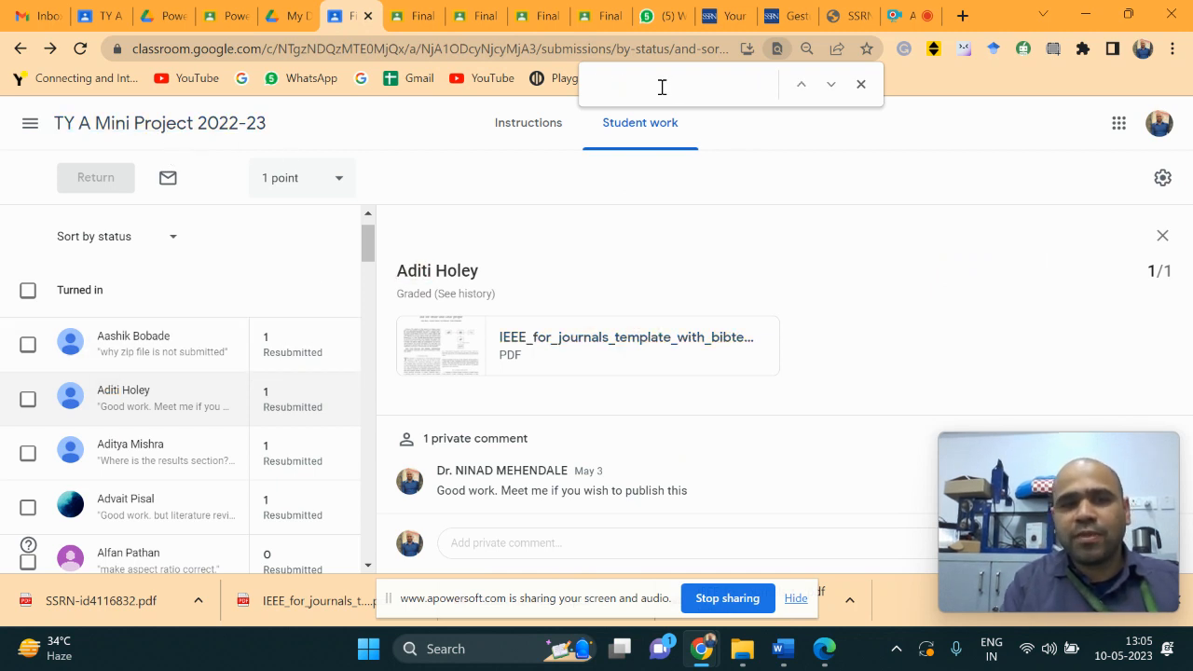
pyautogui.write('jash')
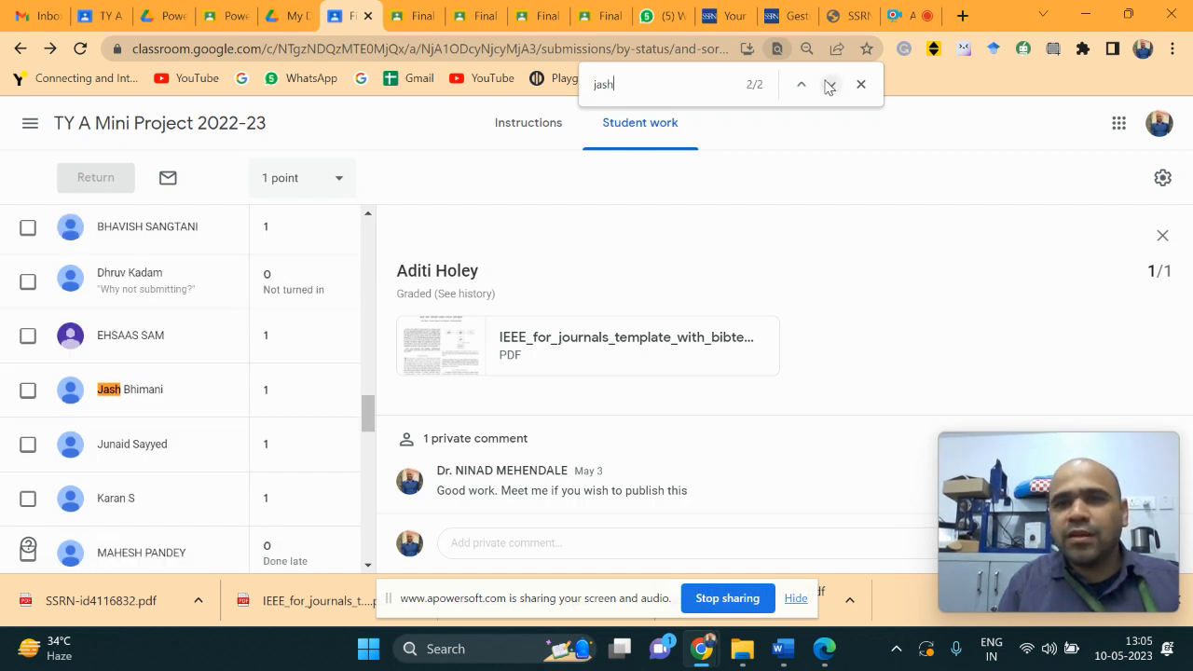
pyautogui.click(801, 84)
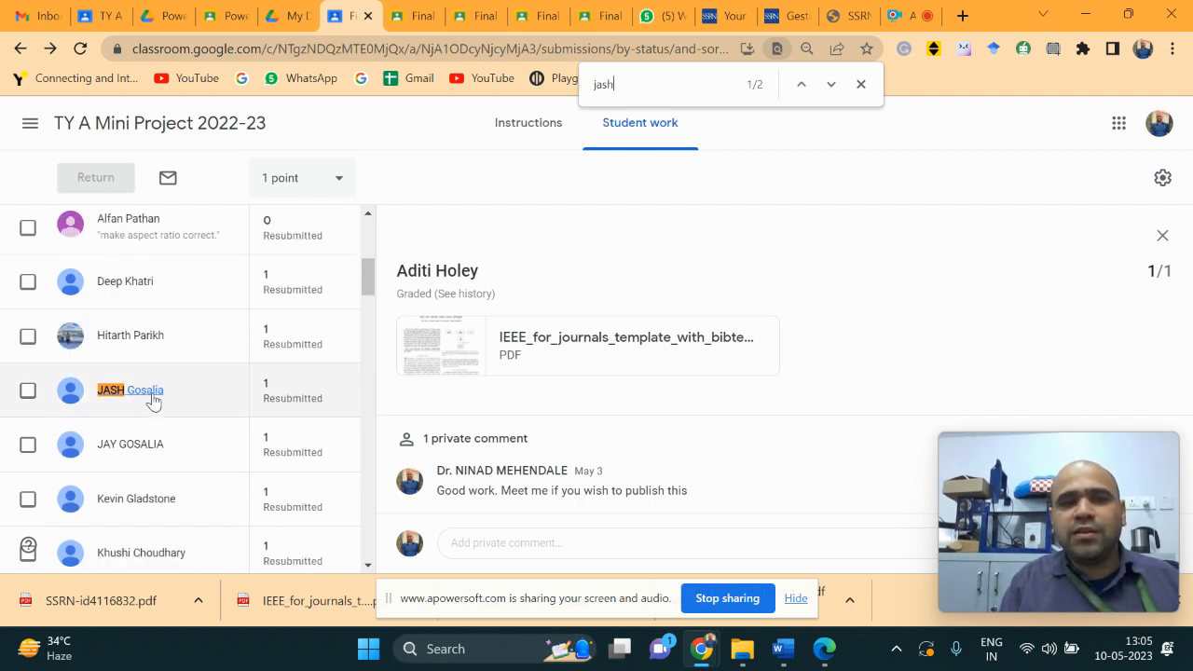
pyautogui.click(145, 390)
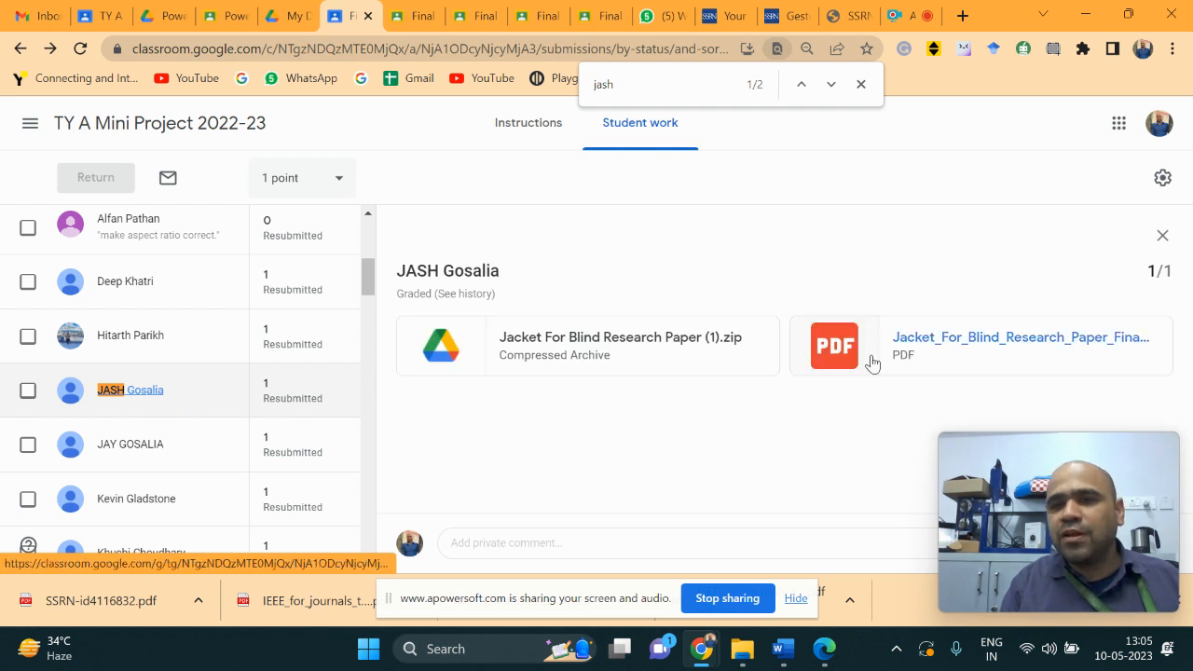
# - Download the Jacket For Blind zip archive and final paper PDF from the grading viewer
pyautogui.click(1020, 343)
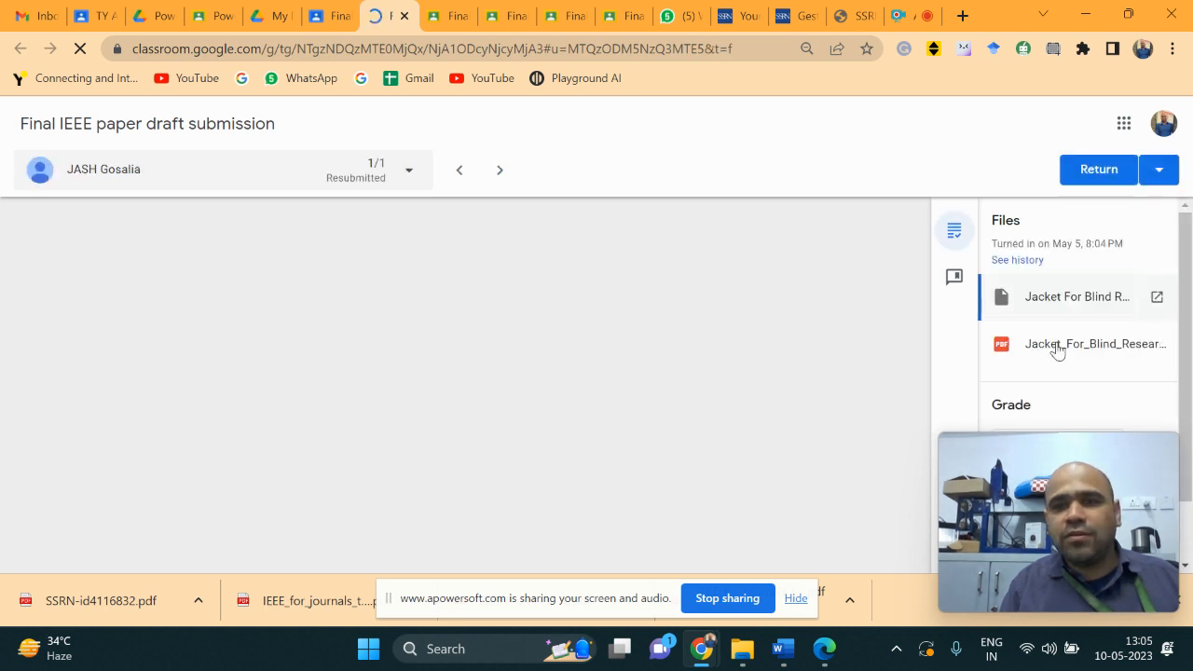
pyautogui.click(1076, 296)
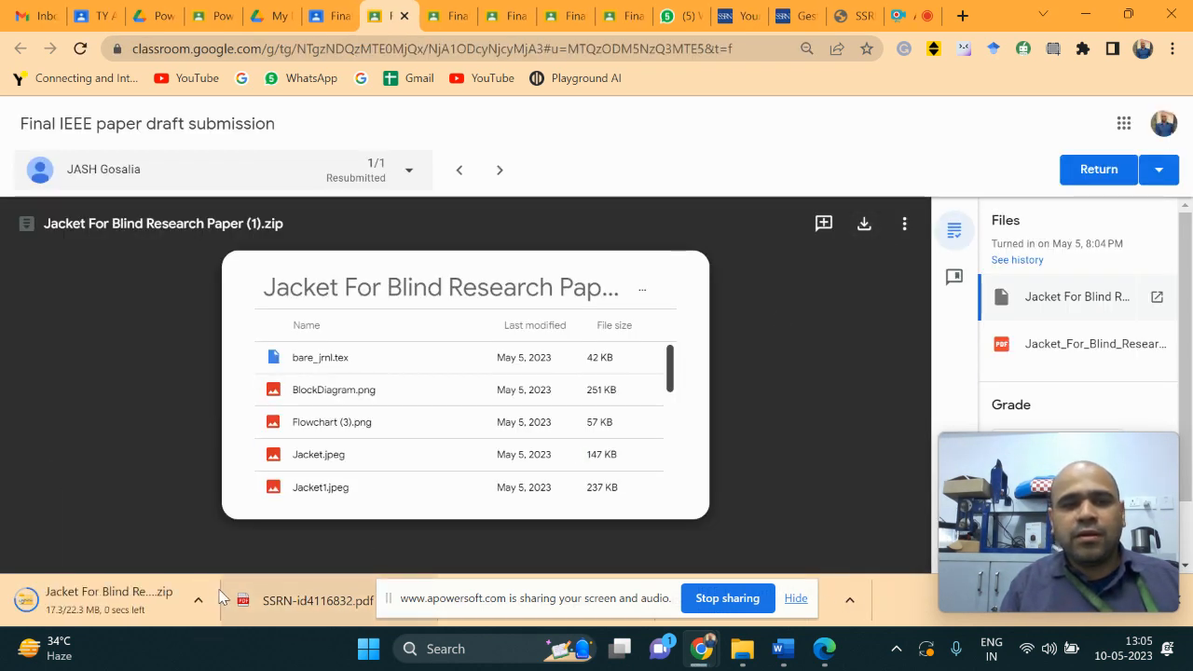
pyautogui.click(198, 601)
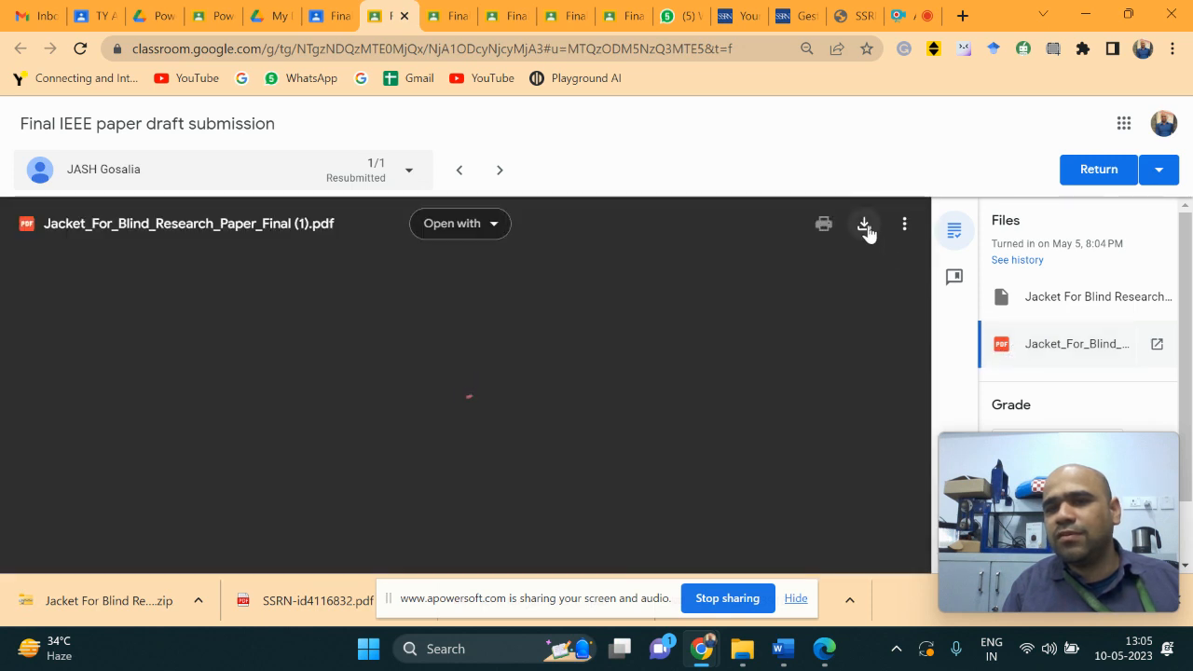
pyautogui.click(864, 224)
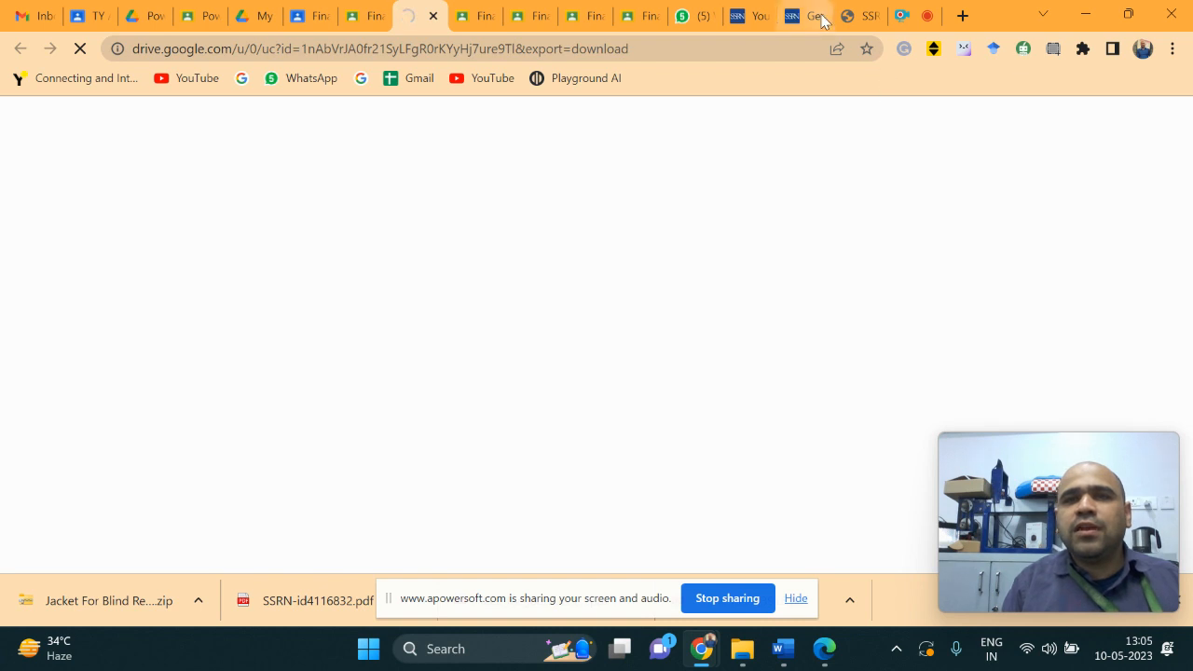
pyautogui.click(794, 16)
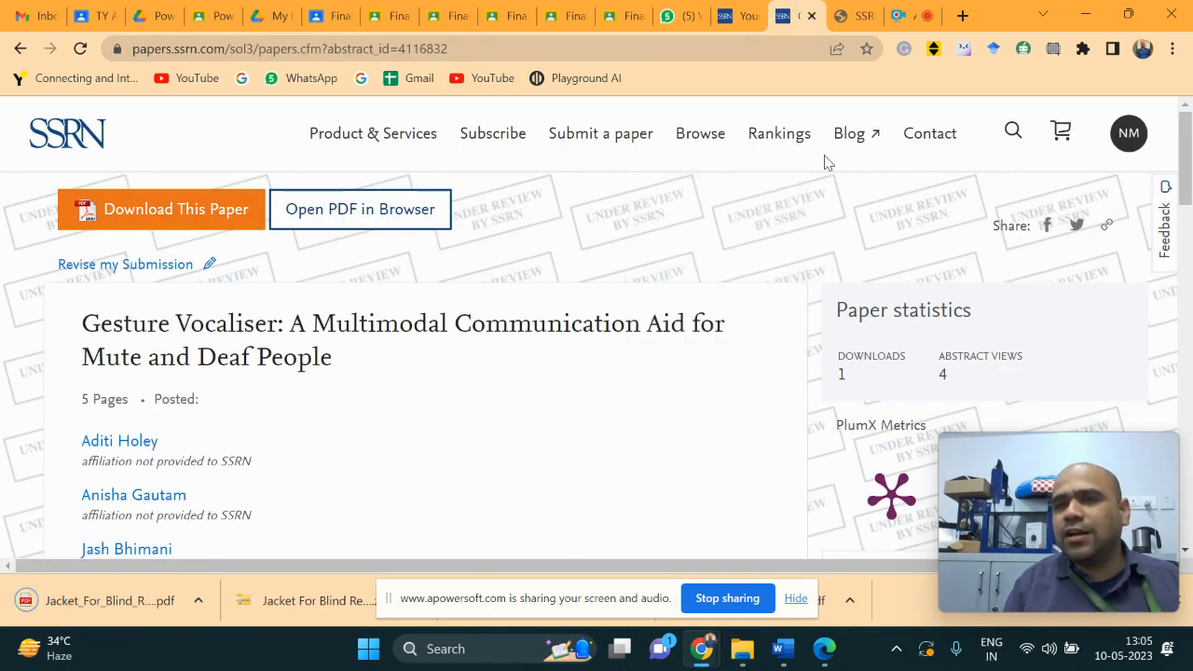
pyautogui.moveTo(601, 134)
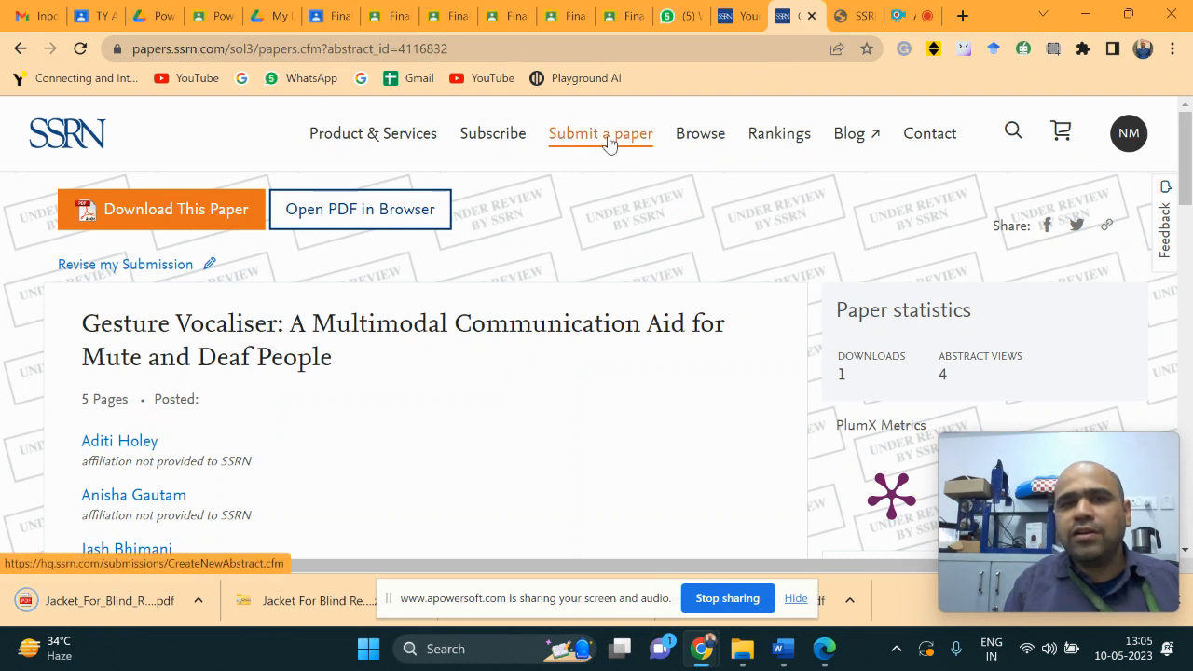
# - Choose 'Submit a paper' and continue through the terms of use dialog
pyautogui.click(601, 133)
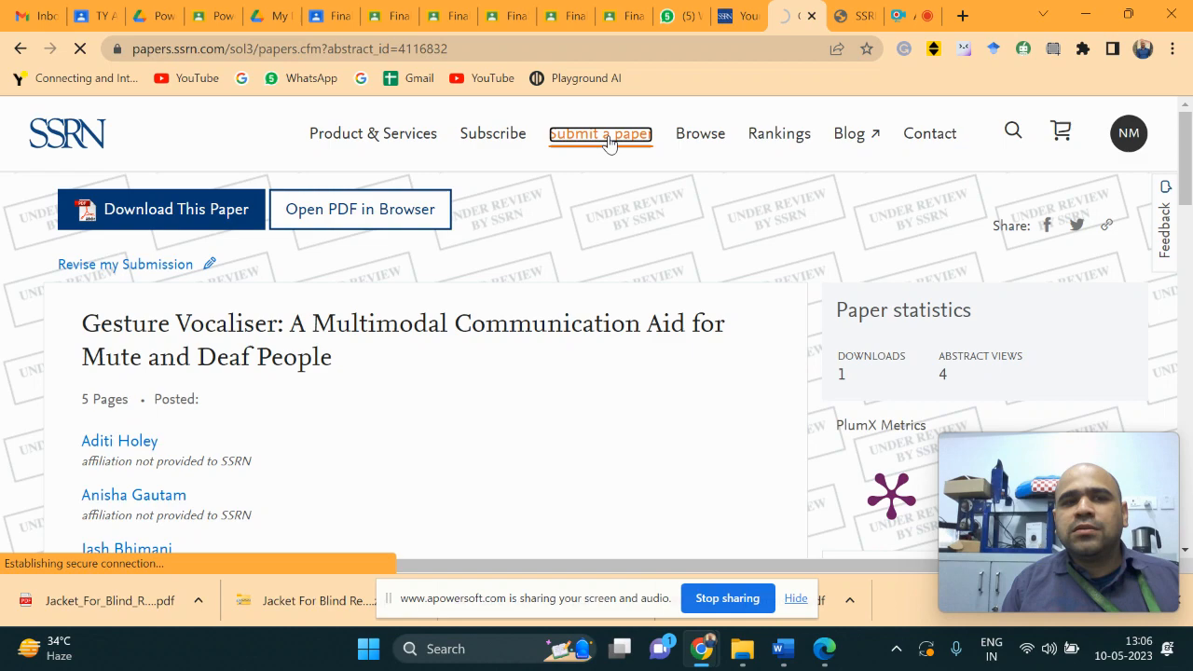
pyautogui.click(600, 132)
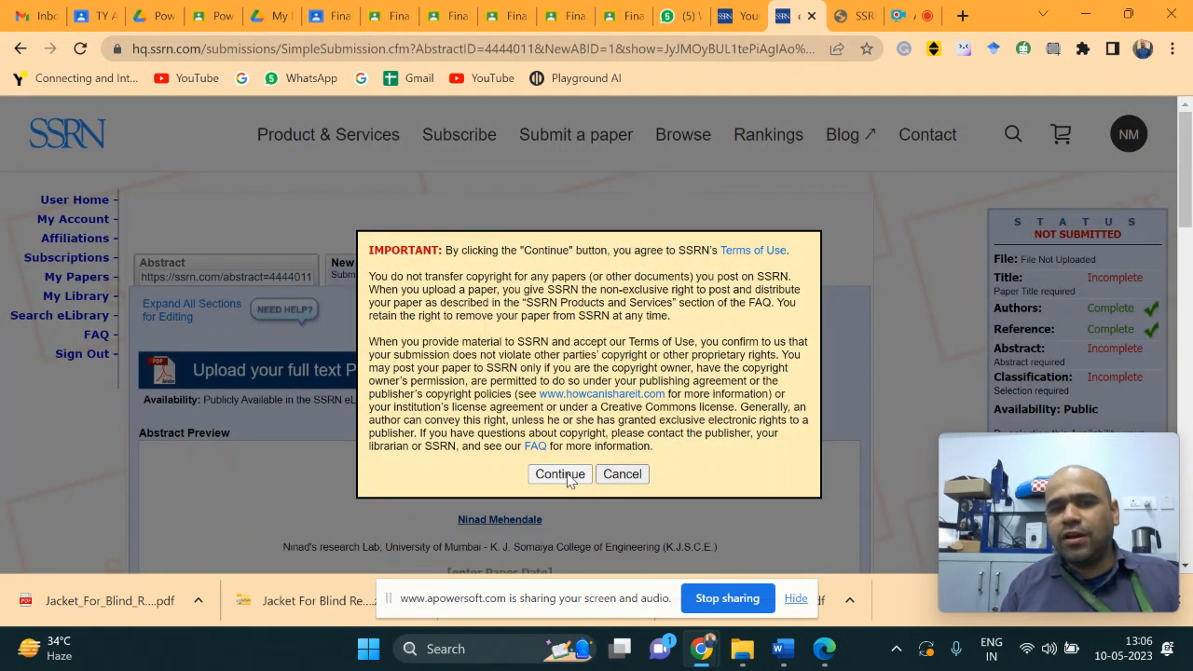
pyautogui.click(560, 473)
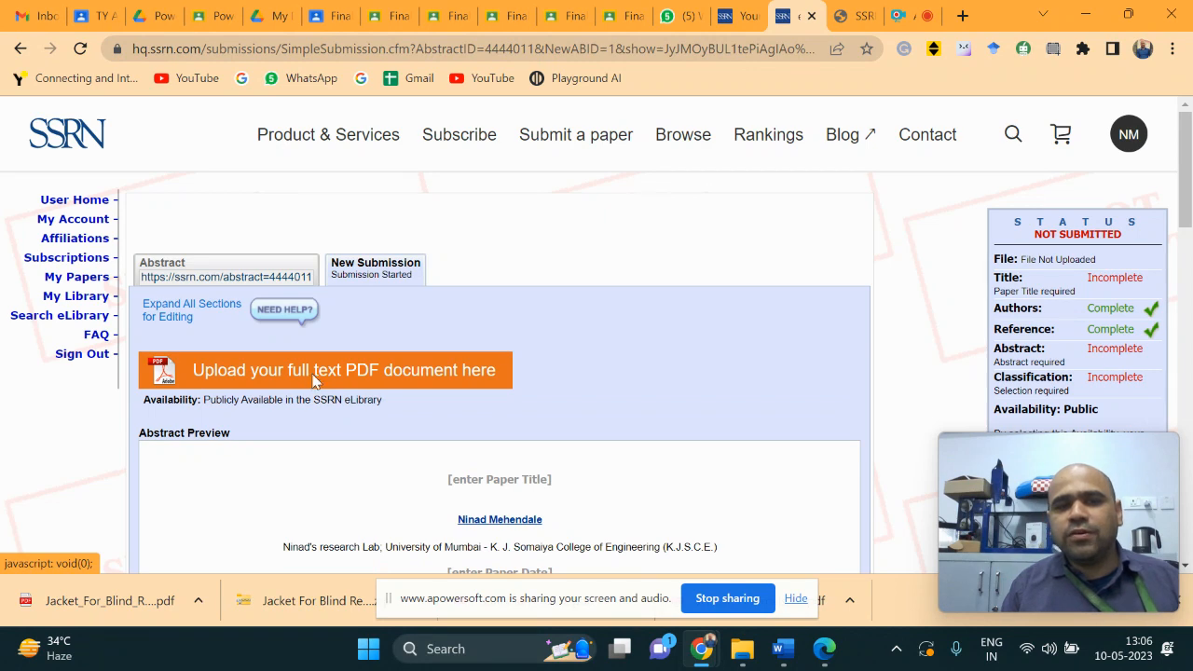
# - Upload Jacket_For_Blind_Research_Paper_Final (1) from Downloads as the full-text PDF
pyautogui.click(342, 369)
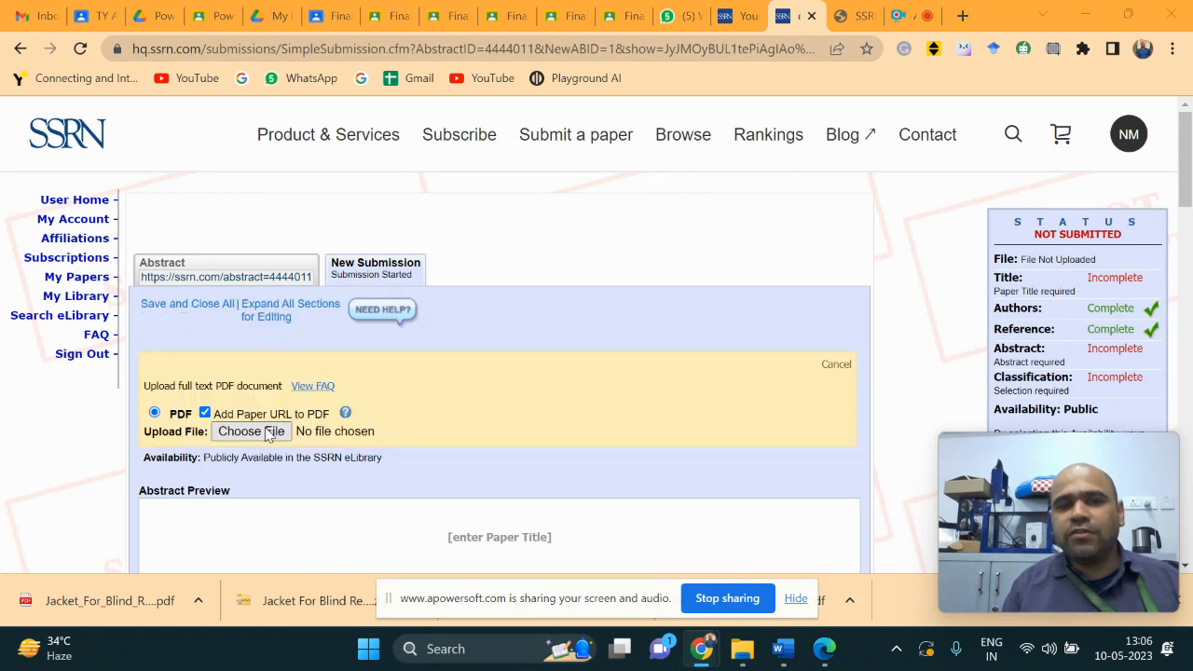
pyautogui.click(250, 431)
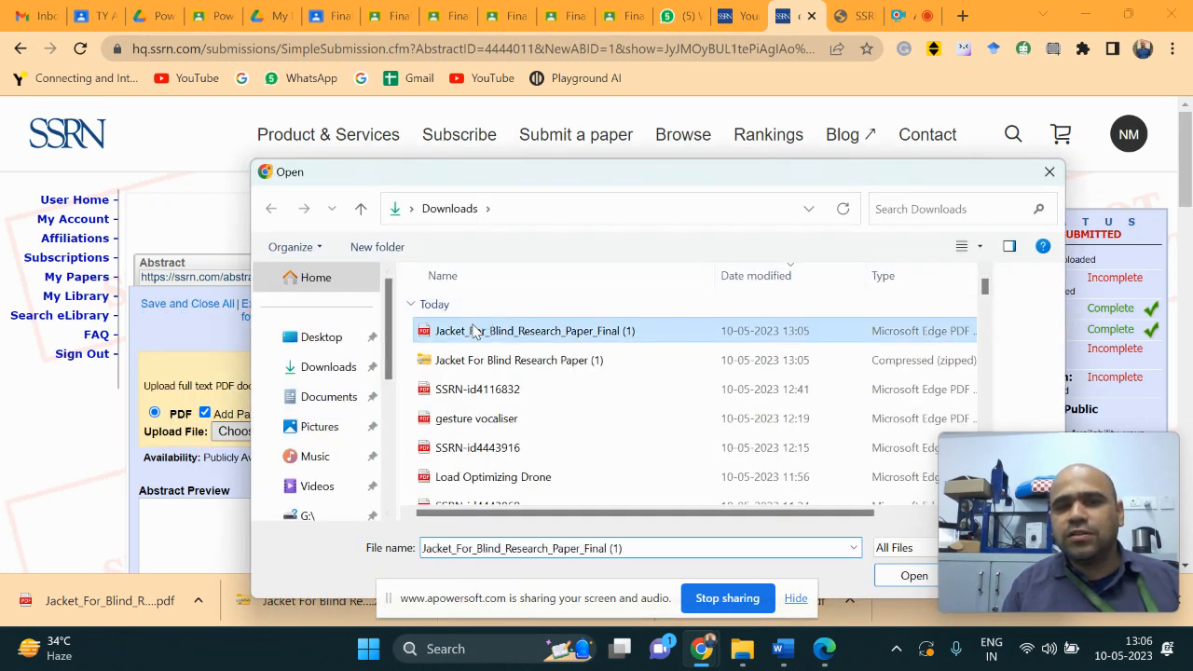
pyautogui.click(914, 575)
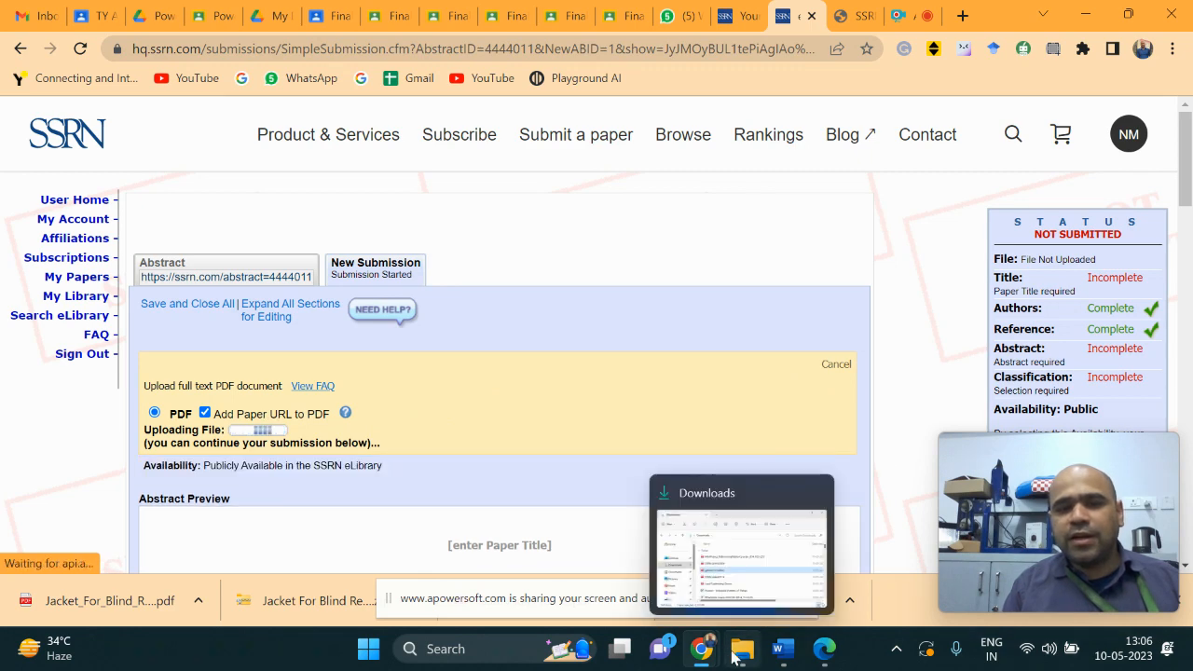
# - Open Jacket_For_Blind_Research_Paper_Final (1) from Downloads to read its title
pyautogui.click(742, 541)
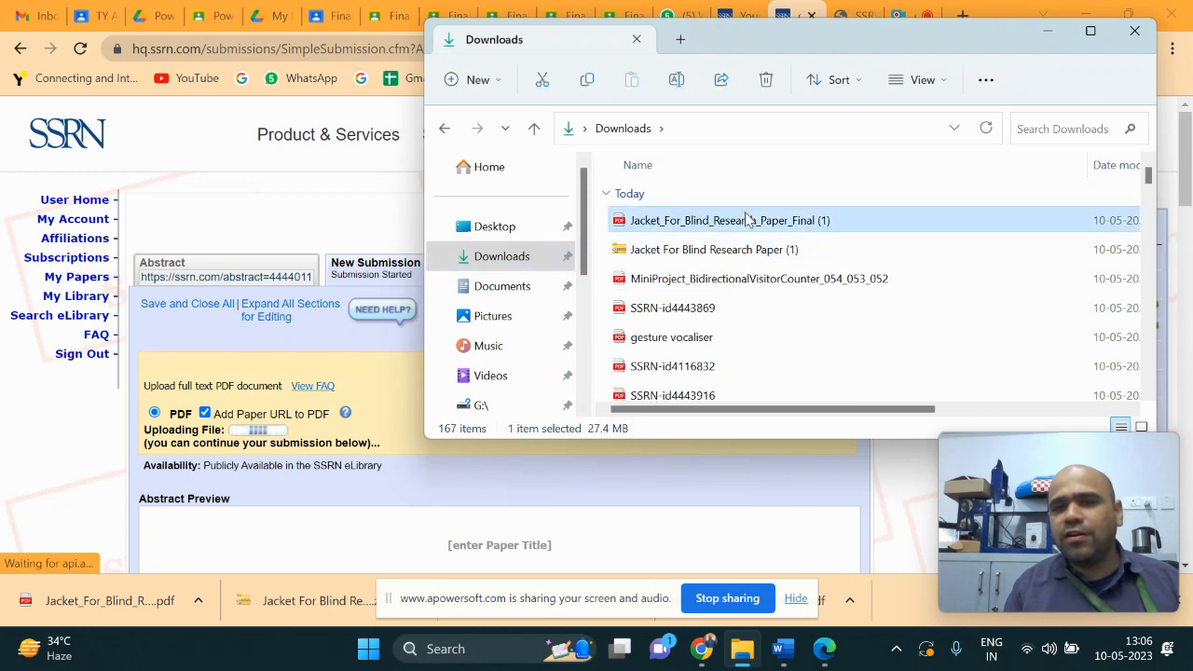
pyautogui.doubleClick(727, 220)
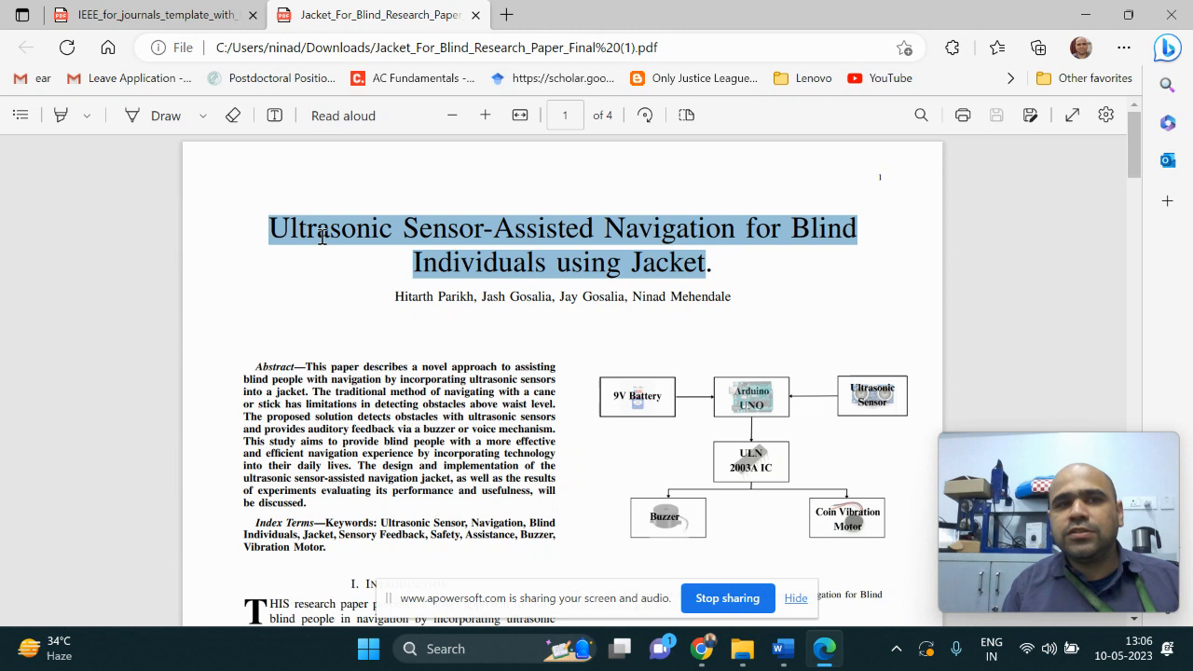
pyautogui.moveTo(702, 648)
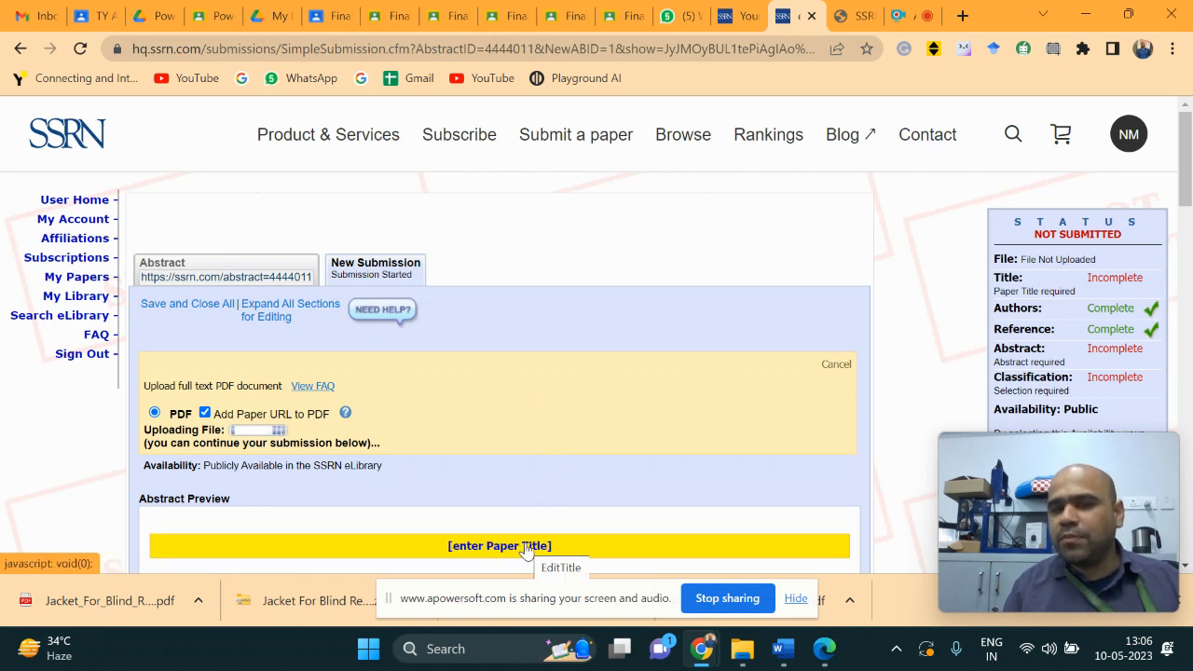
# - Save the title 'Ultrasonic Sensor-Assisted Navigation for Blind Individuals using Jacket'
pyautogui.click(499, 545)
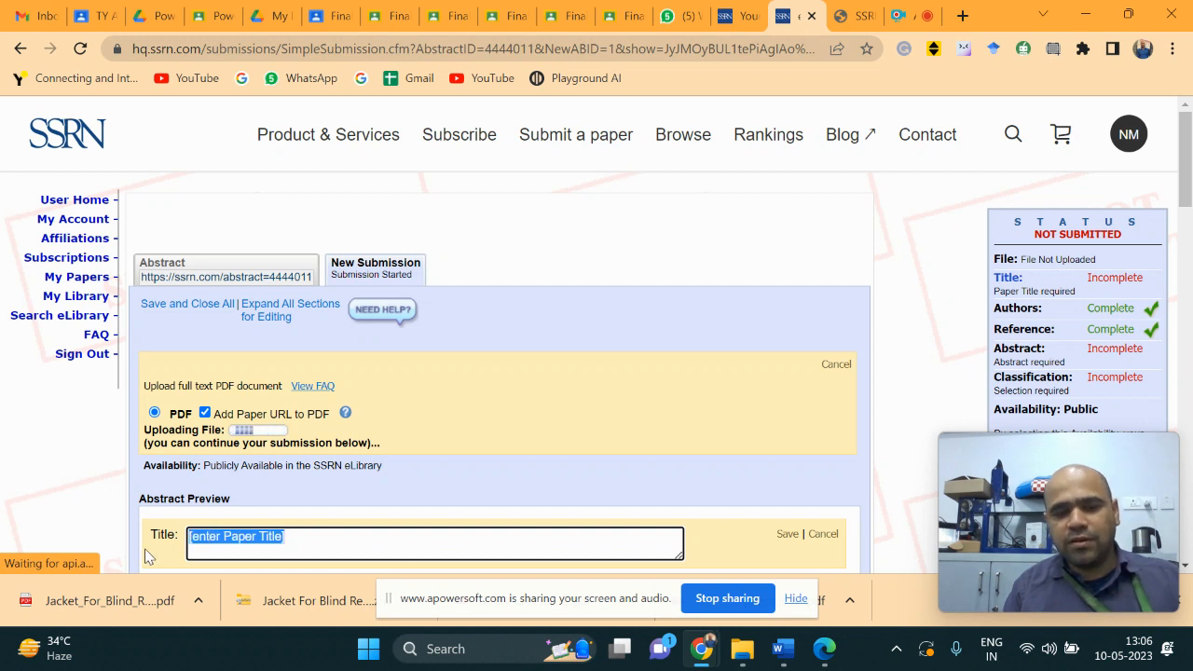
pyautogui.write('Ultrasonic Sensor-Assisted Navigation for Blind Individuals using Jacket')
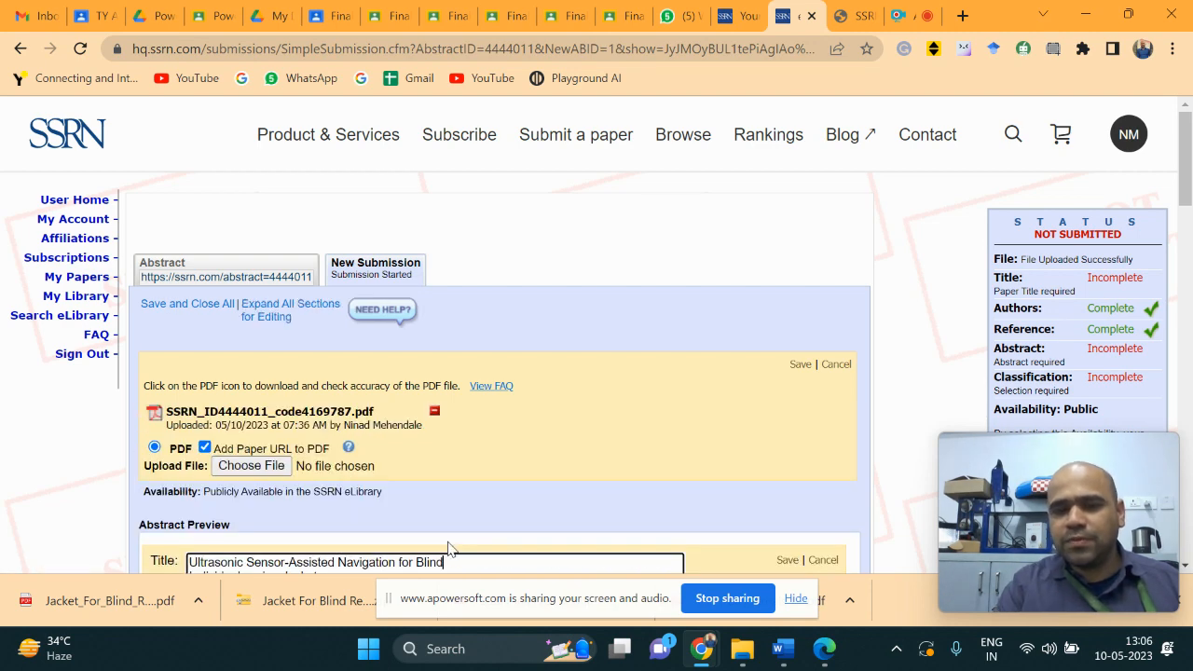
pyautogui.write('Individuals using Jacket')
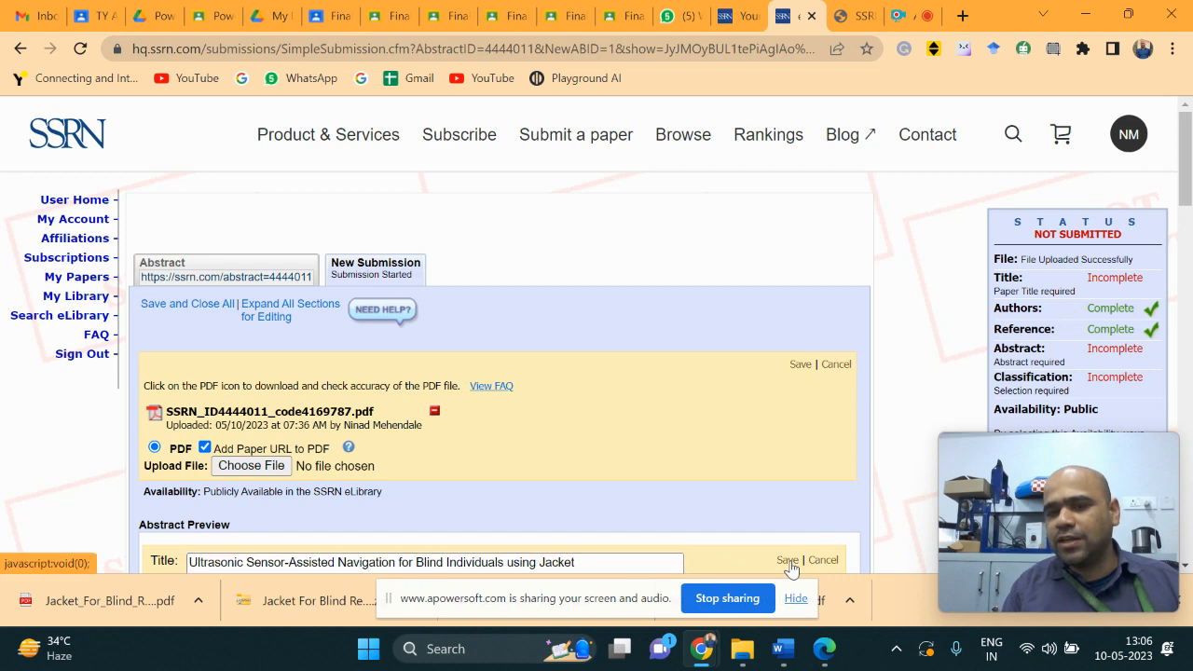
pyautogui.click(786, 559)
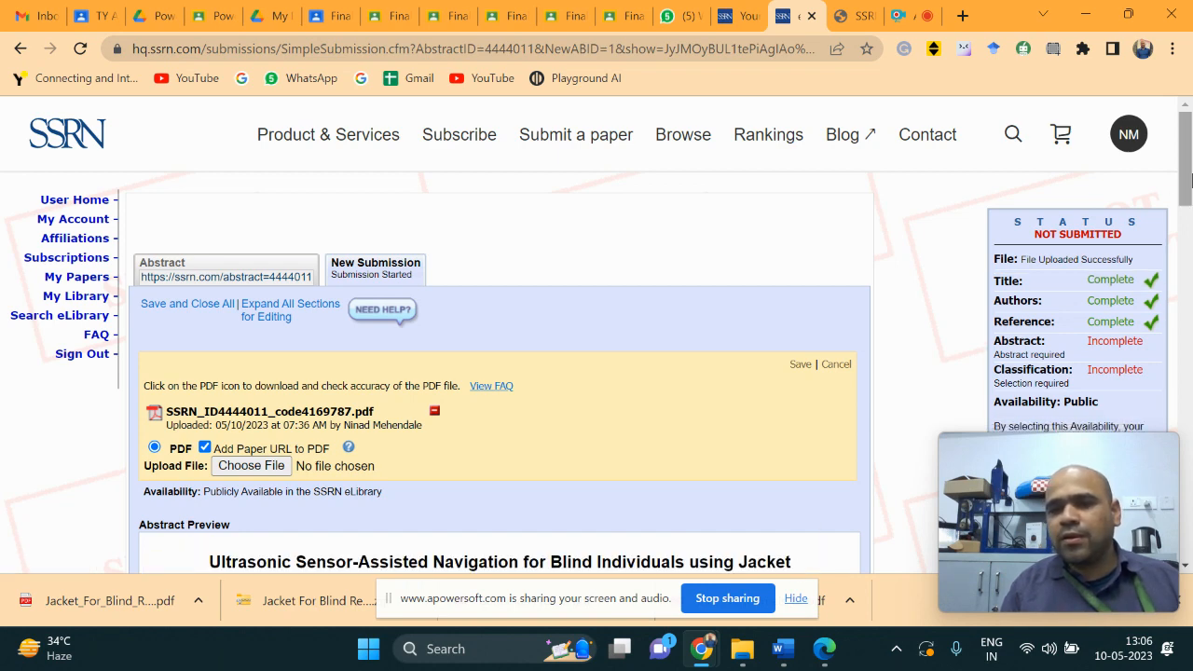
pyautogui.scroll(-3)
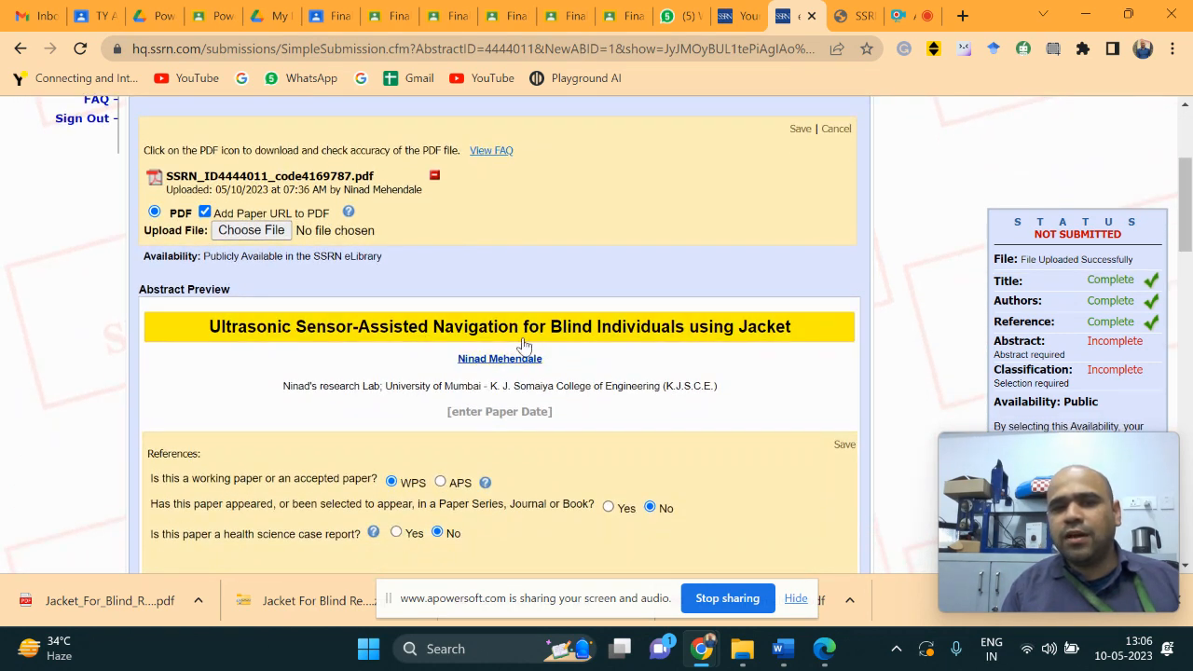
pyautogui.click(500, 358)
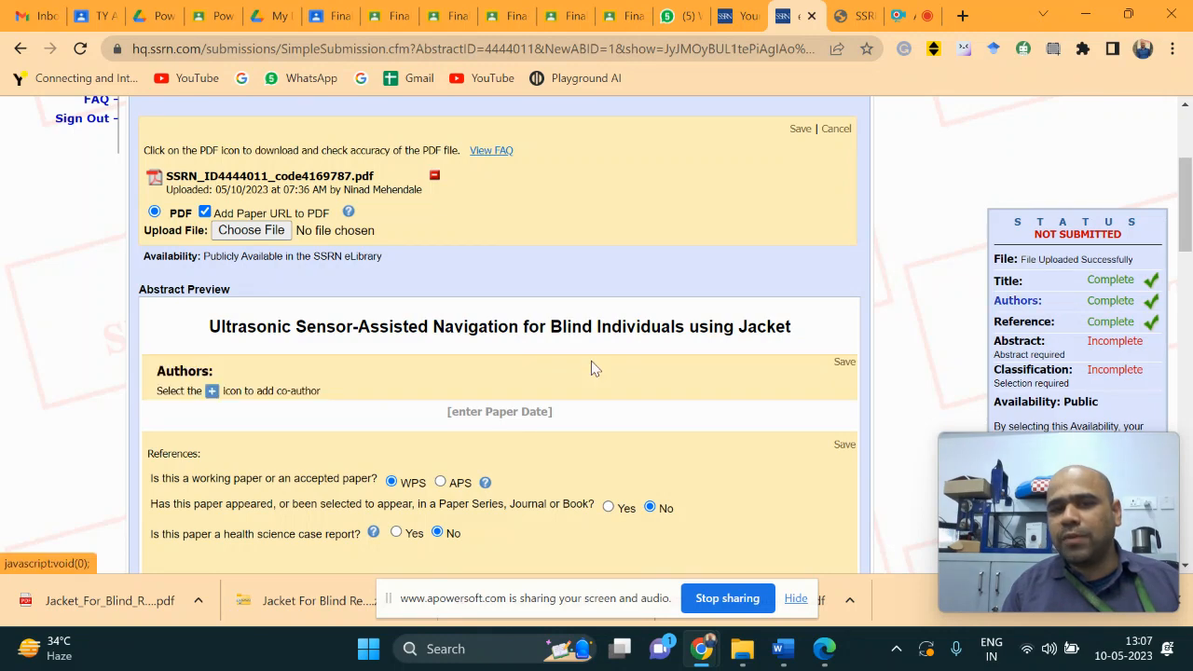
pyautogui.click(212, 392)
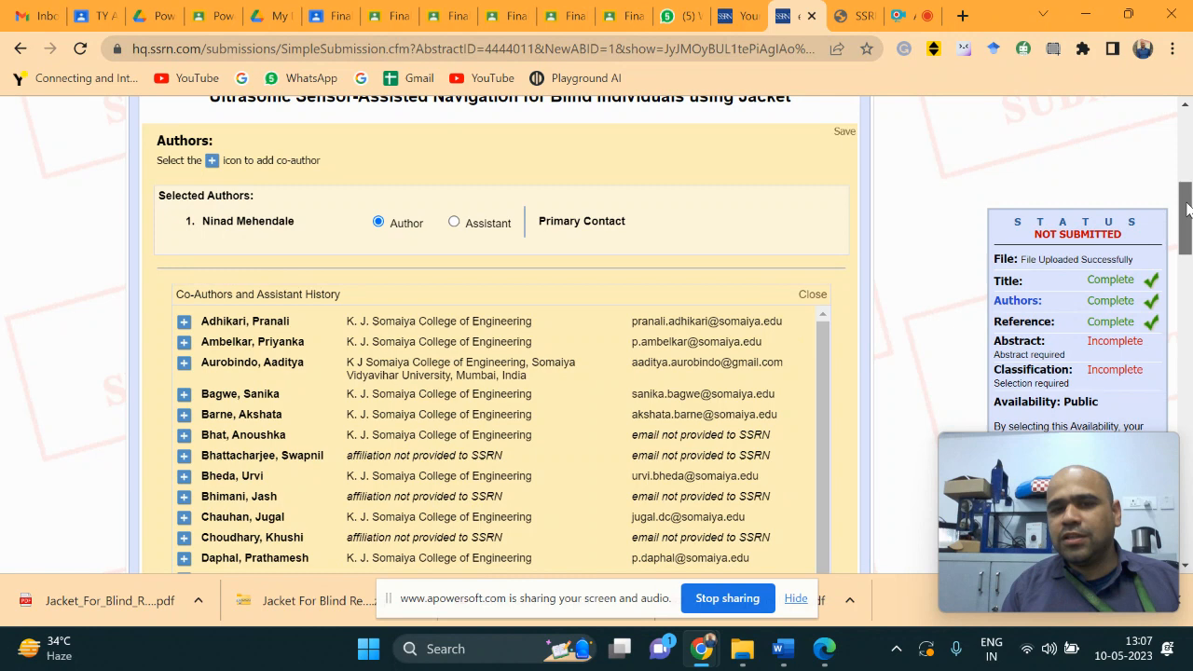
pyautogui.scroll(-3)
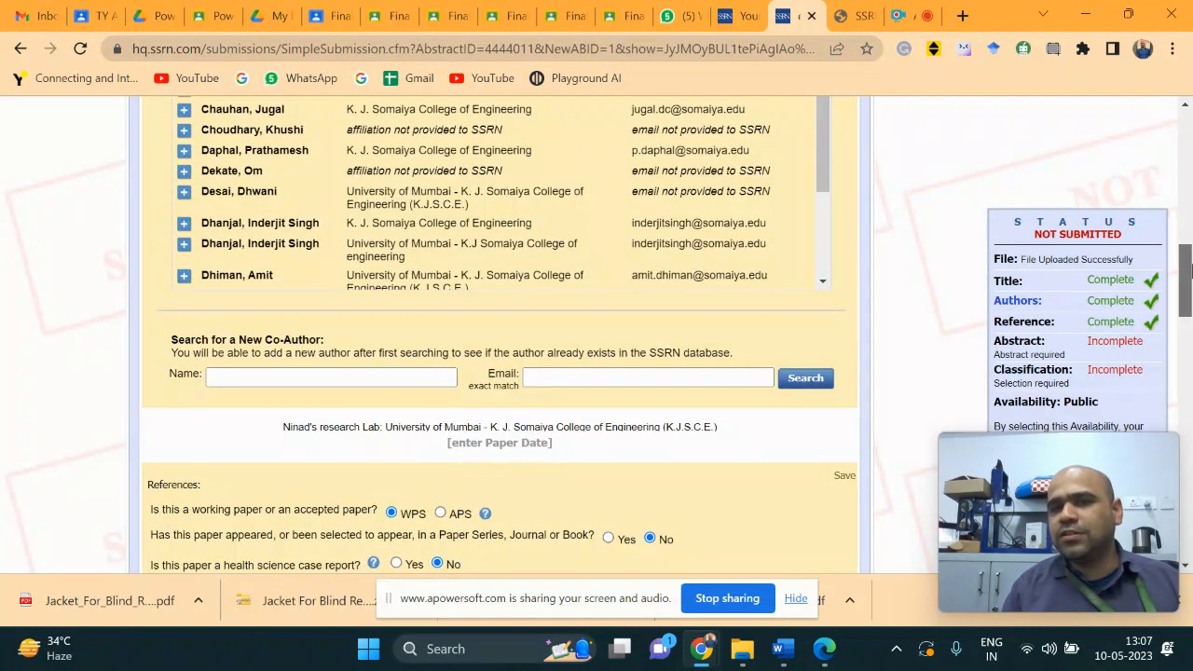
pyautogui.moveTo(533, 342)
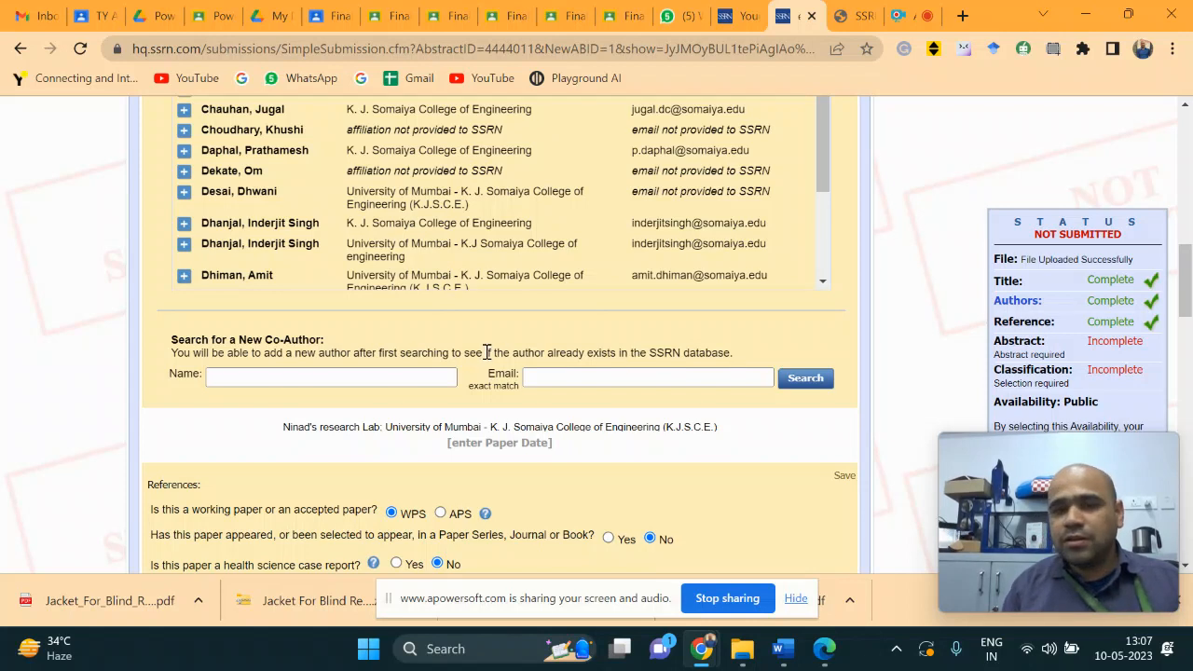
pyautogui.click(647, 377)
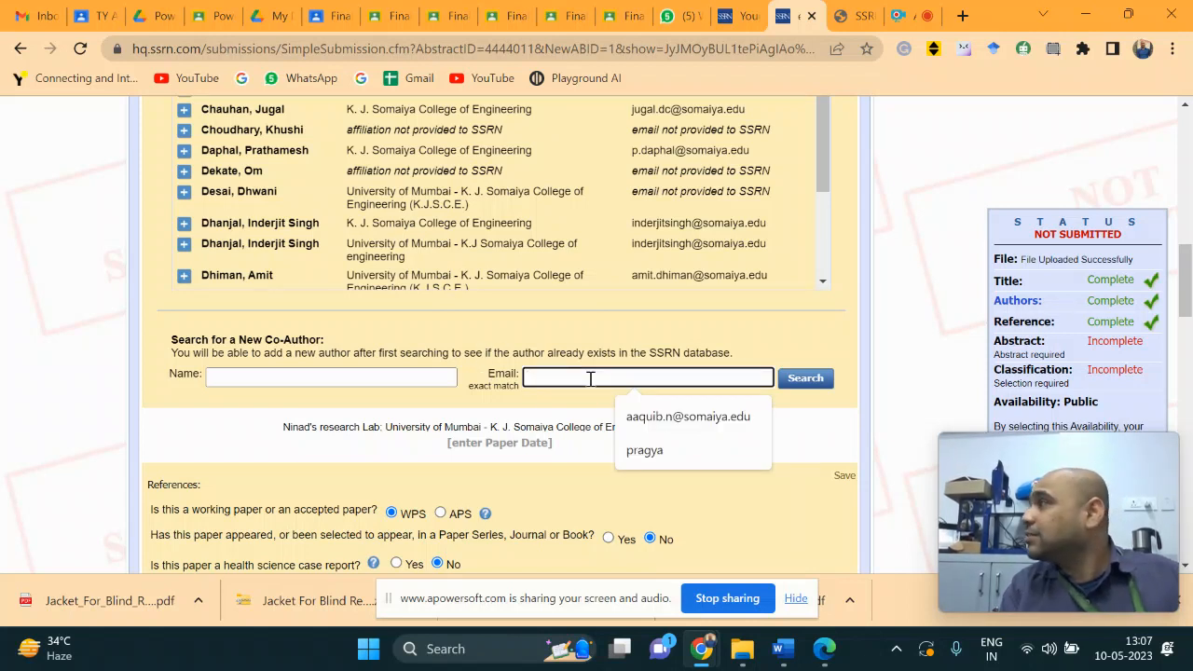
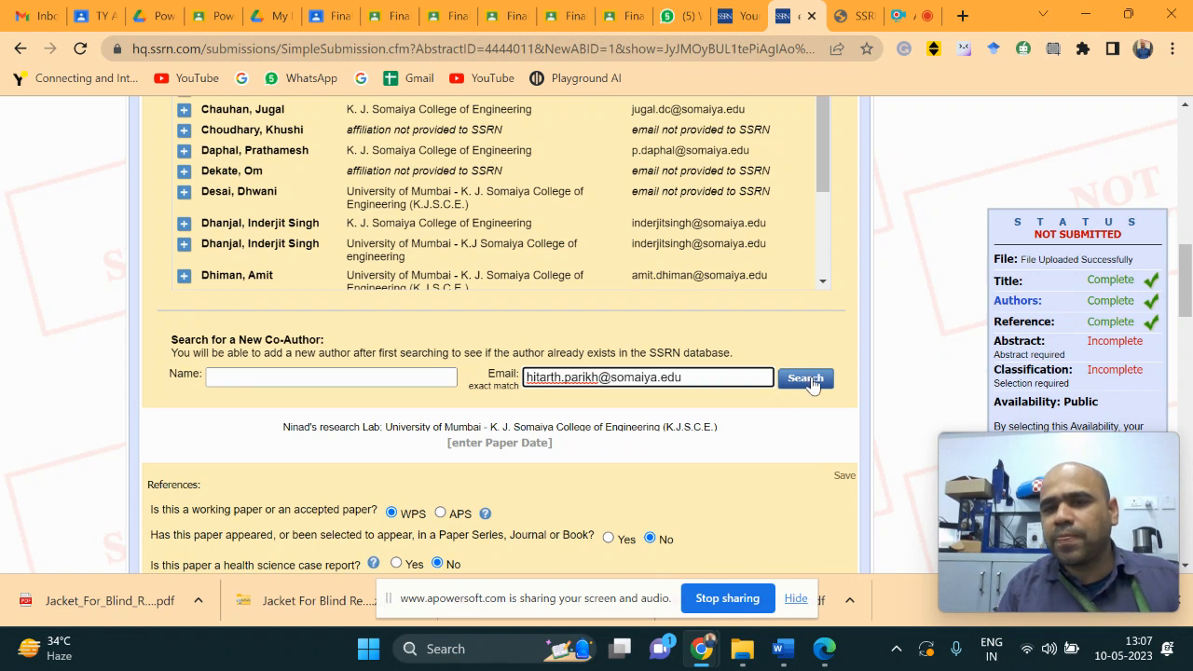
# - Search that email, find no match, and choose 'Add a New Author to SSRN'
pyautogui.click(803, 379)
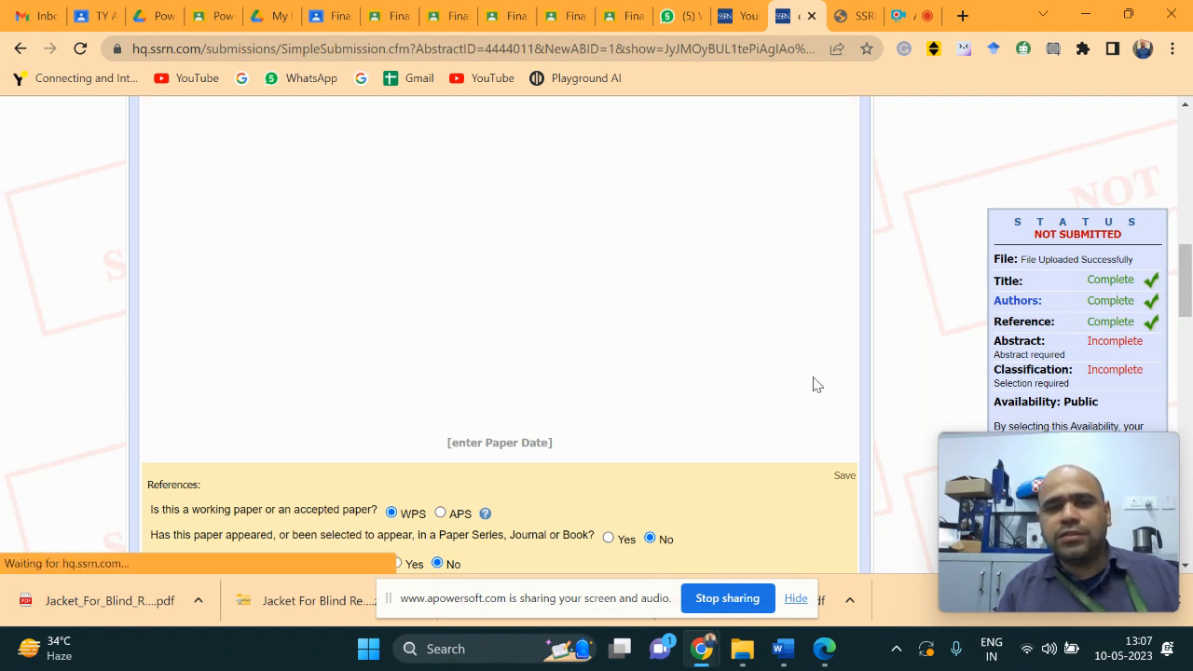
pyautogui.scroll(3)
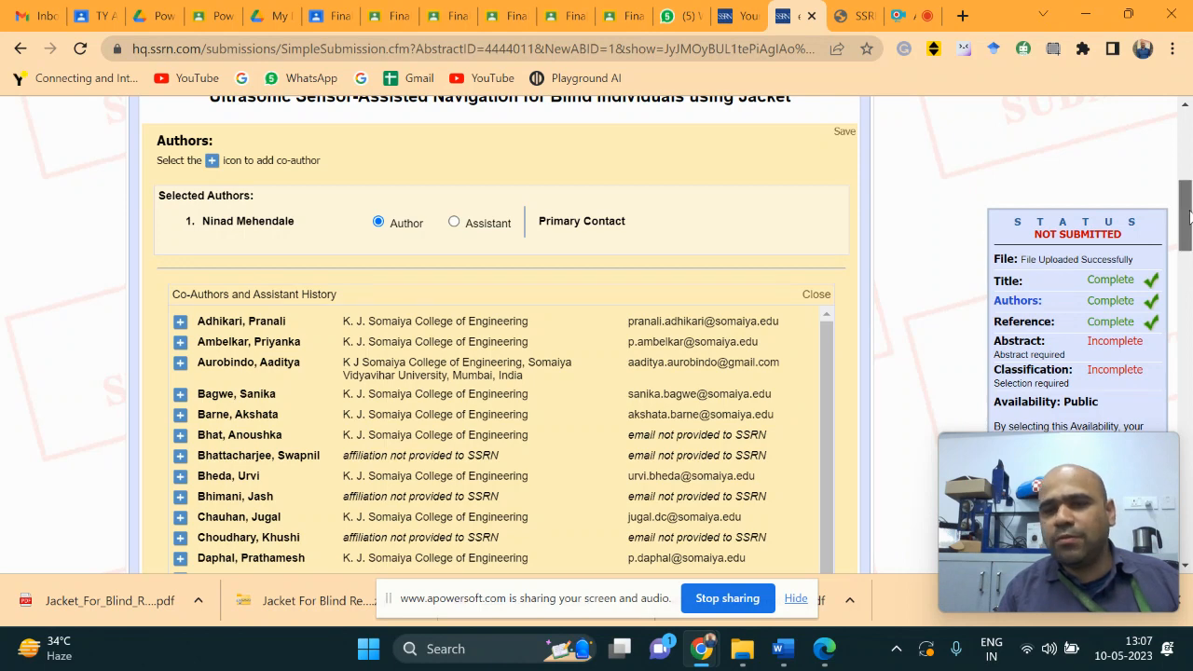
pyautogui.scroll(-3)
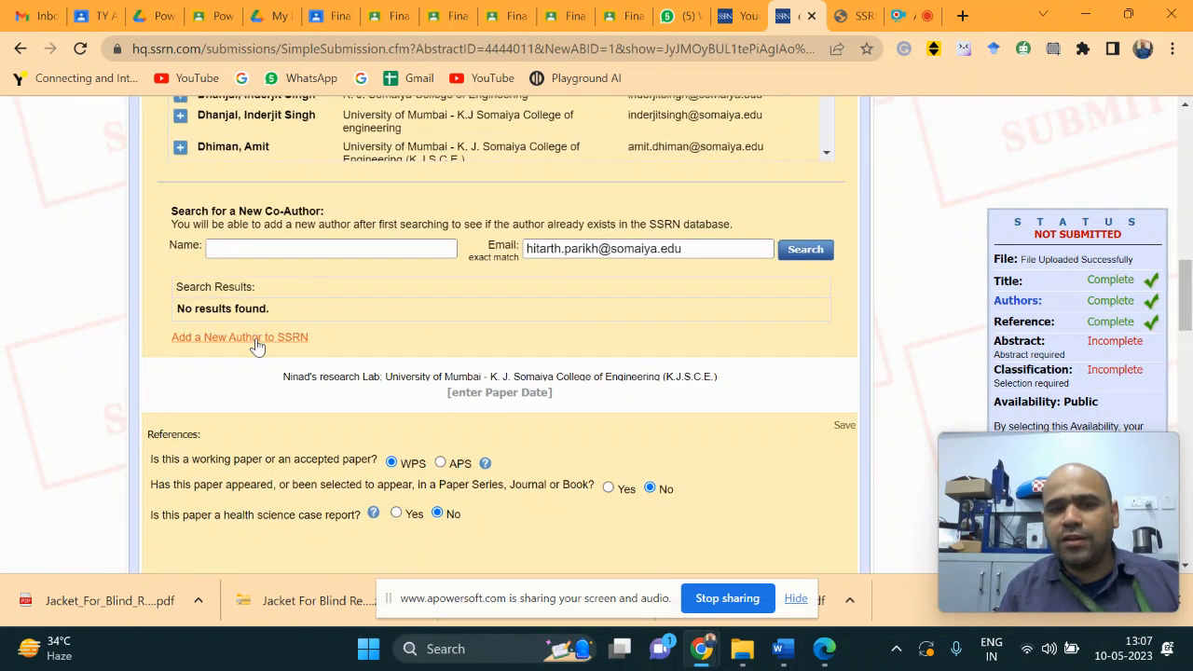
pyautogui.click(239, 336)
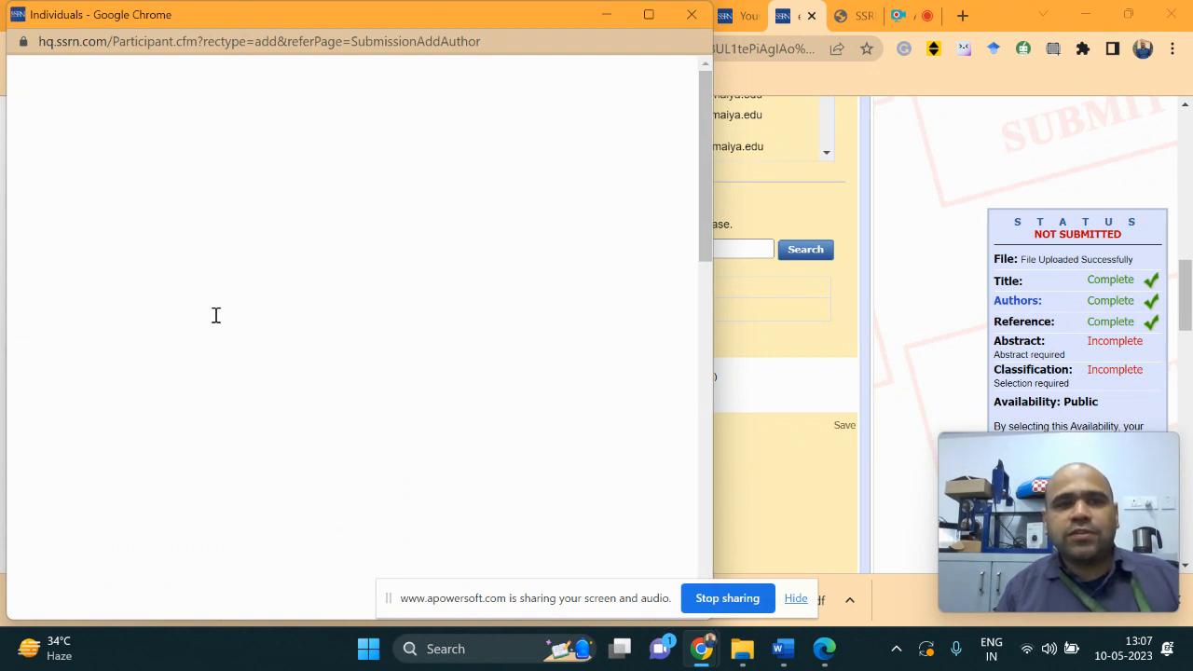
pyautogui.click(162, 331)
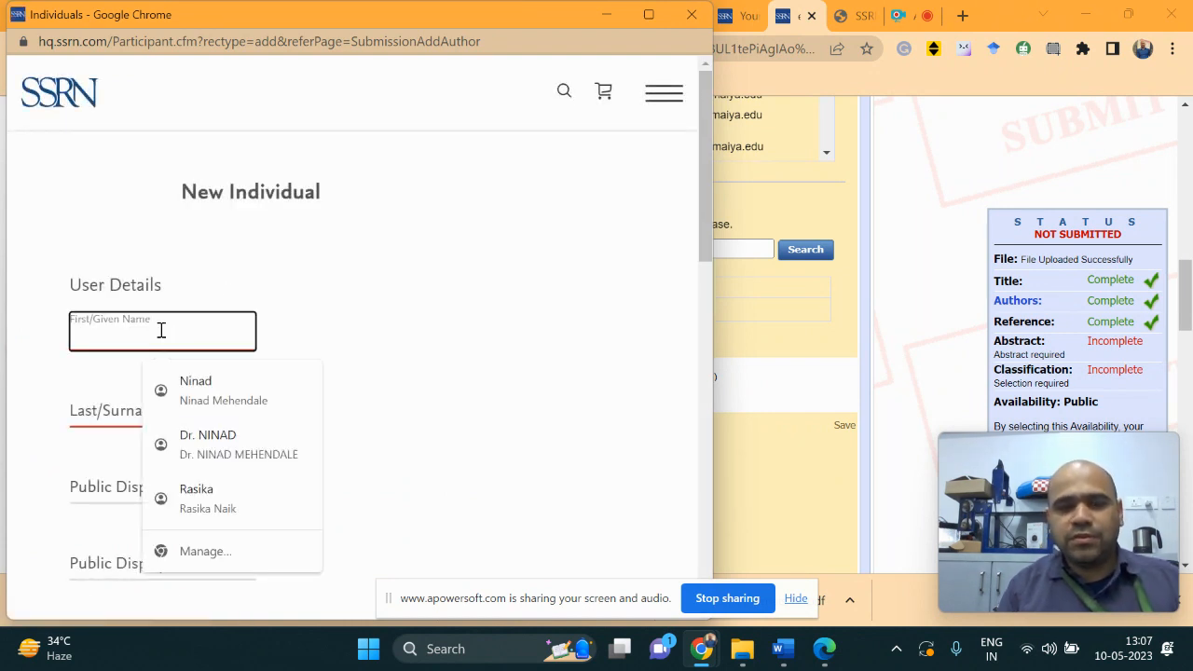
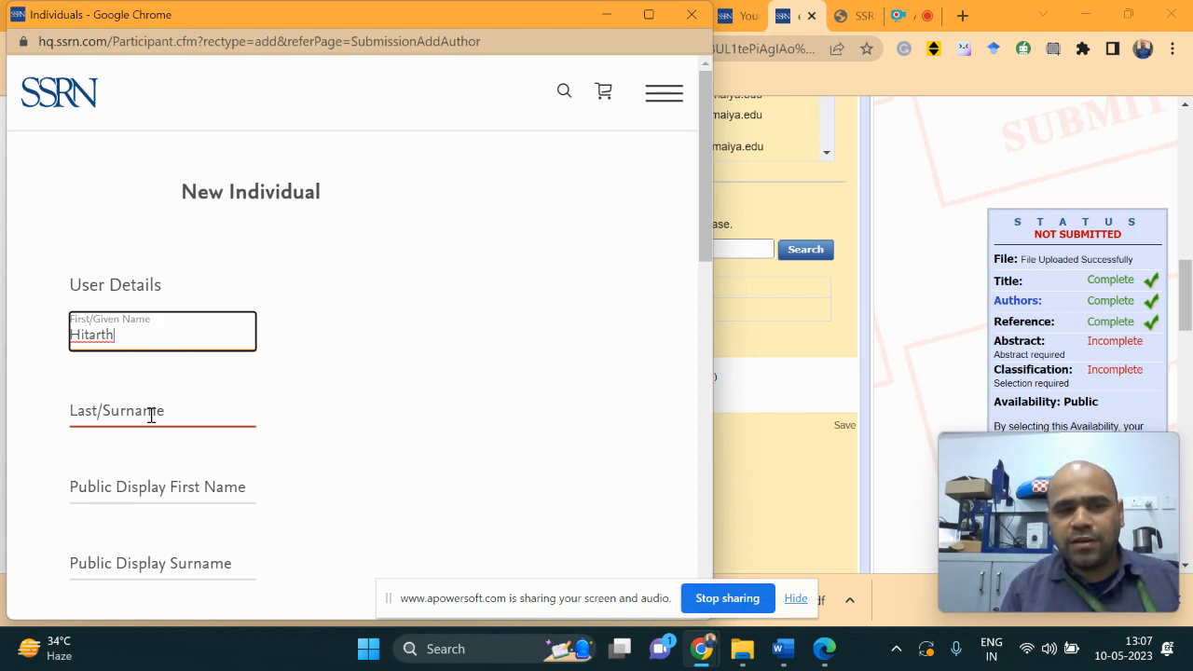
pyautogui.click(161, 408)
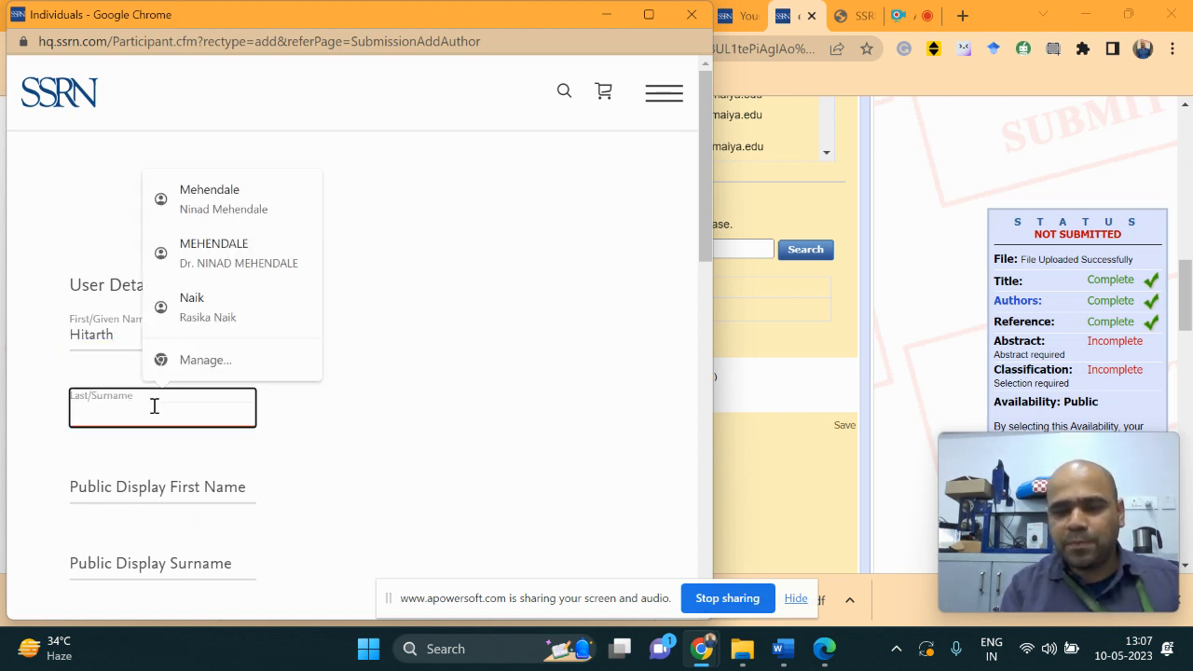
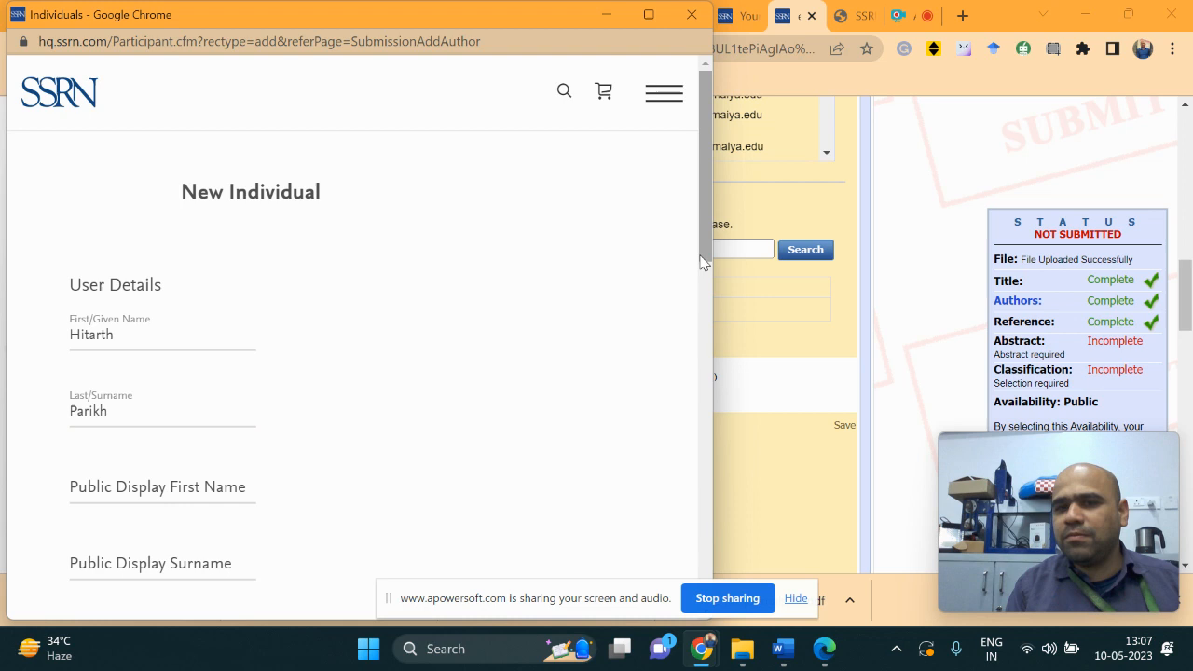
pyautogui.scroll(-3)
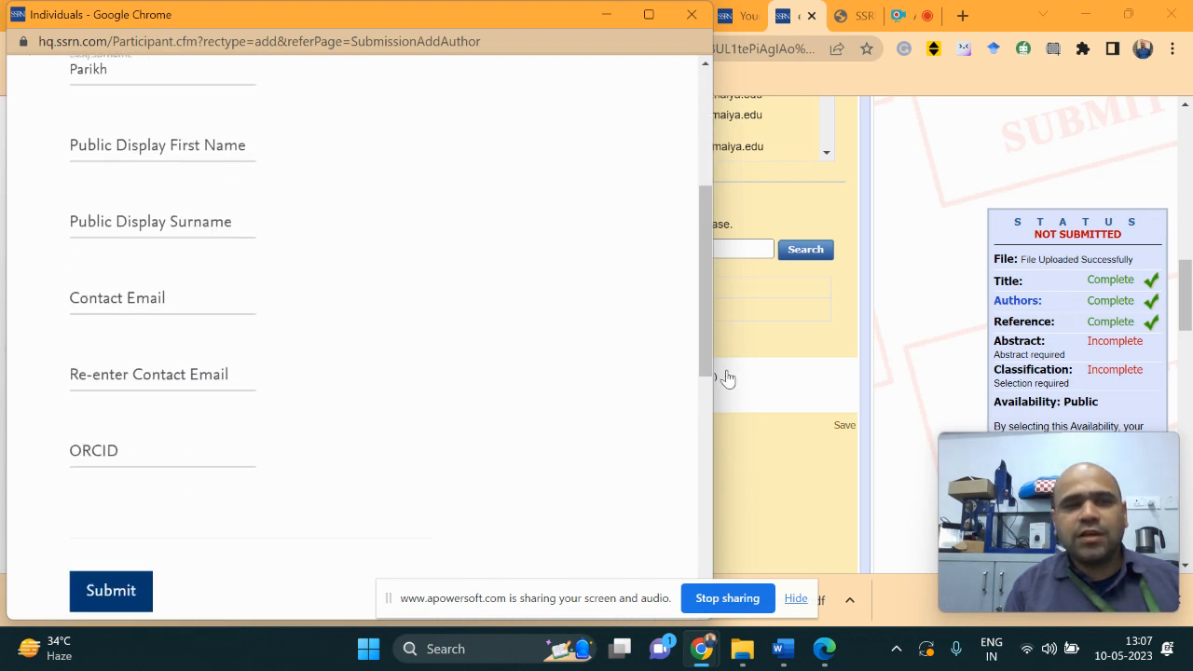
pyautogui.click(162, 297)
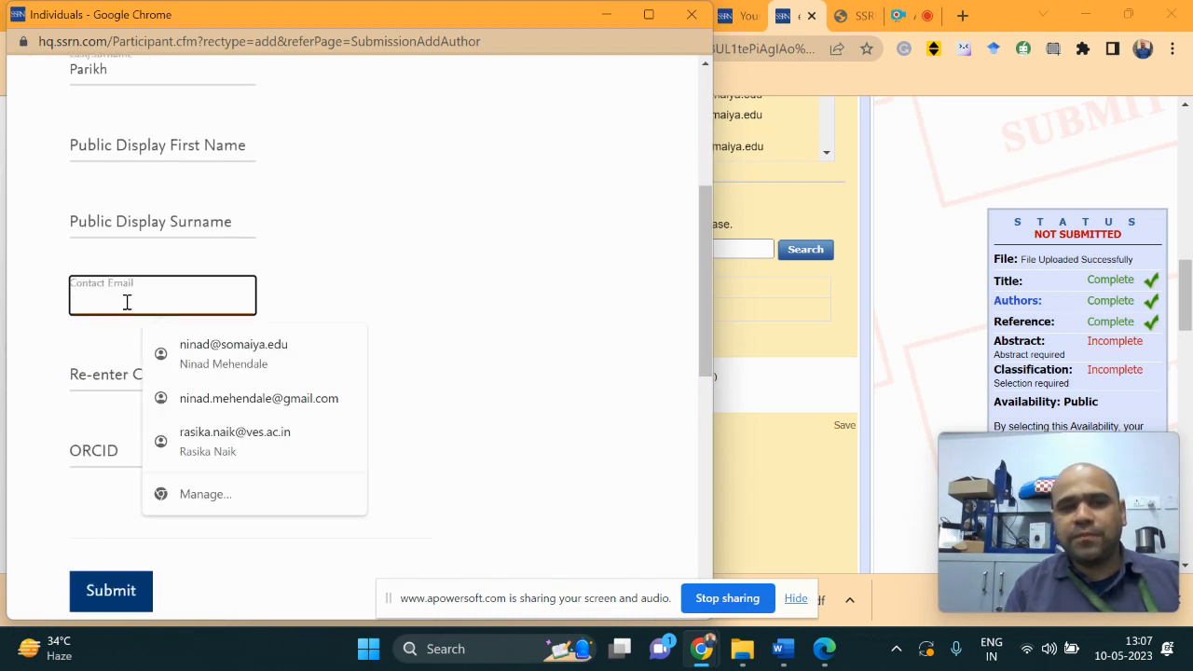
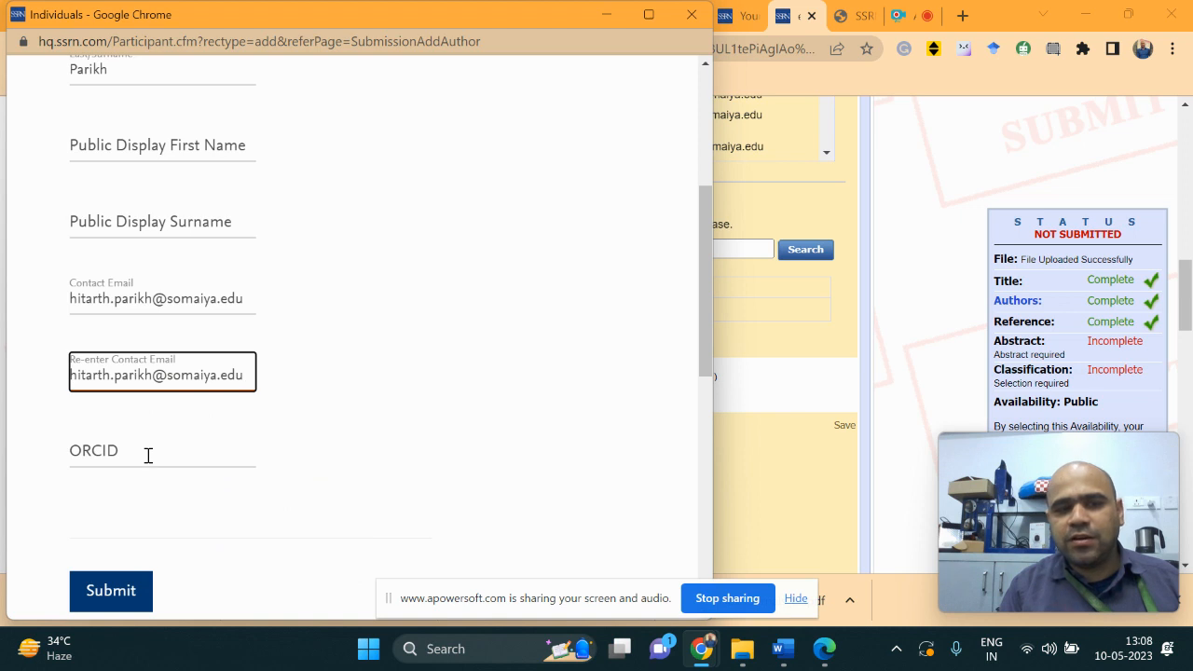
pyautogui.click(162, 450)
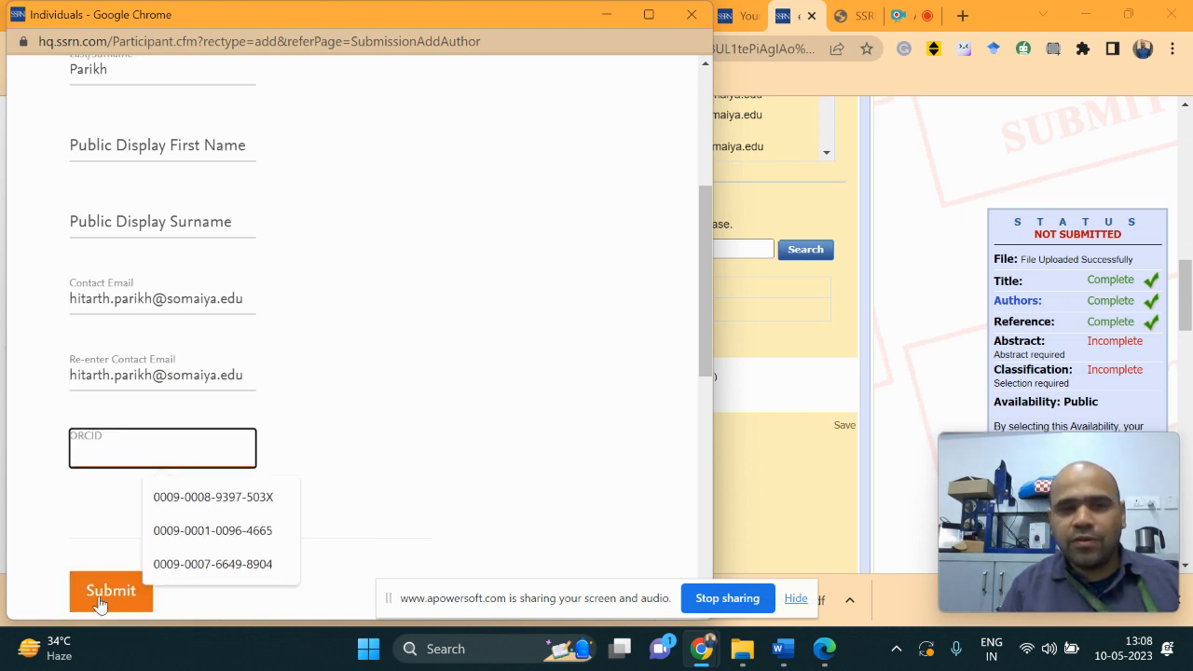
pyautogui.click(110, 590)
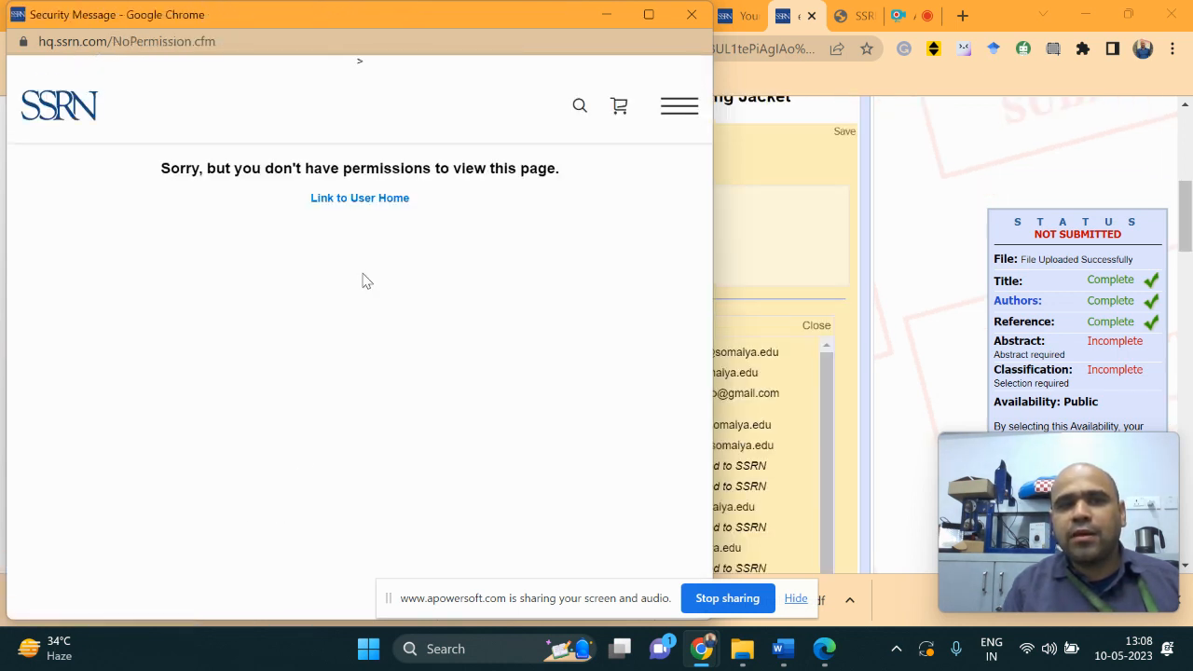
pyautogui.moveTo(359, 197)
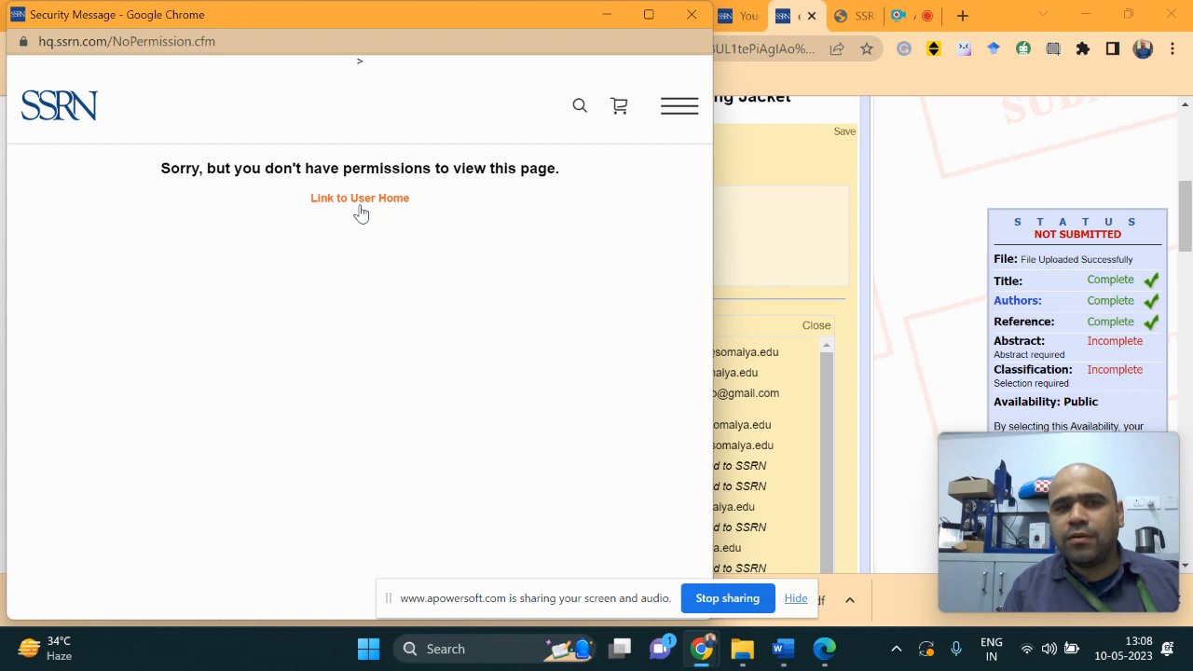
pyautogui.click(358, 198)
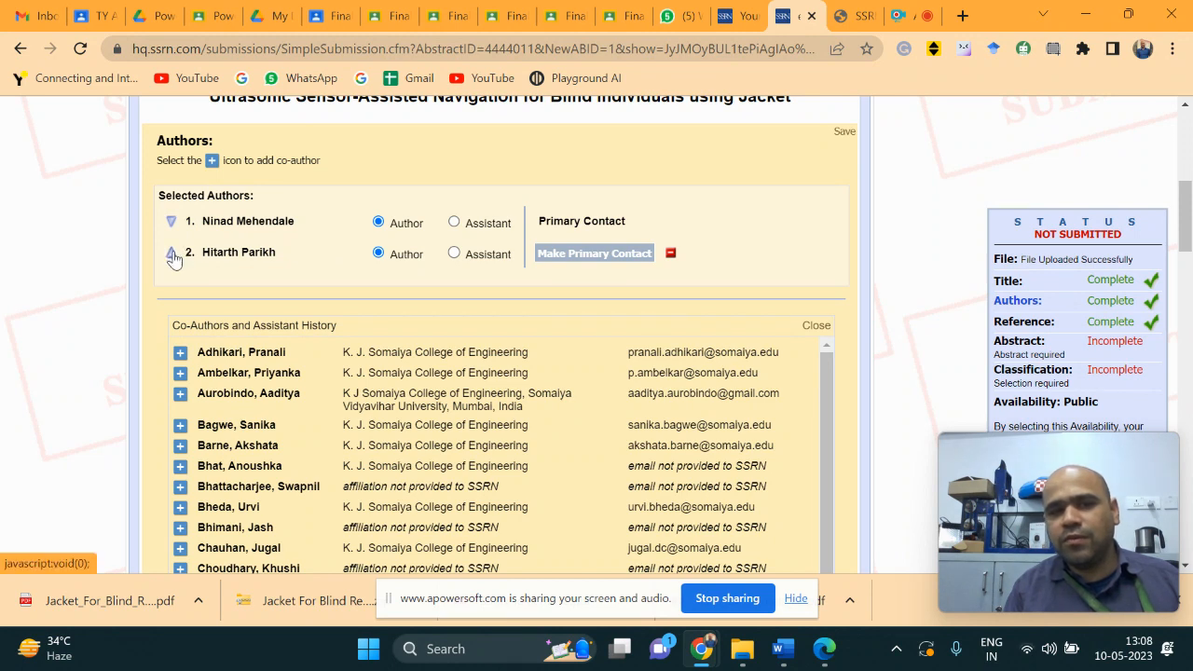
pyautogui.click(172, 256)
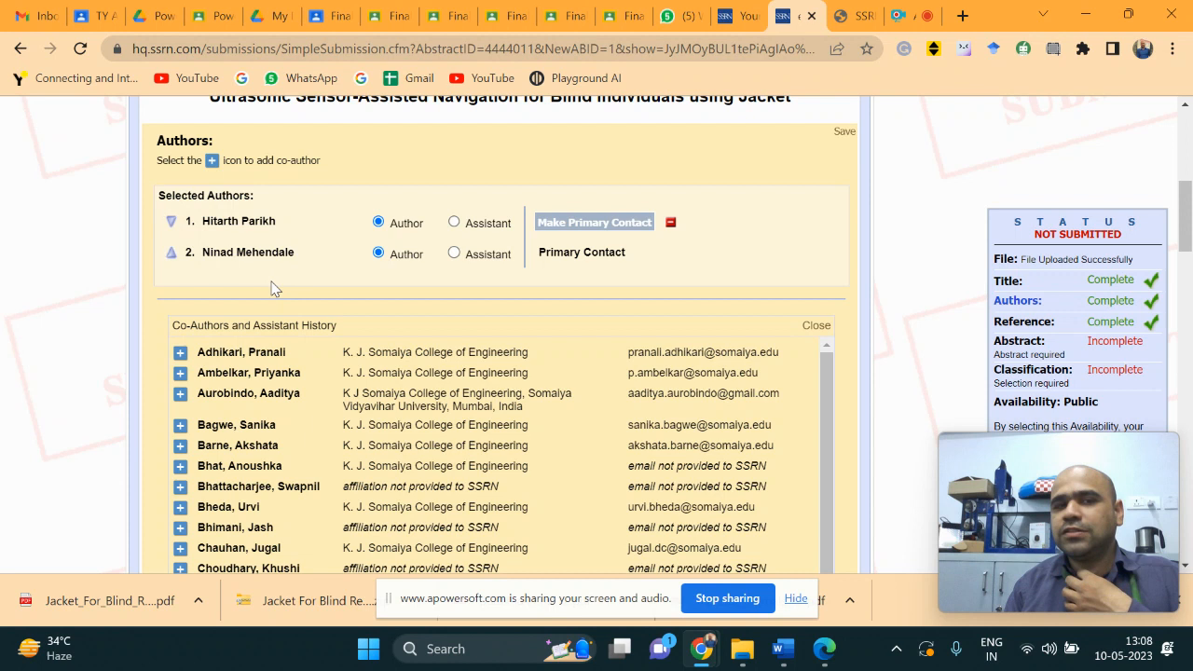
pyautogui.moveTo(229, 280)
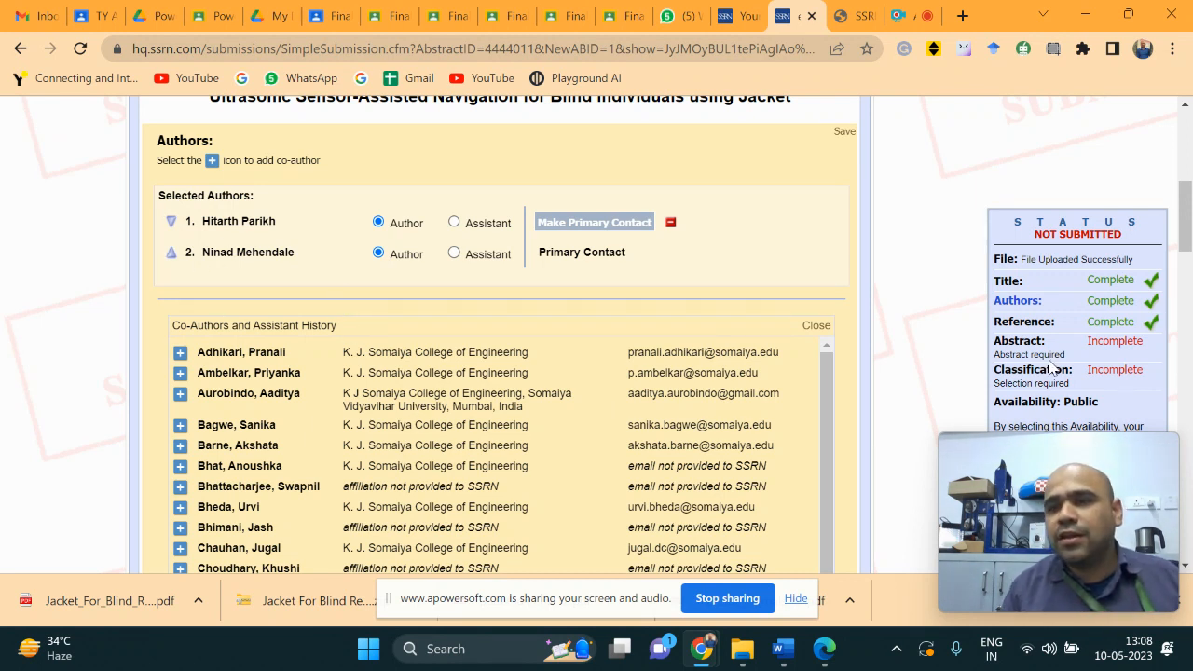
pyautogui.scroll(-3)
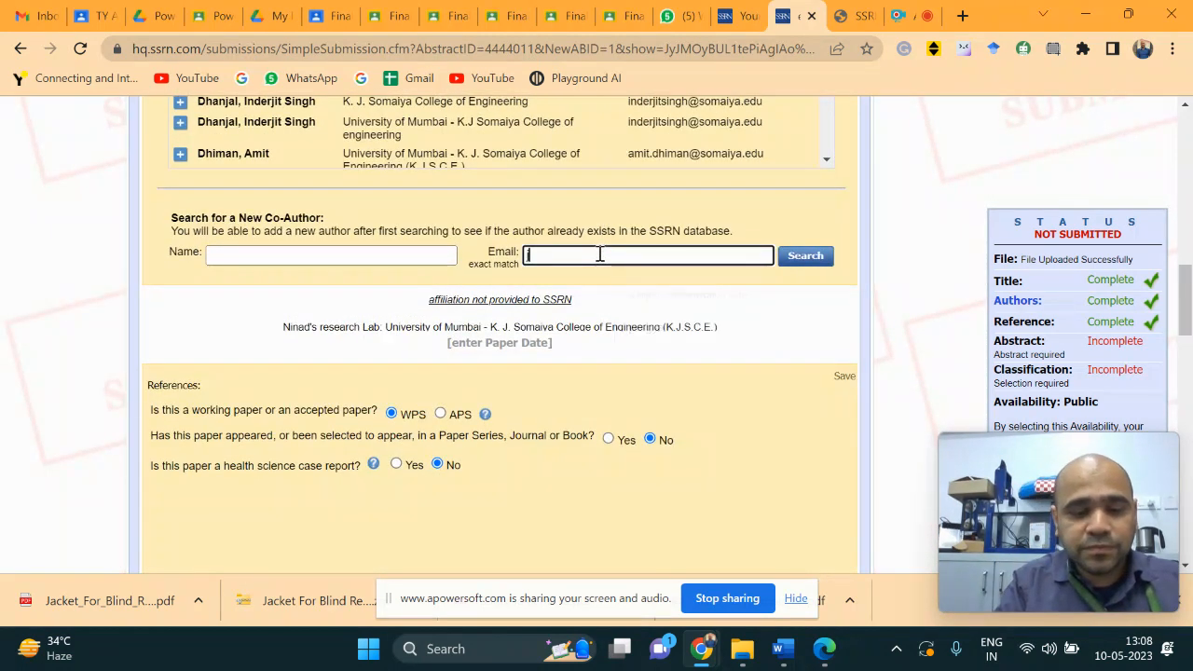
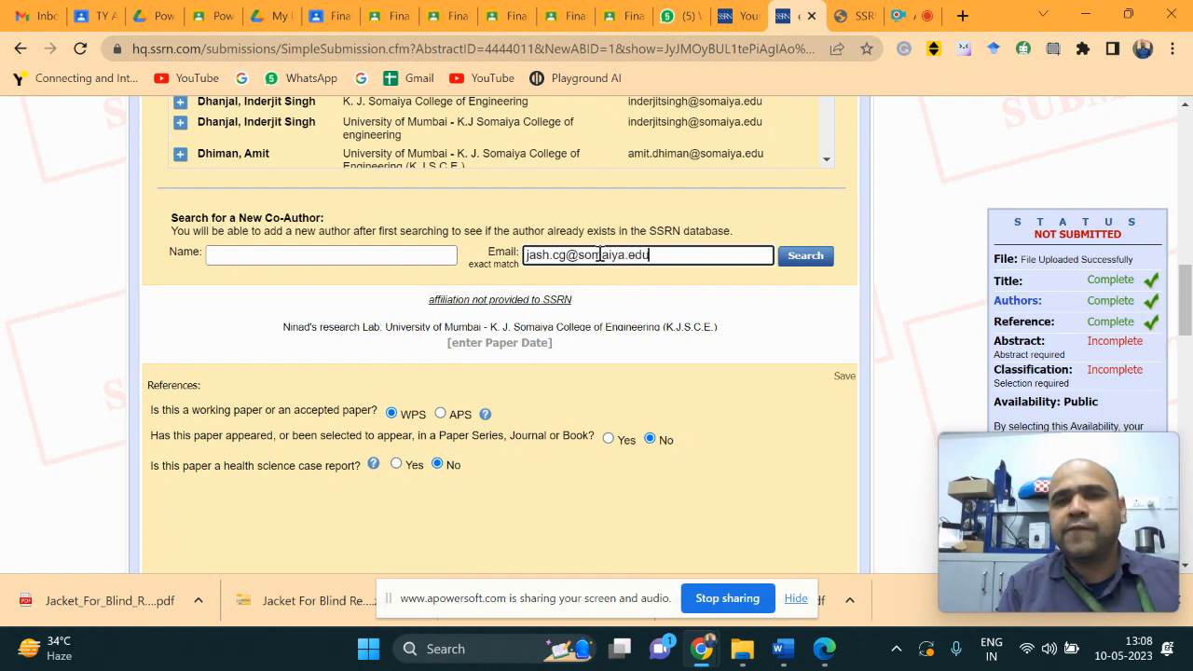
pyautogui.click(805, 256)
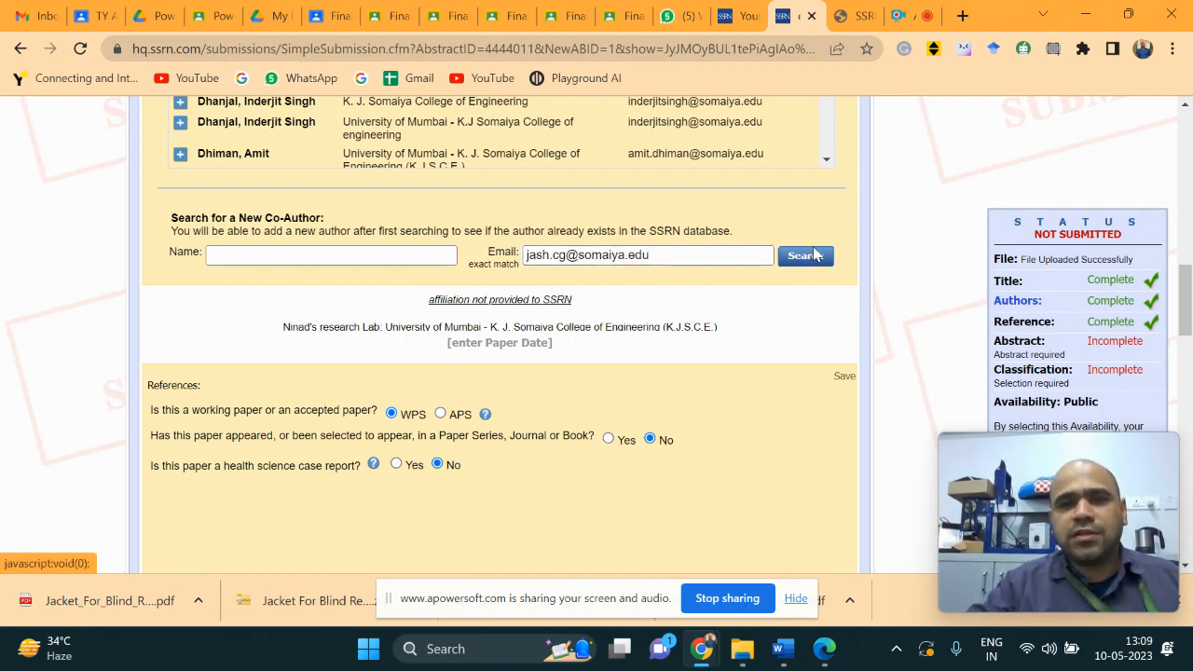
pyautogui.scroll(3)
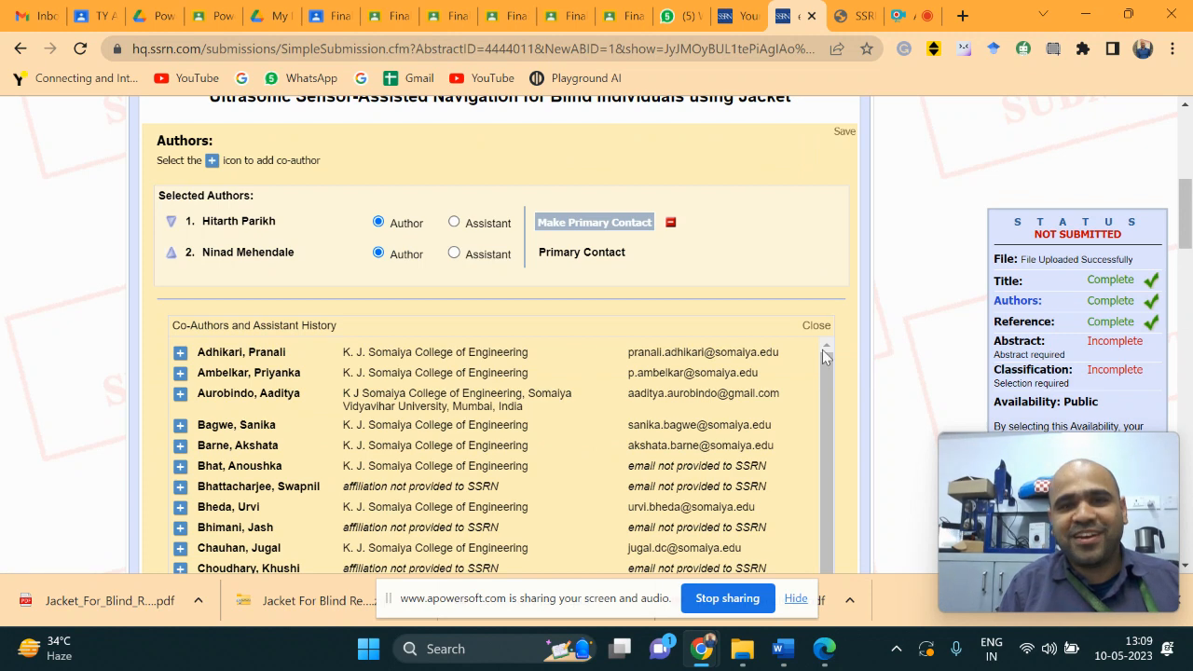
pyautogui.scroll(-3)
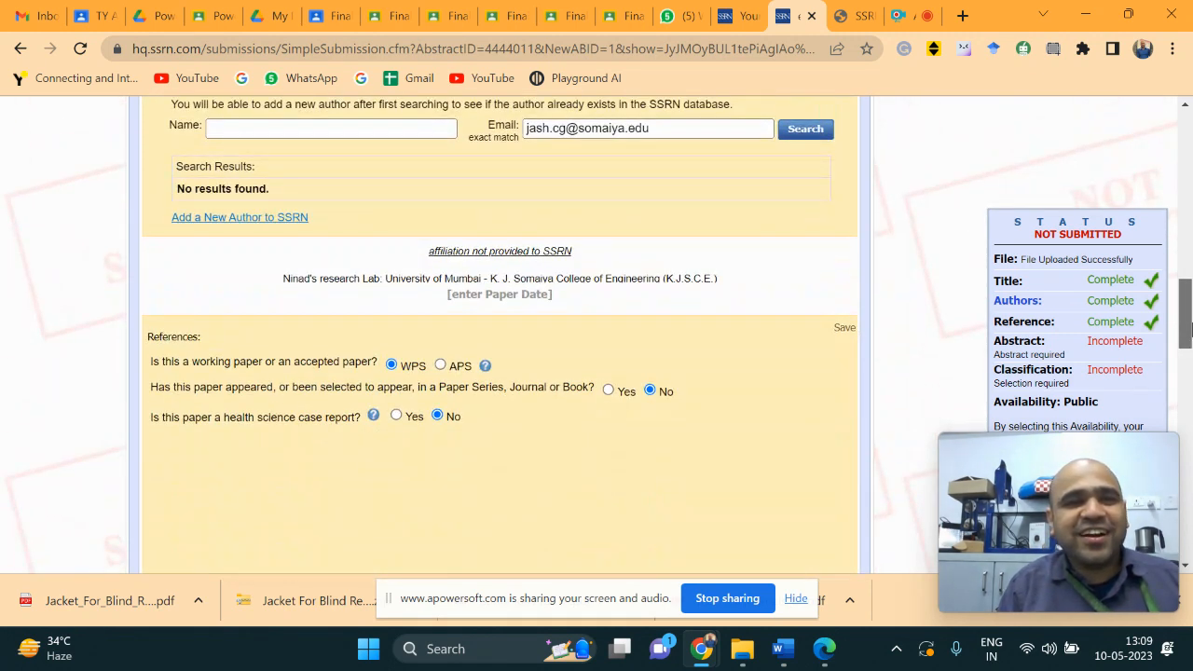
pyautogui.moveTo(239, 217)
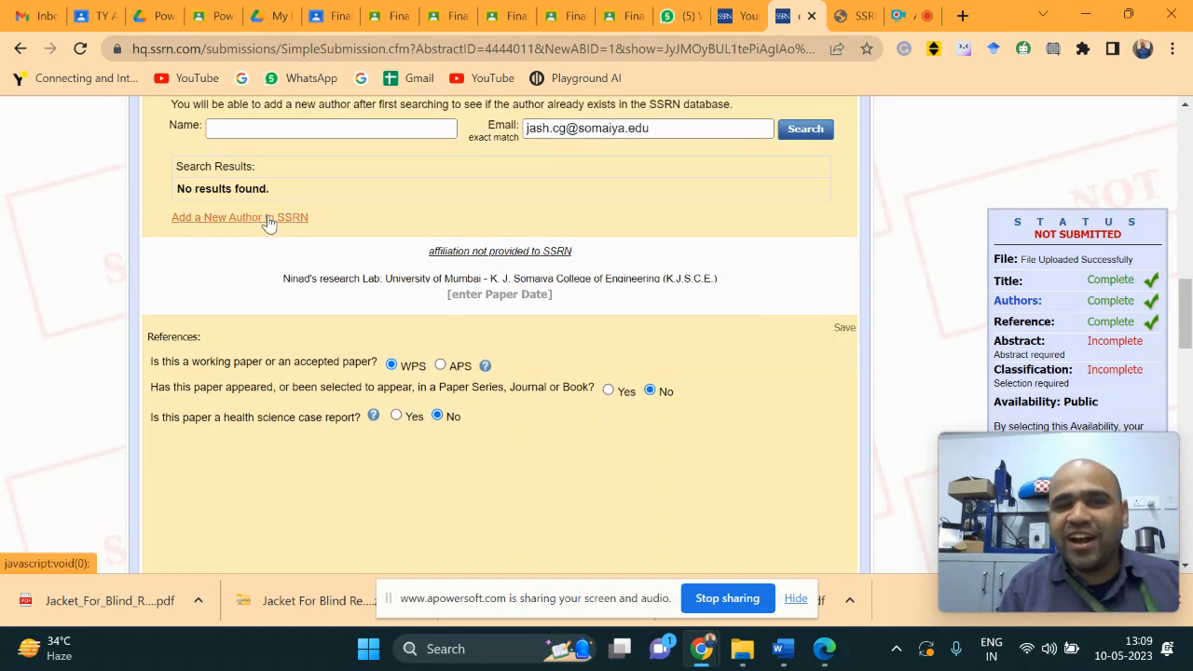
pyautogui.click(239, 218)
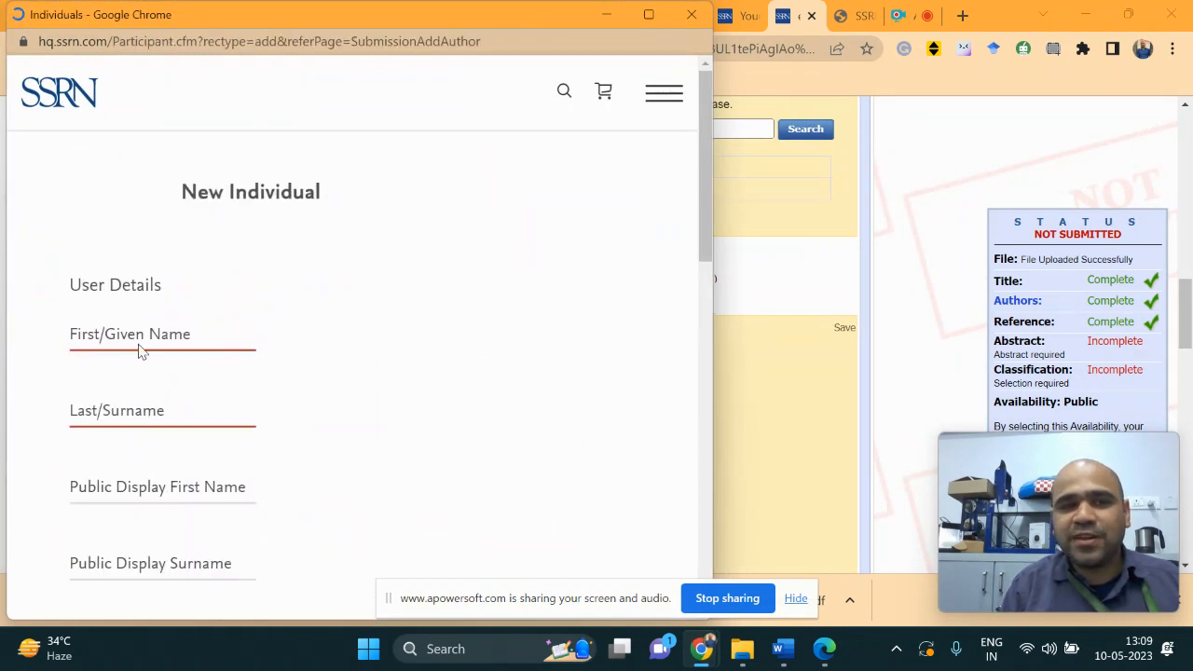
pyautogui.click(162, 333)
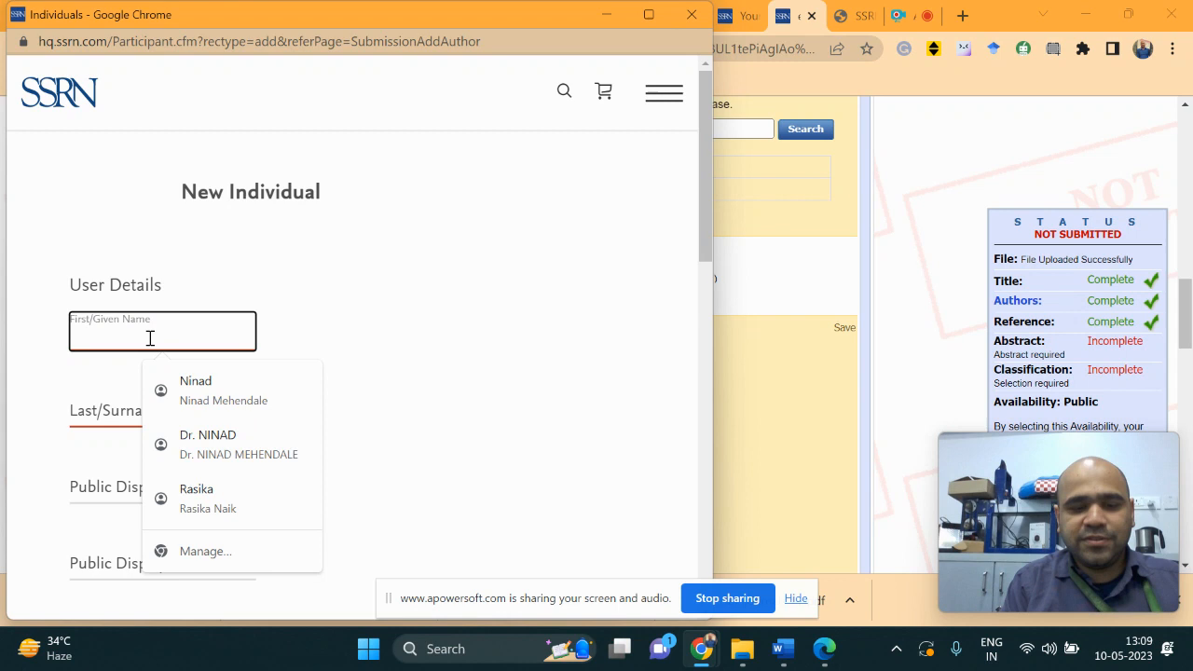
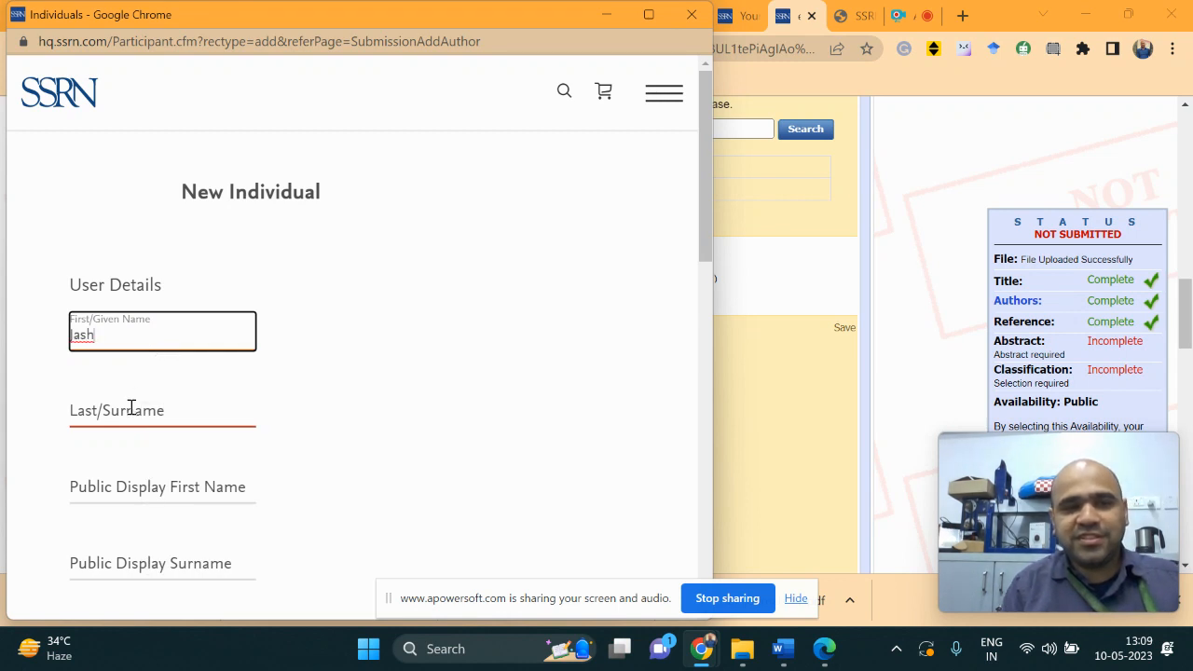
pyautogui.click(162, 408)
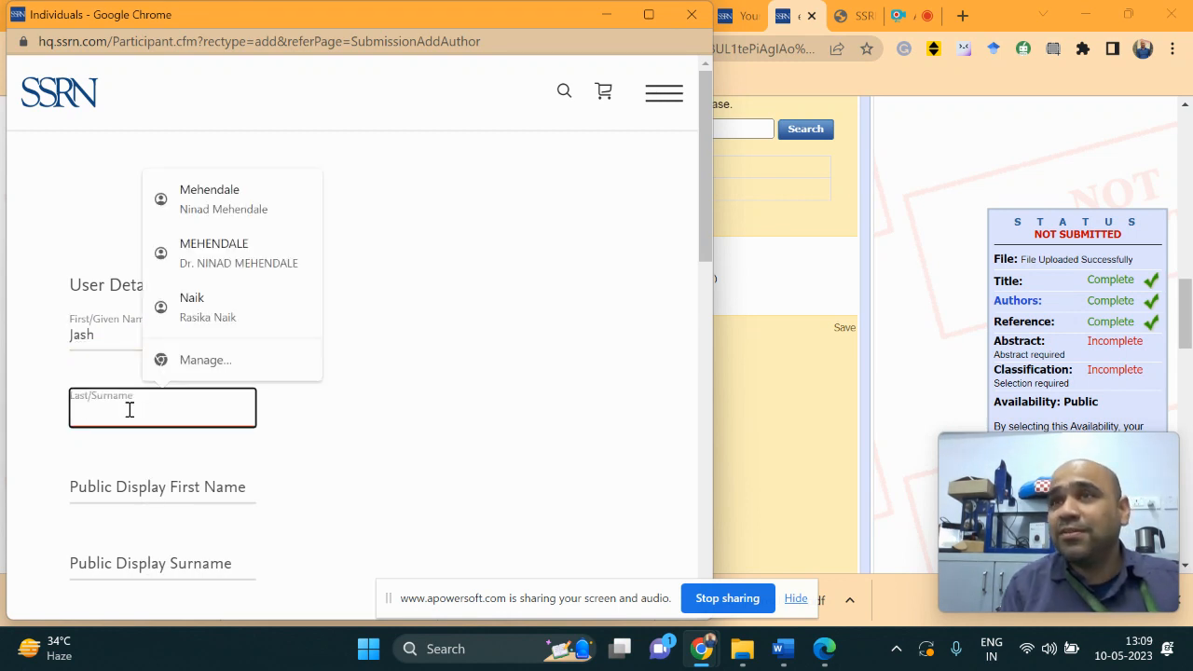
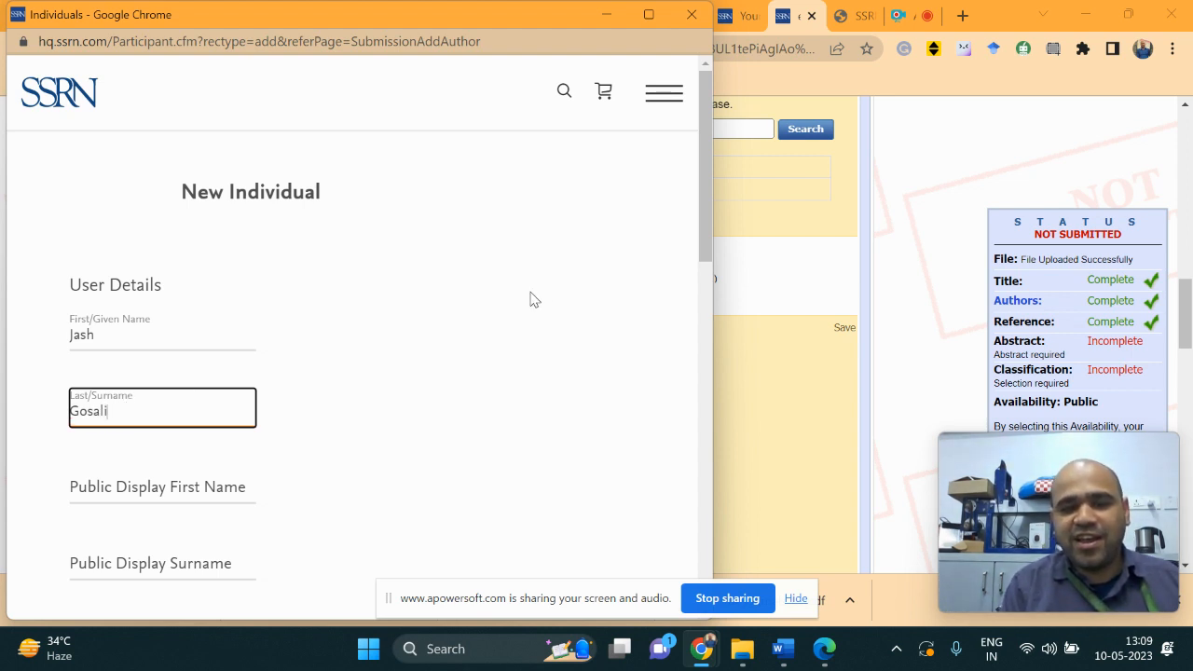
pyautogui.write('a')
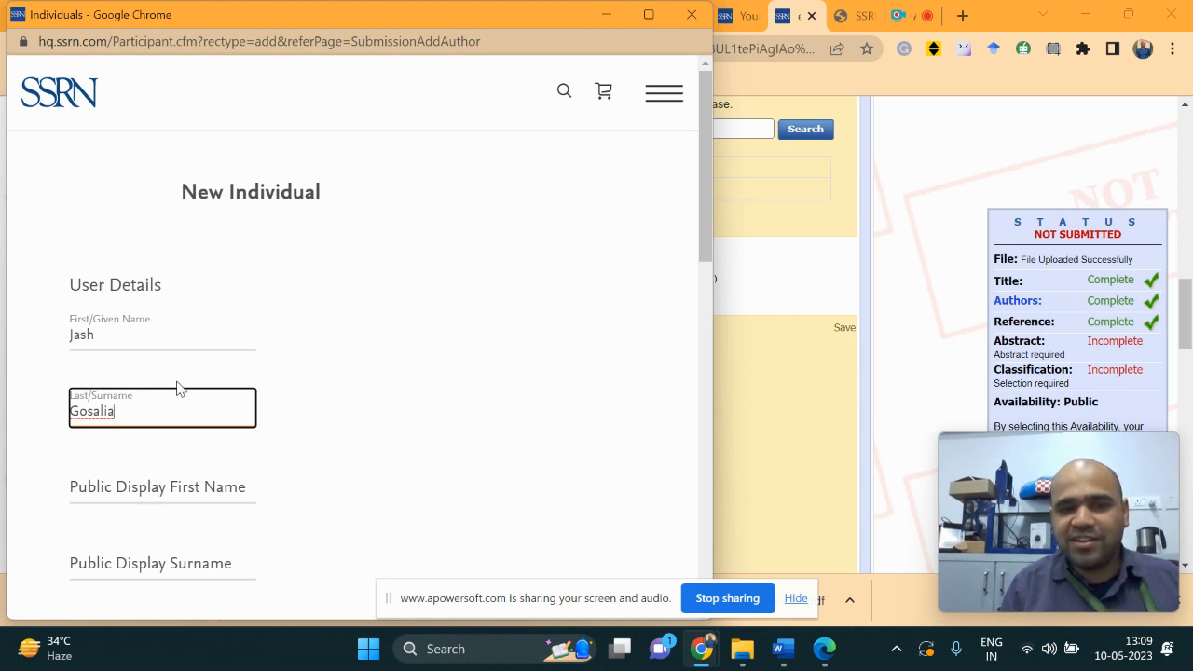
pyautogui.moveTo(701, 205)
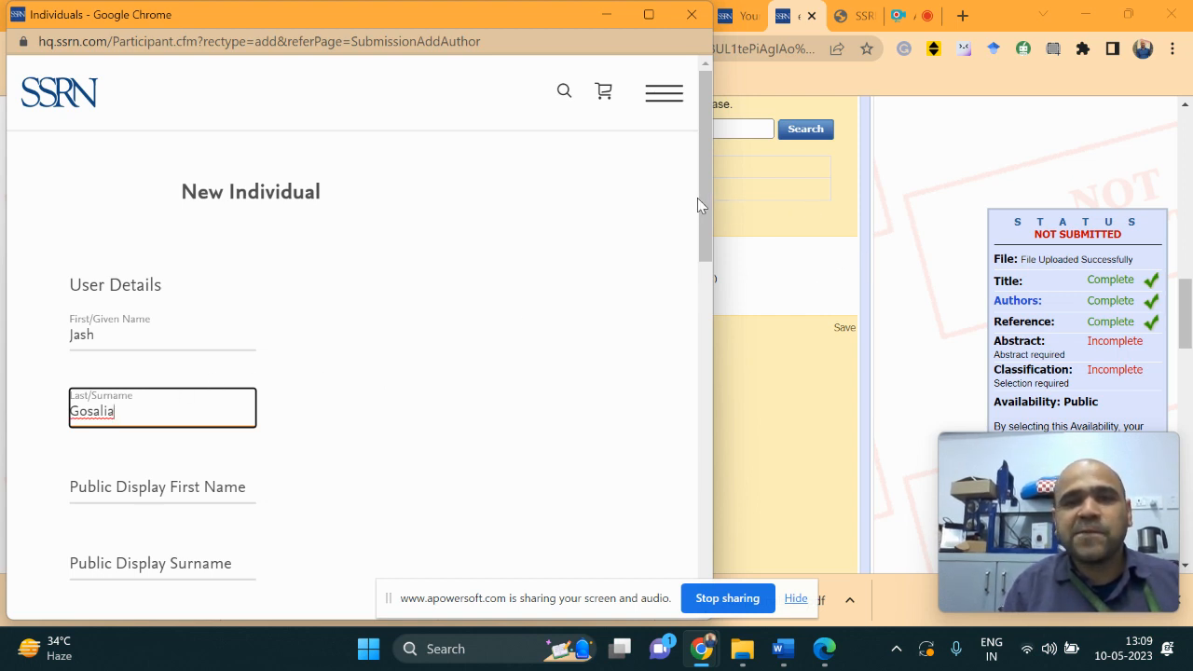
# - Enter and confirm his somaiya.edu contact email, then submit the new author
pyautogui.scroll(-3)
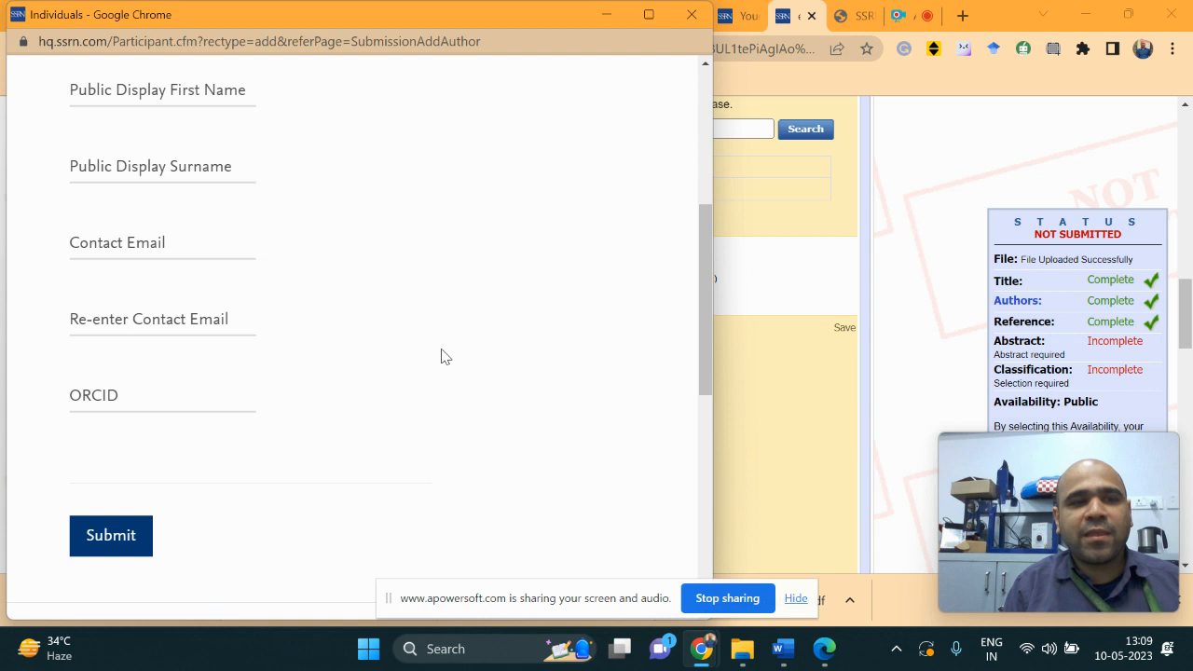
pyautogui.click(161, 241)
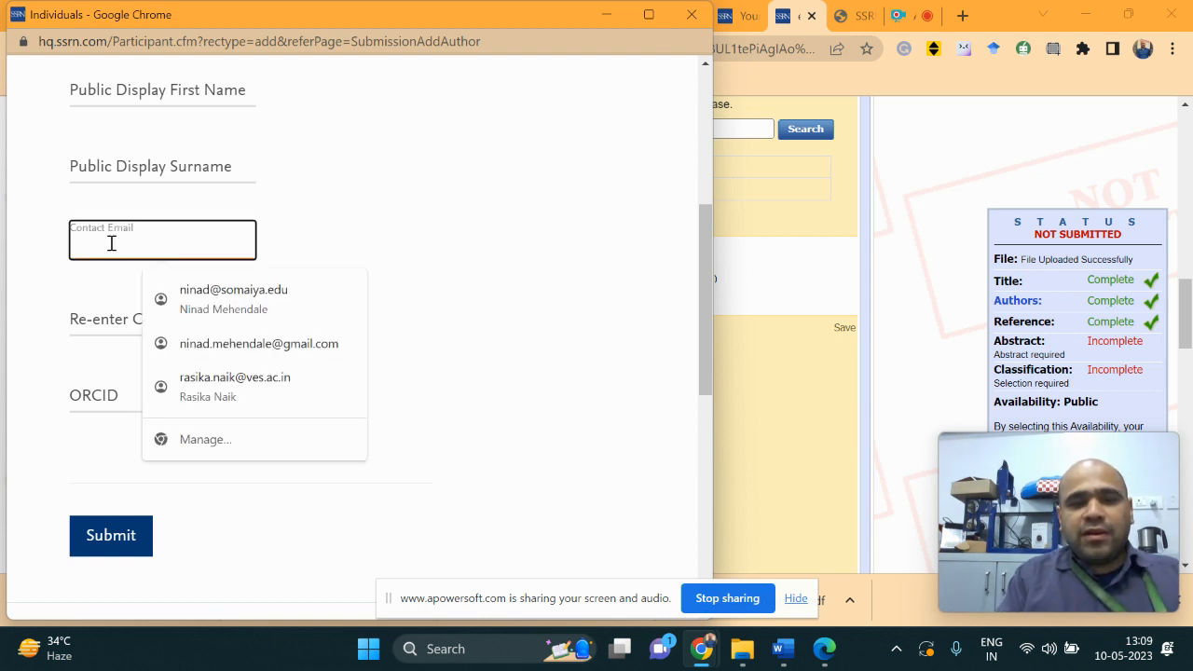
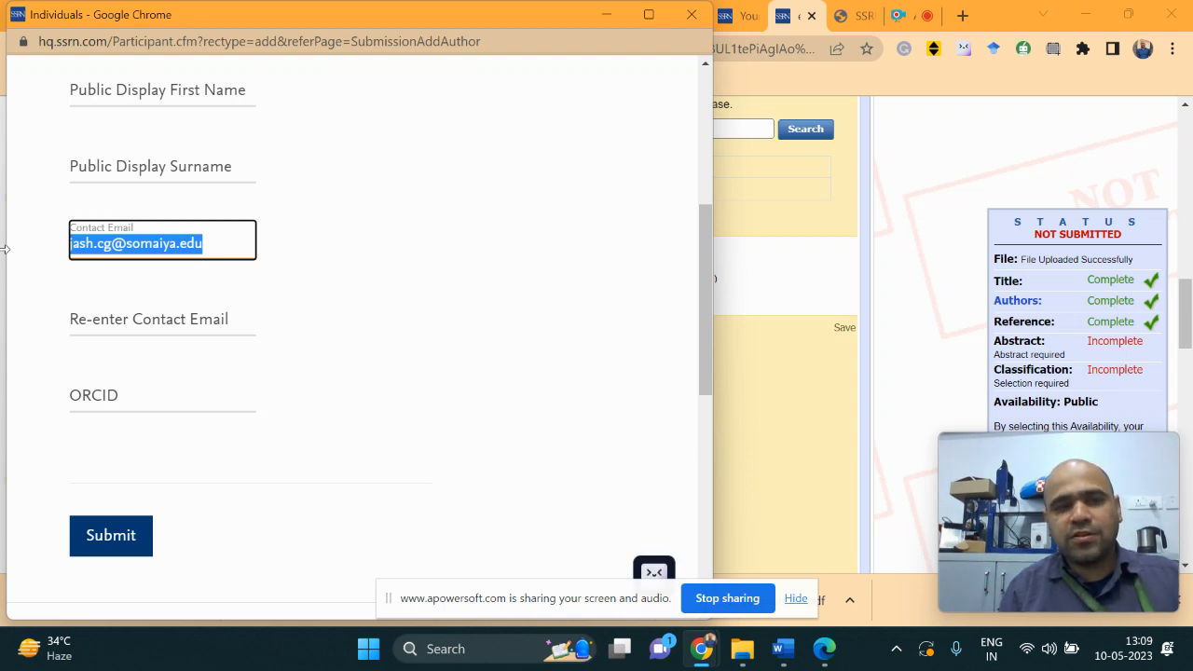
pyautogui.click(162, 316)
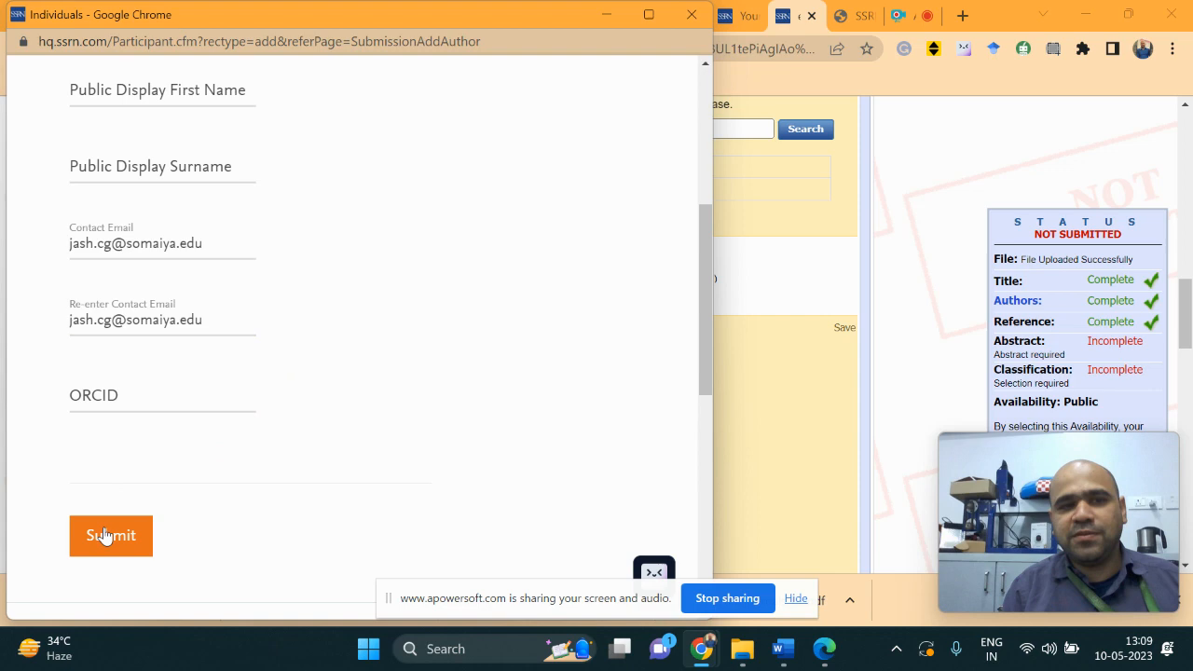
pyautogui.click(110, 535)
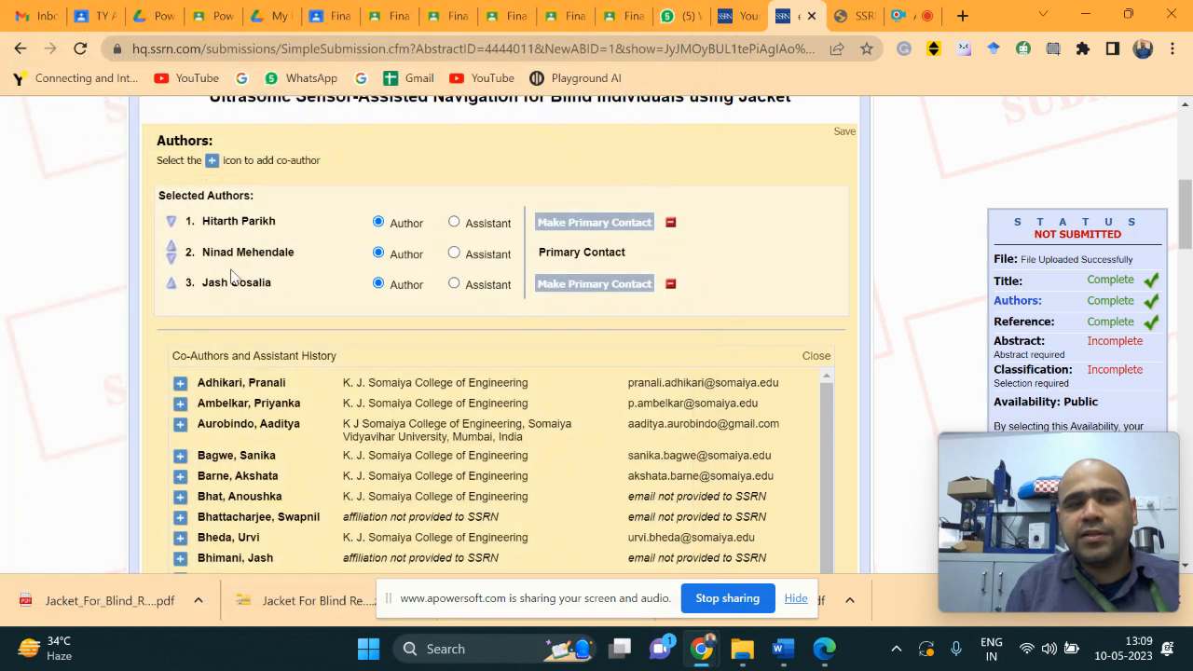
pyautogui.moveTo(170, 286)
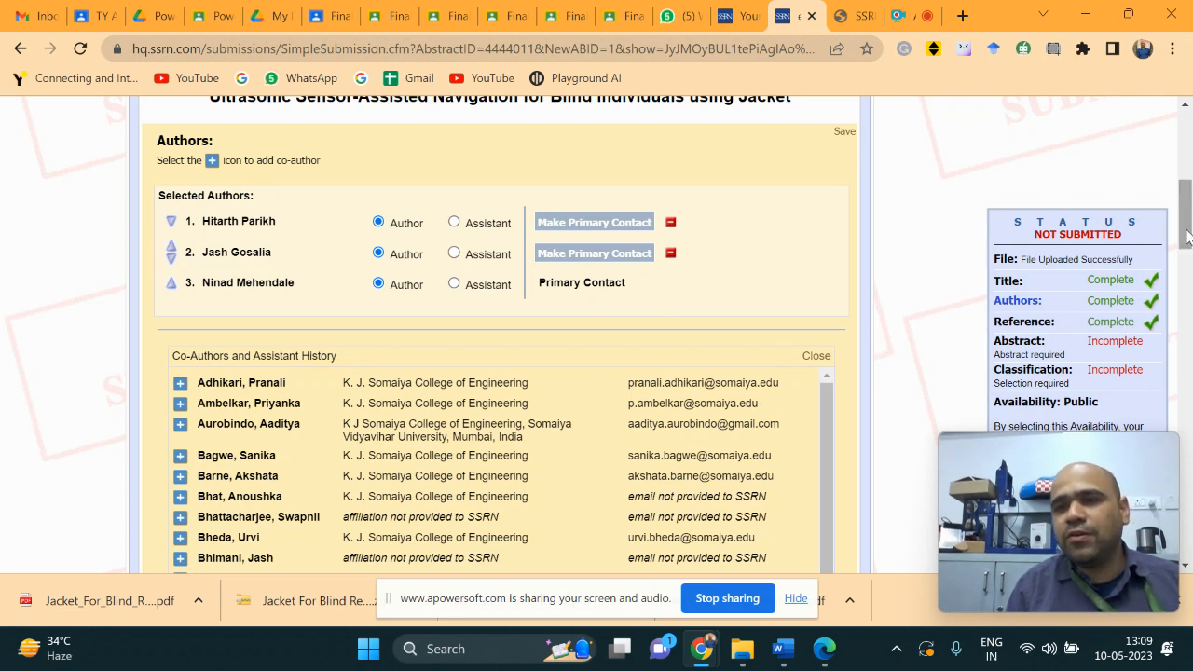
pyautogui.scroll(-3)
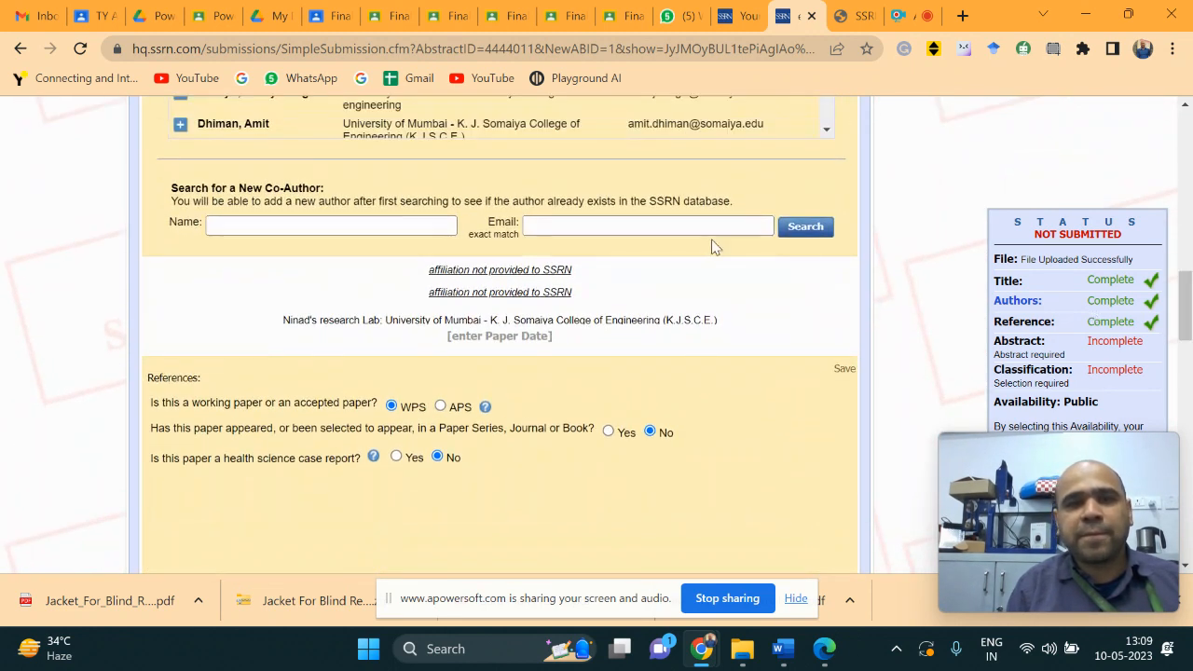
pyautogui.click(647, 225)
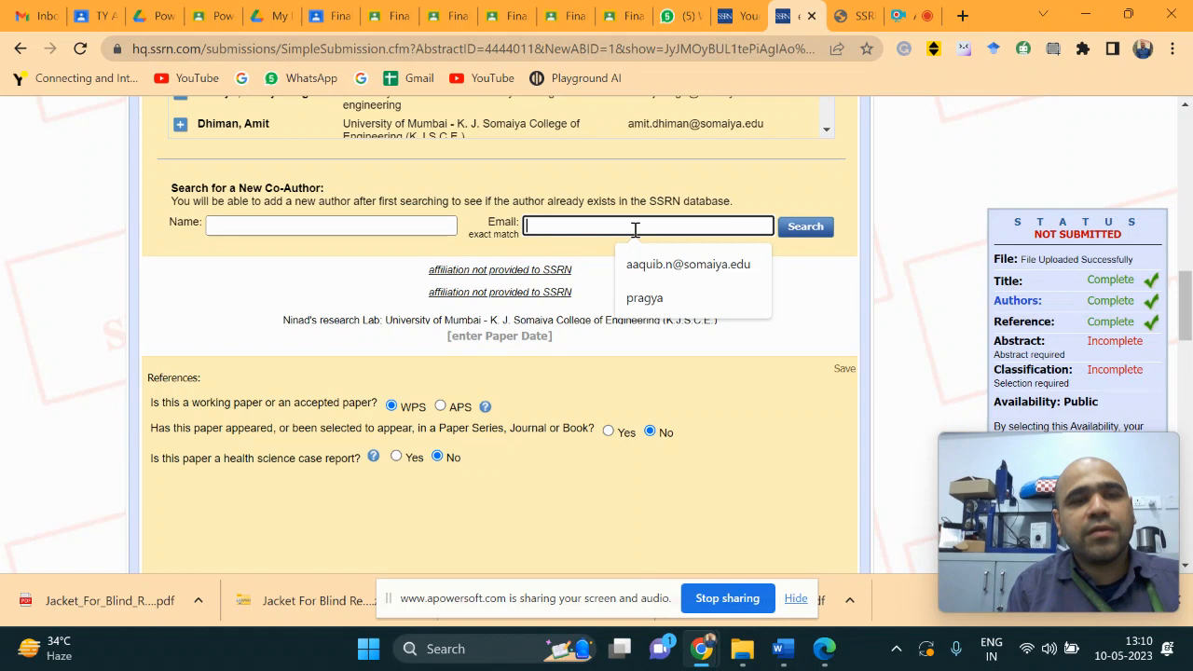
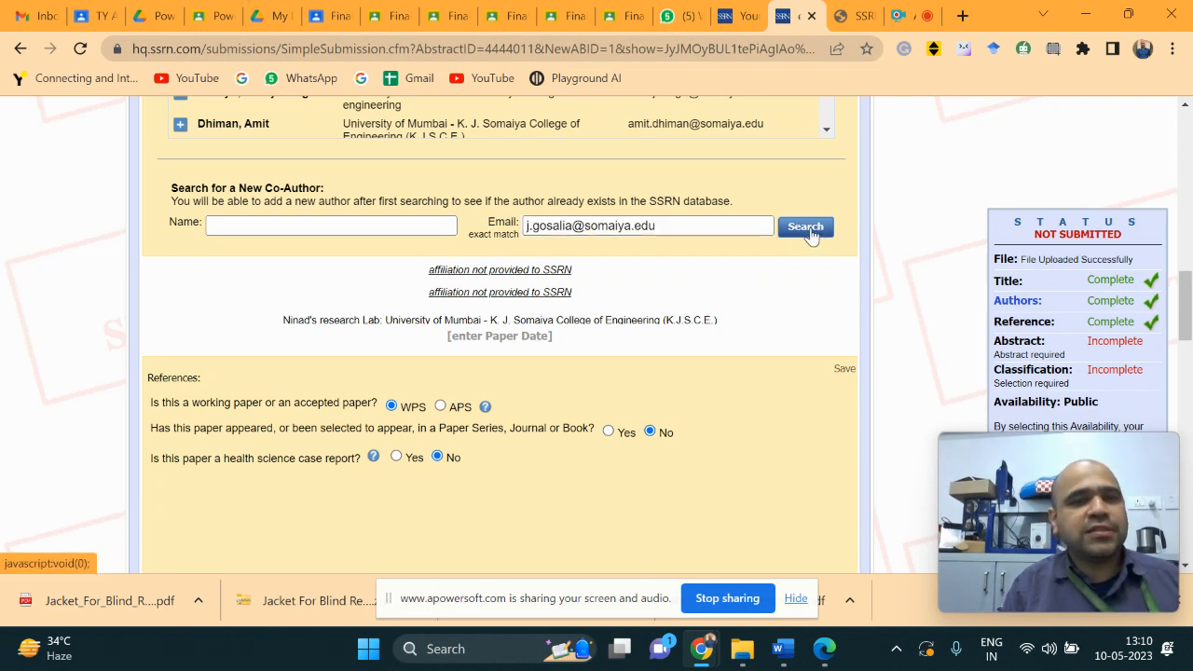
# - Run the email search, find no match, and begin adding a new author
pyautogui.click(804, 227)
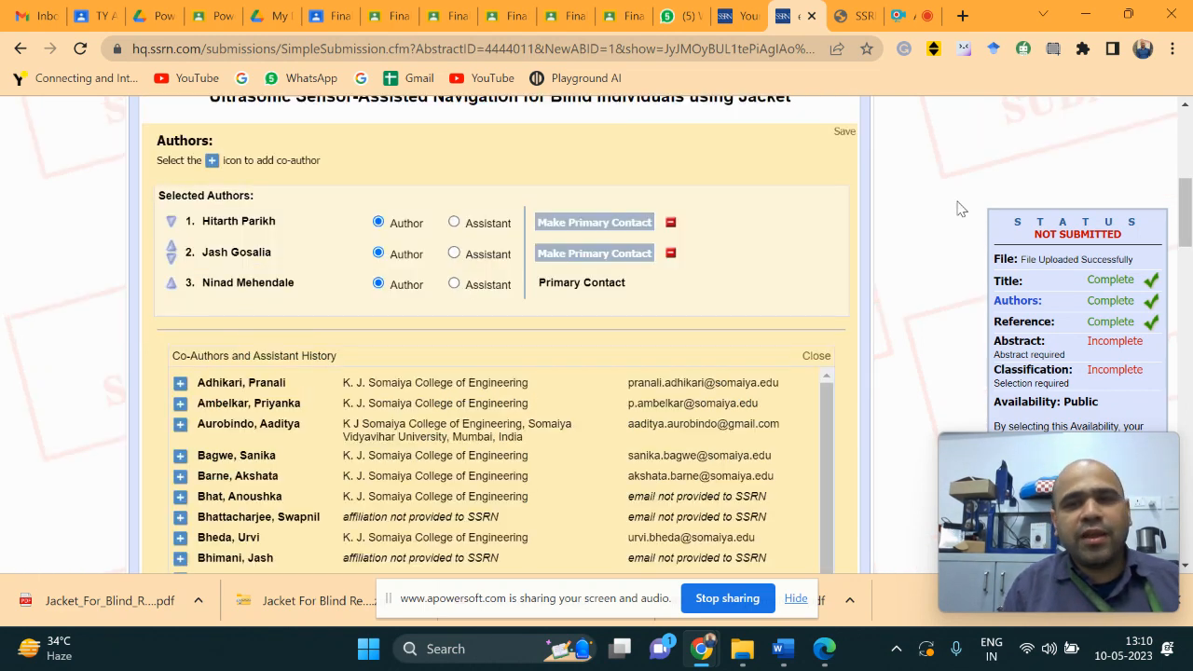
pyautogui.scroll(-3)
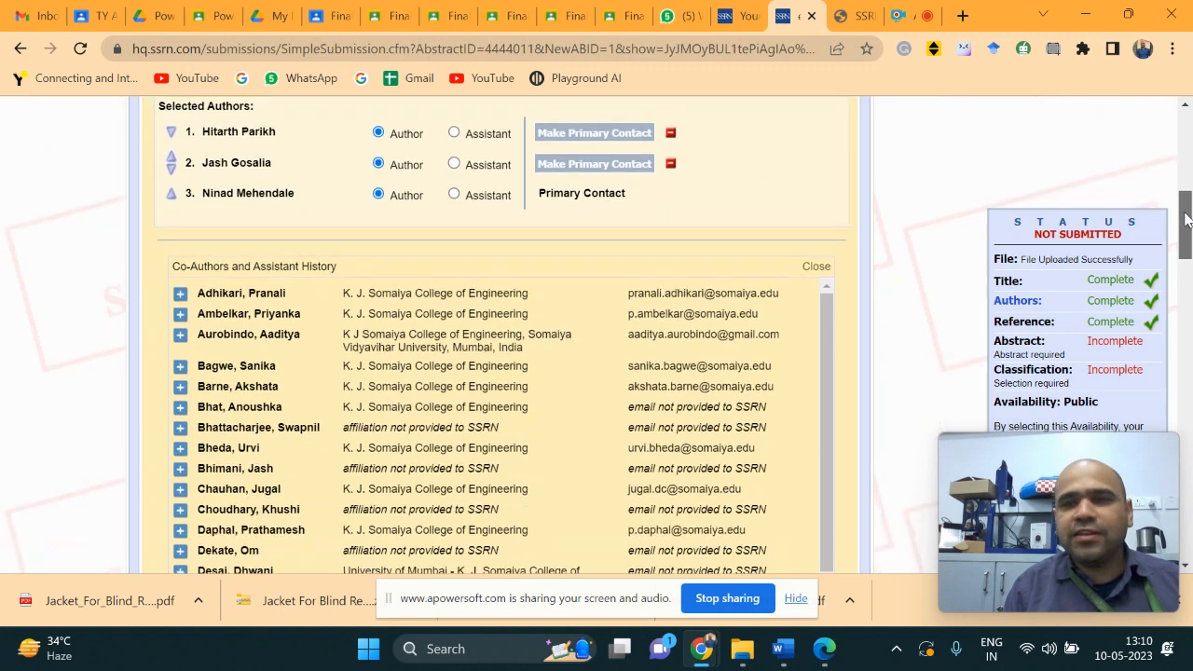
pyautogui.scroll(-3)
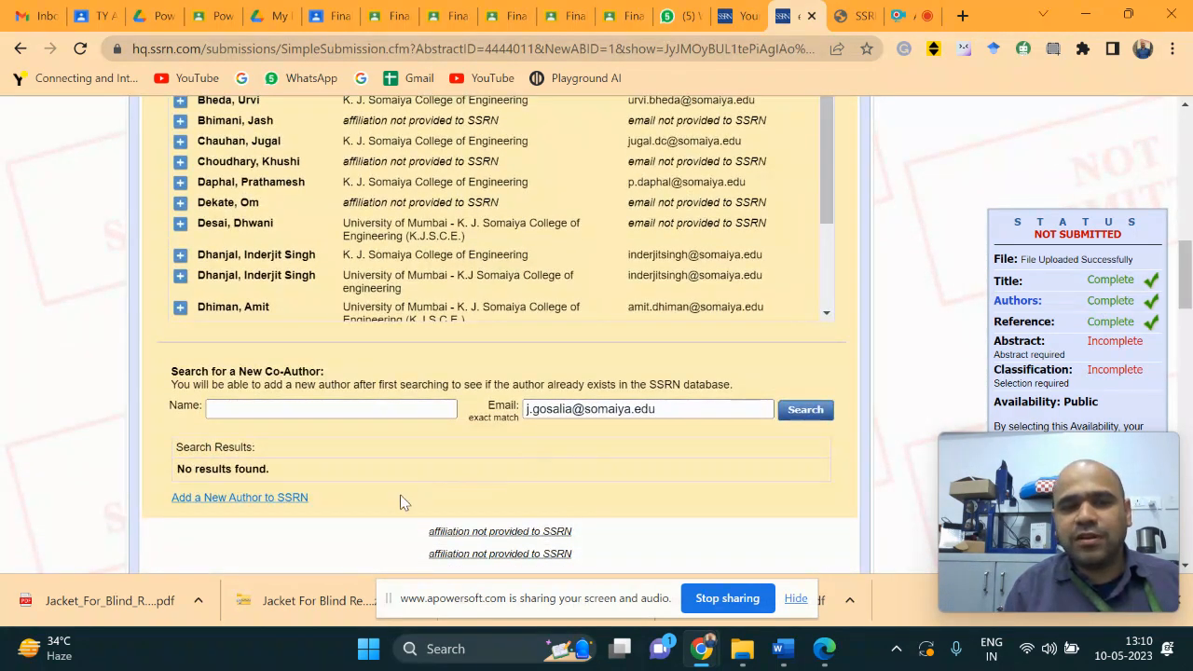
pyautogui.click(238, 497)
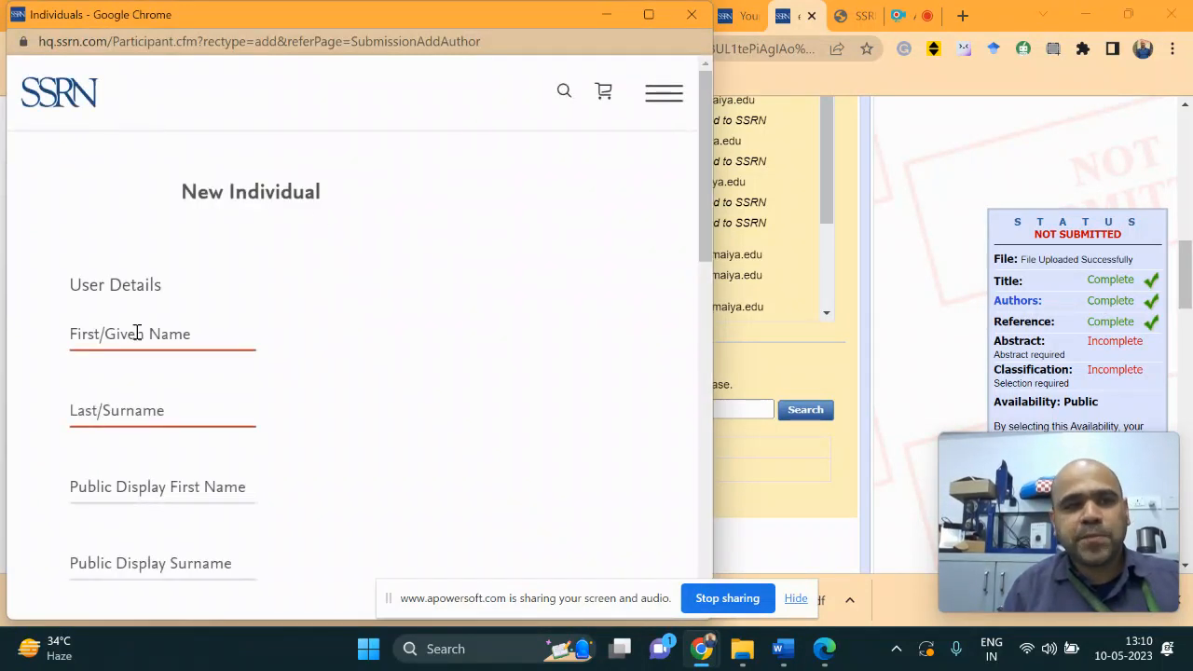
pyautogui.click(162, 333)
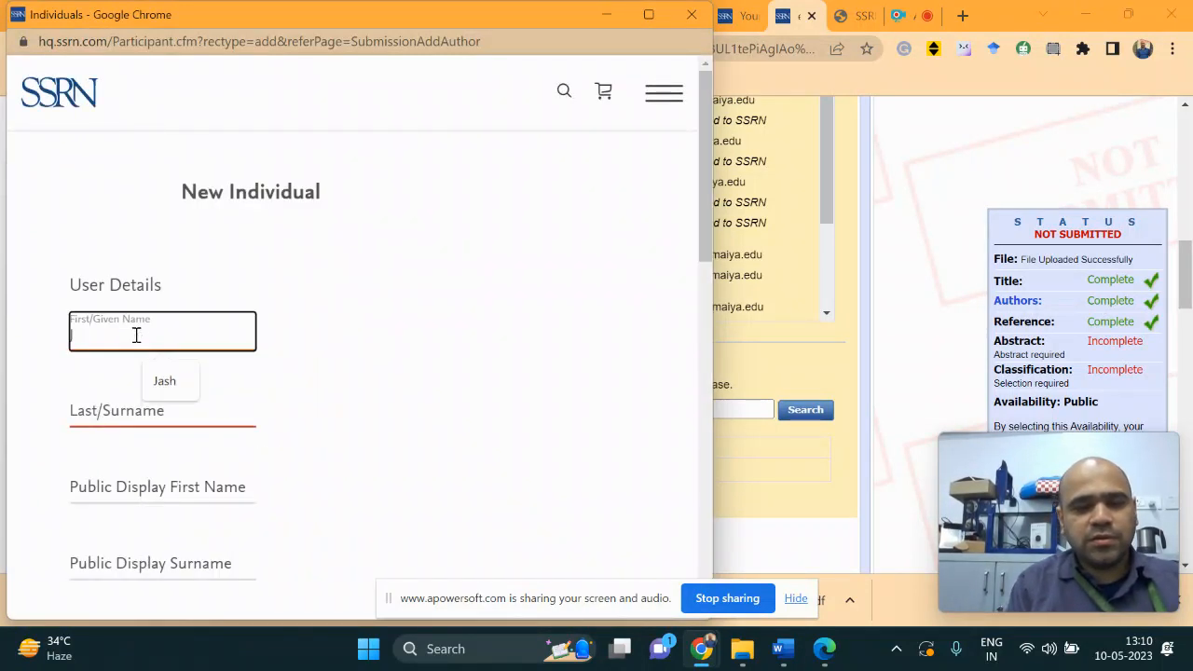
pyautogui.click(162, 407)
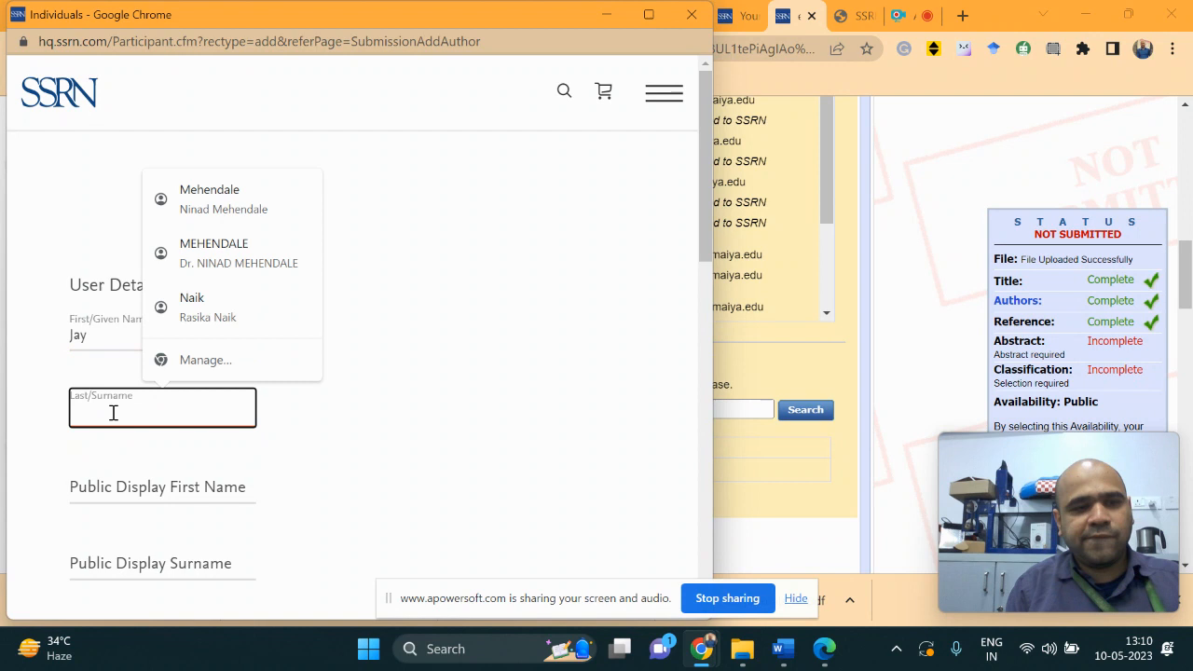
pyautogui.write('Gosalia')
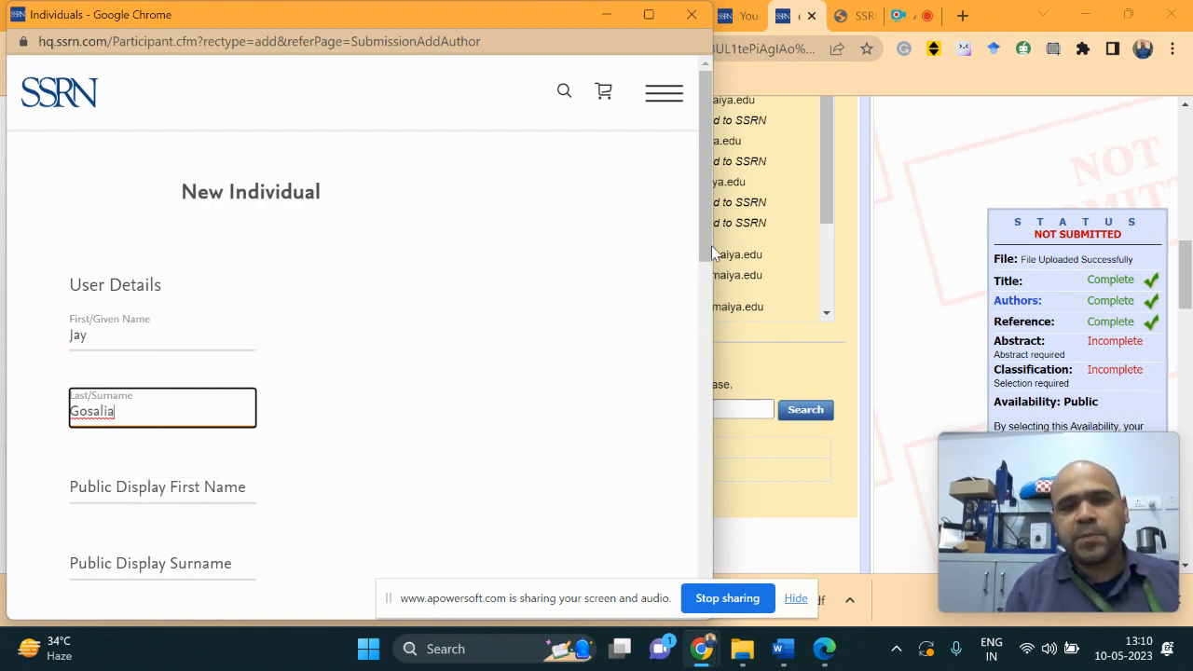
pyautogui.scroll(-3)
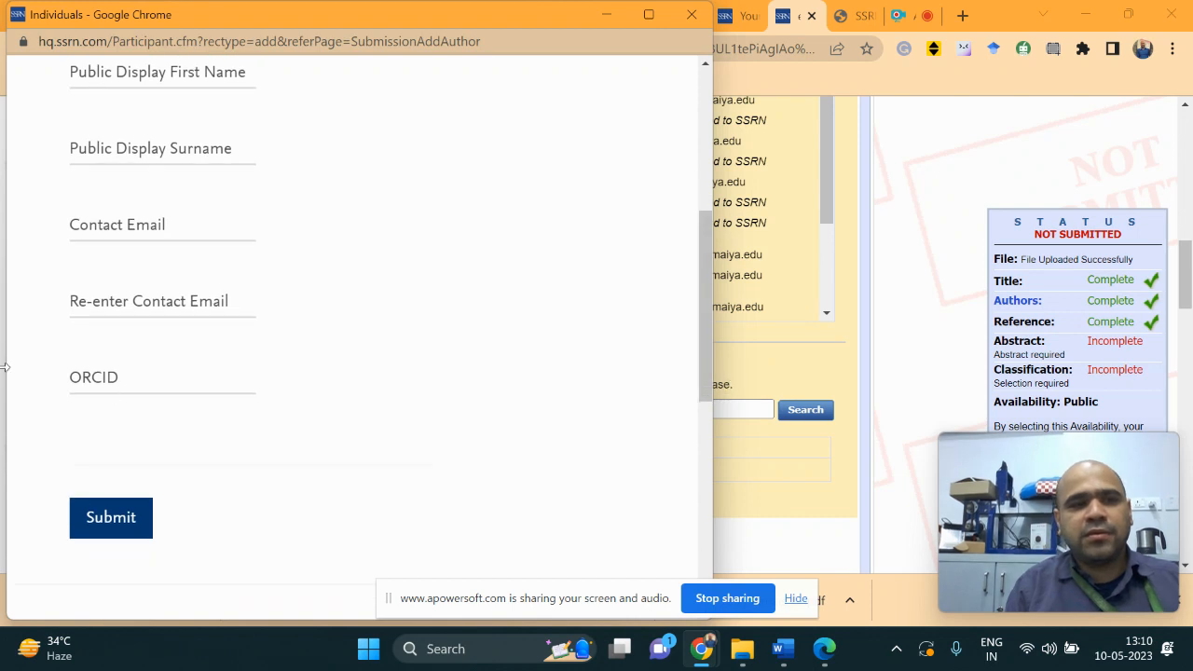
pyautogui.click(162, 224)
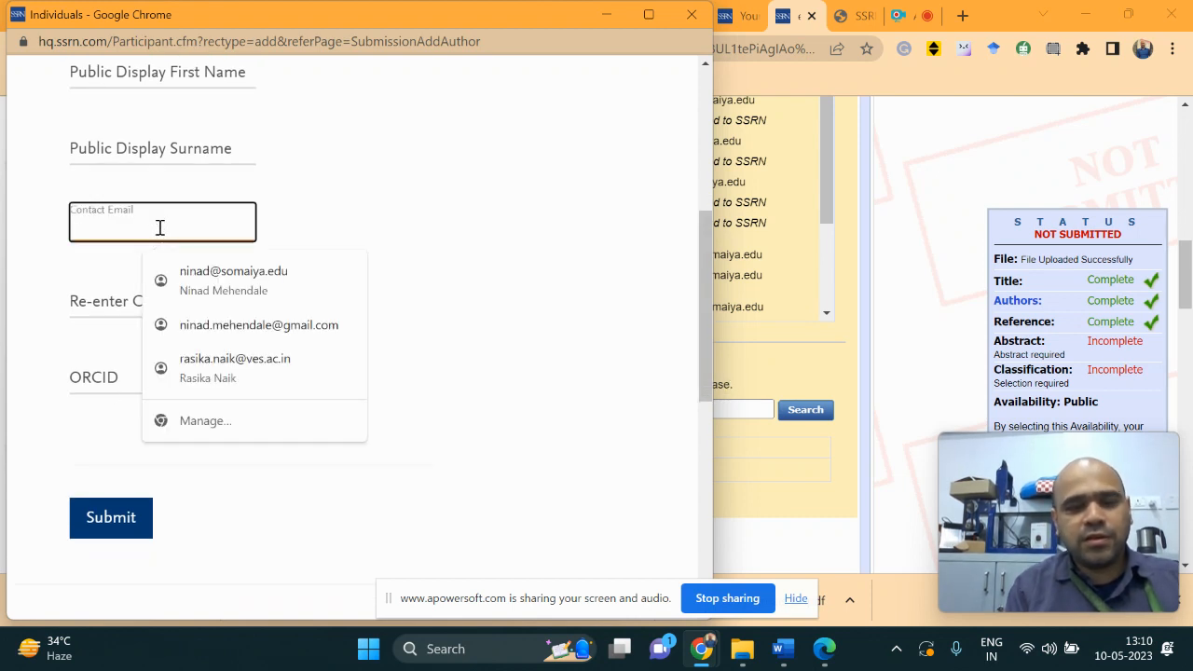
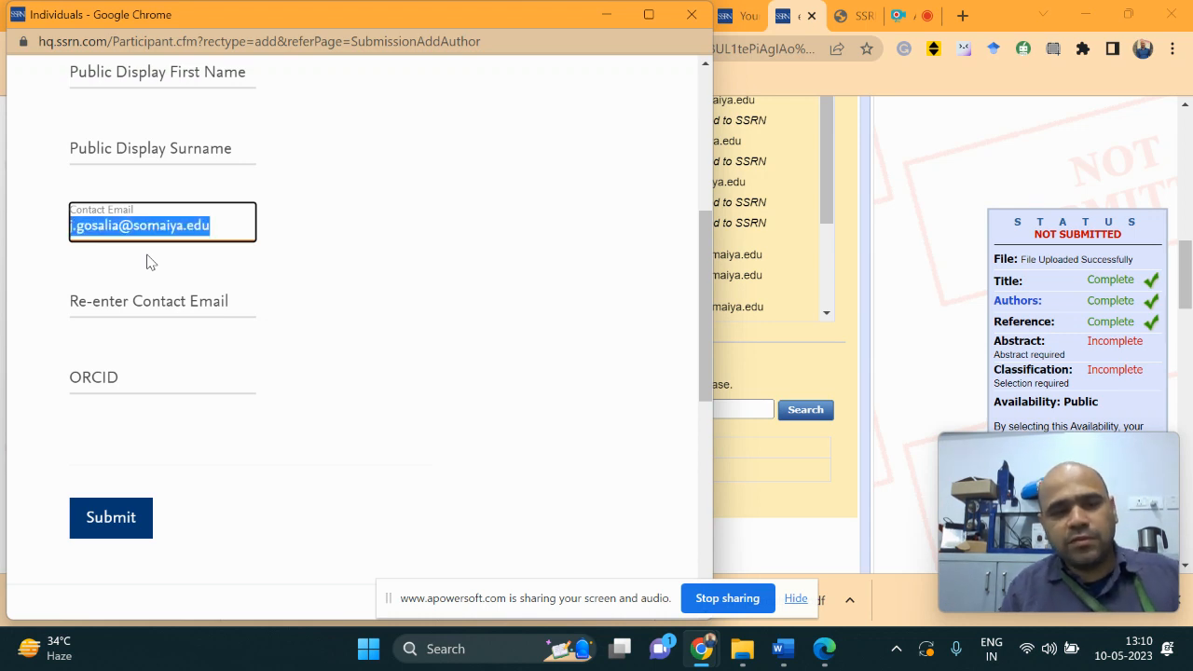
pyautogui.click(162, 298)
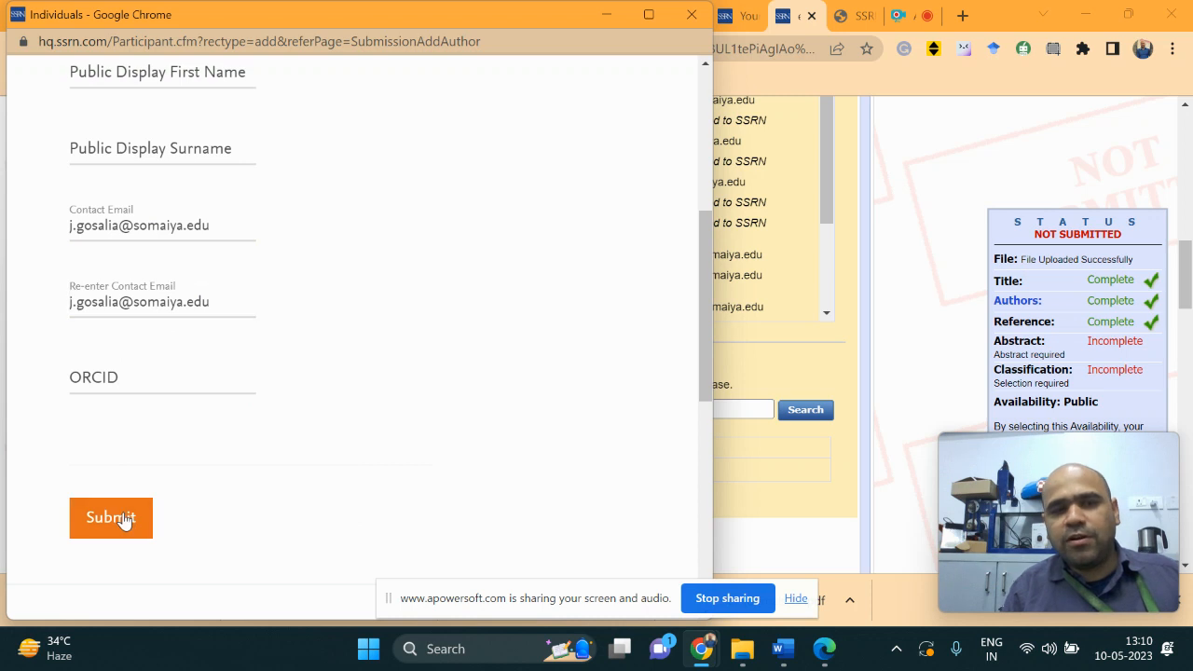
pyautogui.click(110, 517)
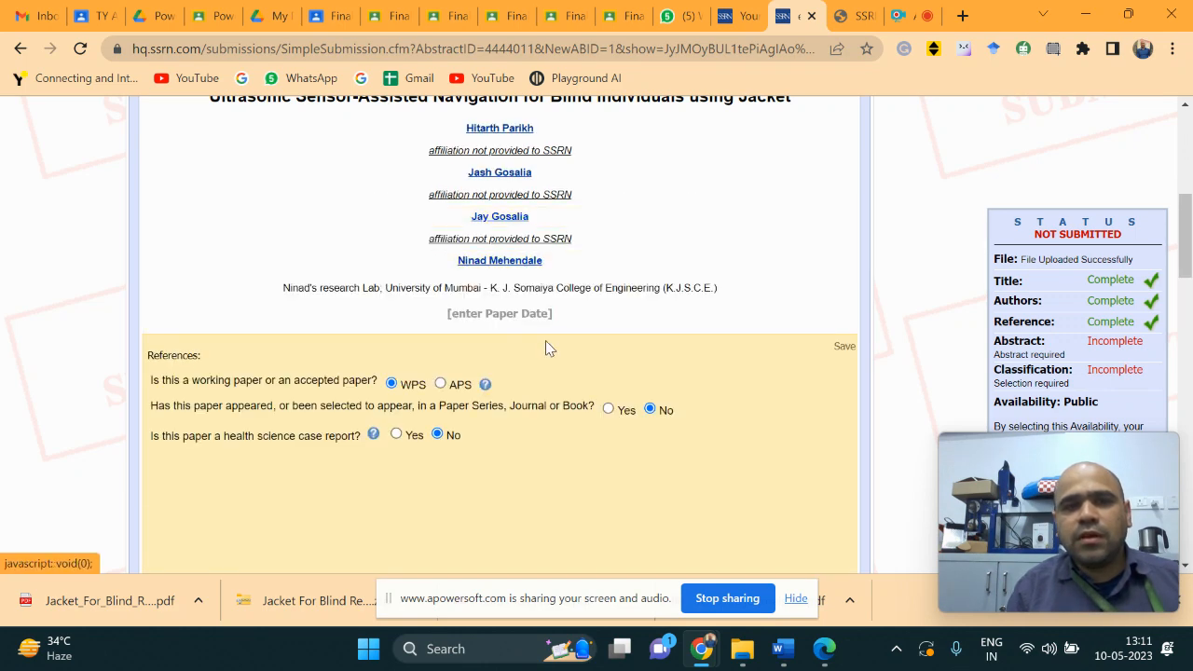
# - Save the paper date as May 10, 2023, then save the References section
pyautogui.click(500, 313)
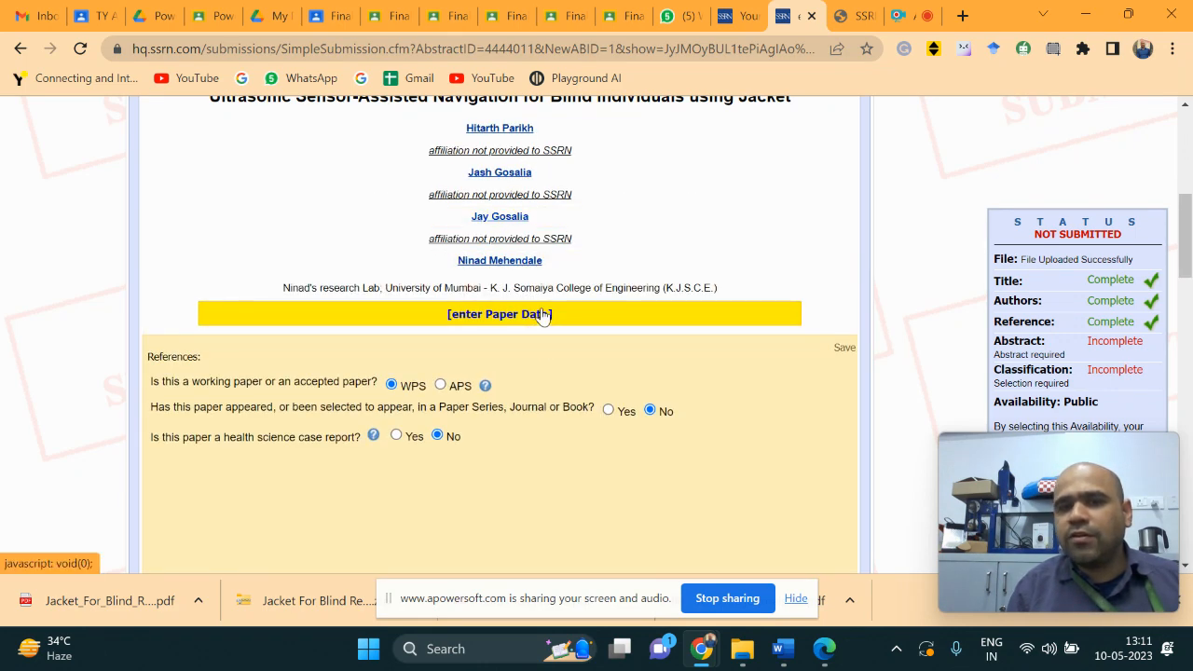
pyautogui.click(500, 314)
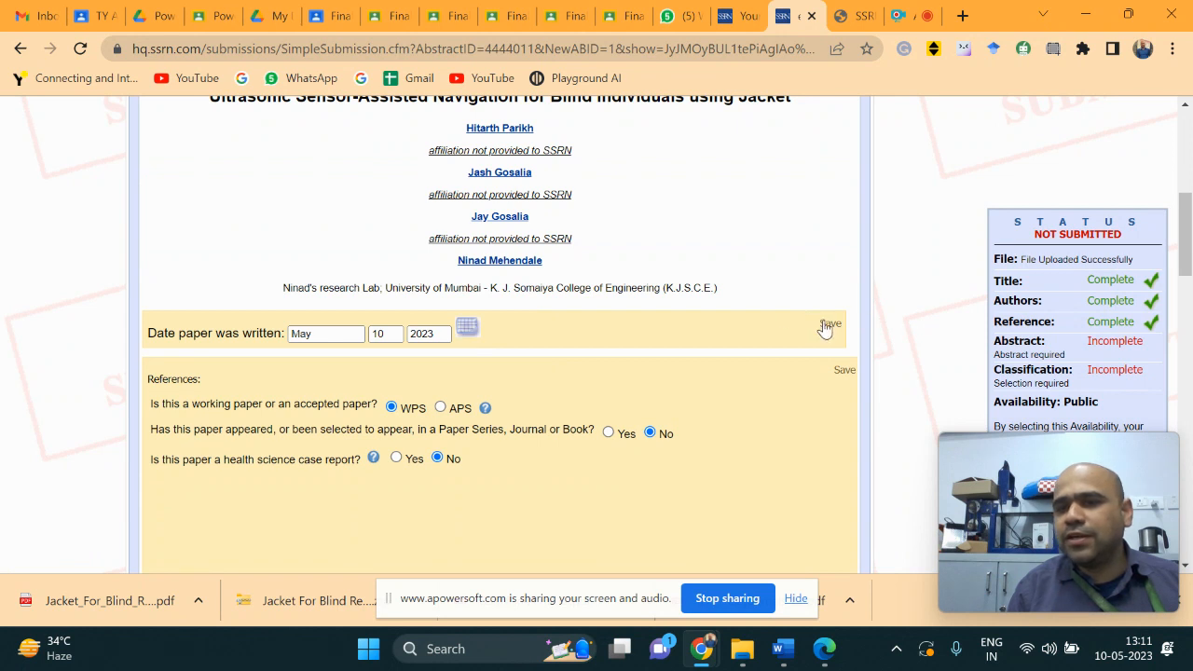
pyautogui.click(828, 328)
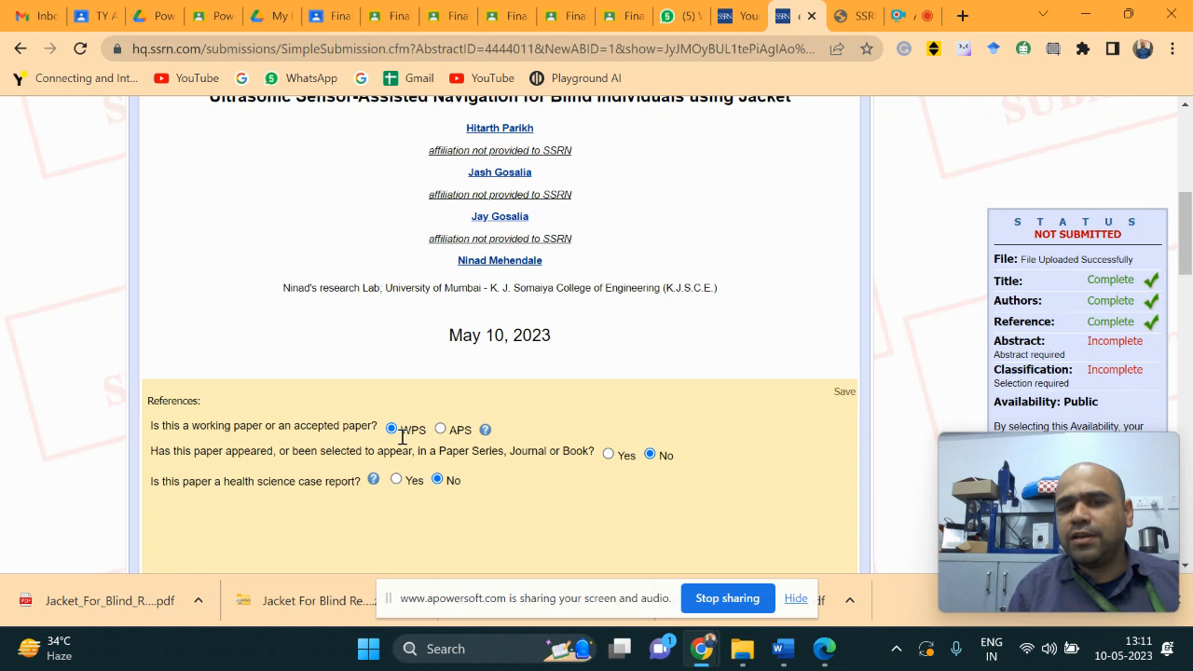
pyautogui.moveTo(675, 452)
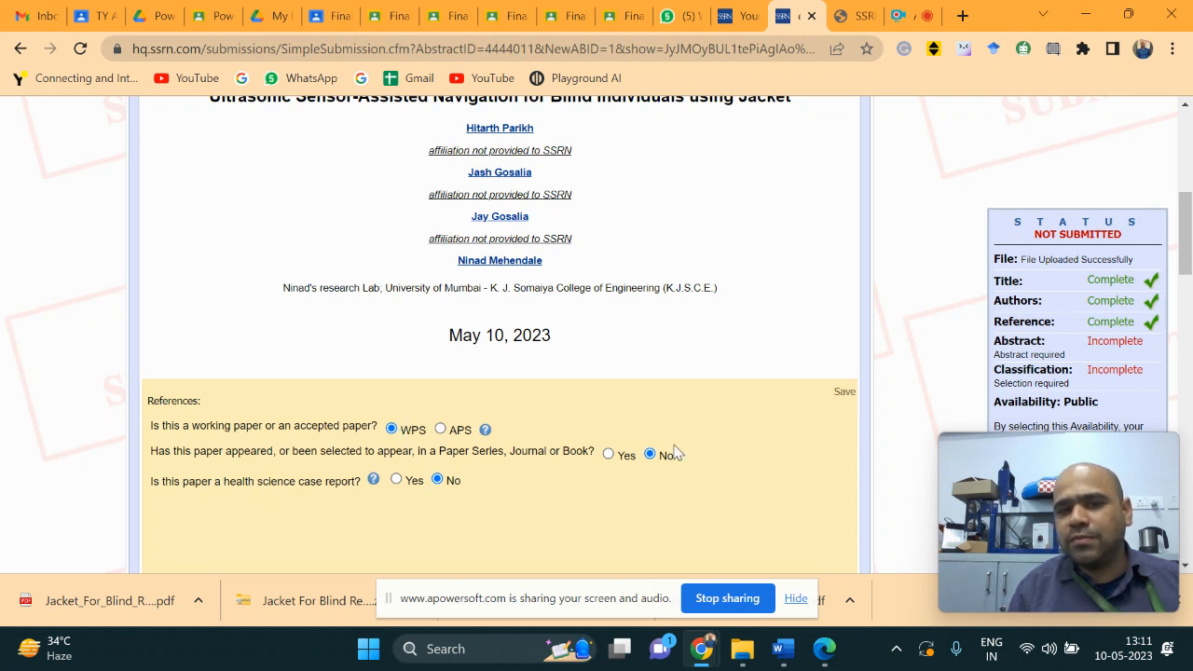
pyautogui.moveTo(502, 475)
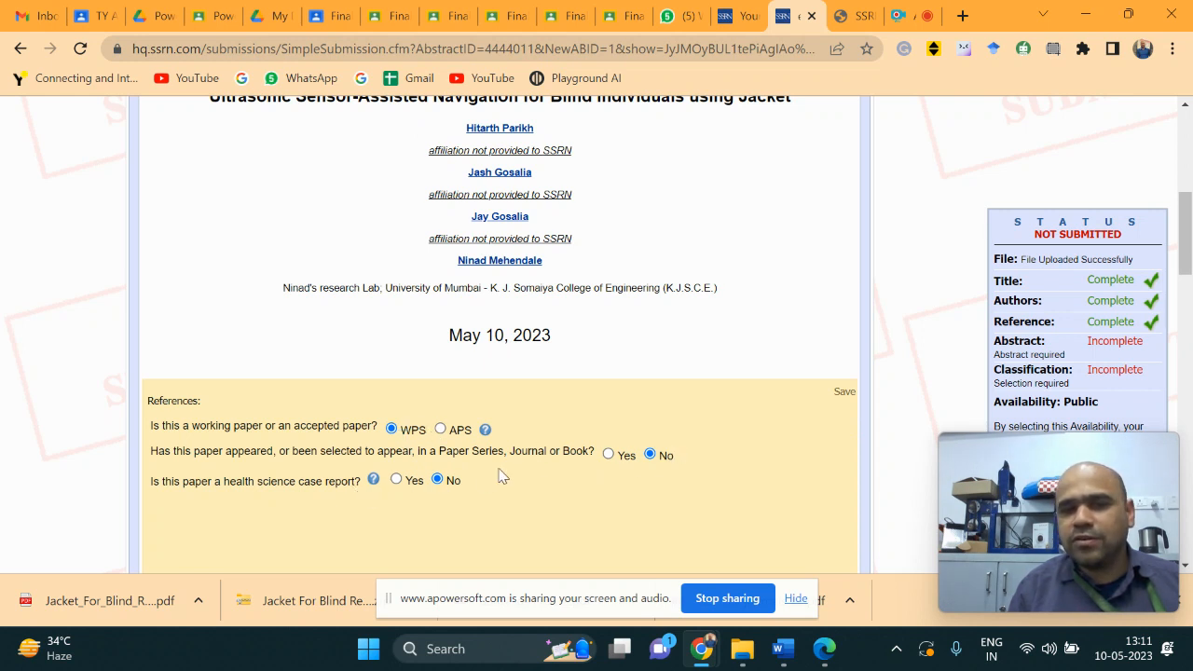
pyautogui.moveTo(844, 392)
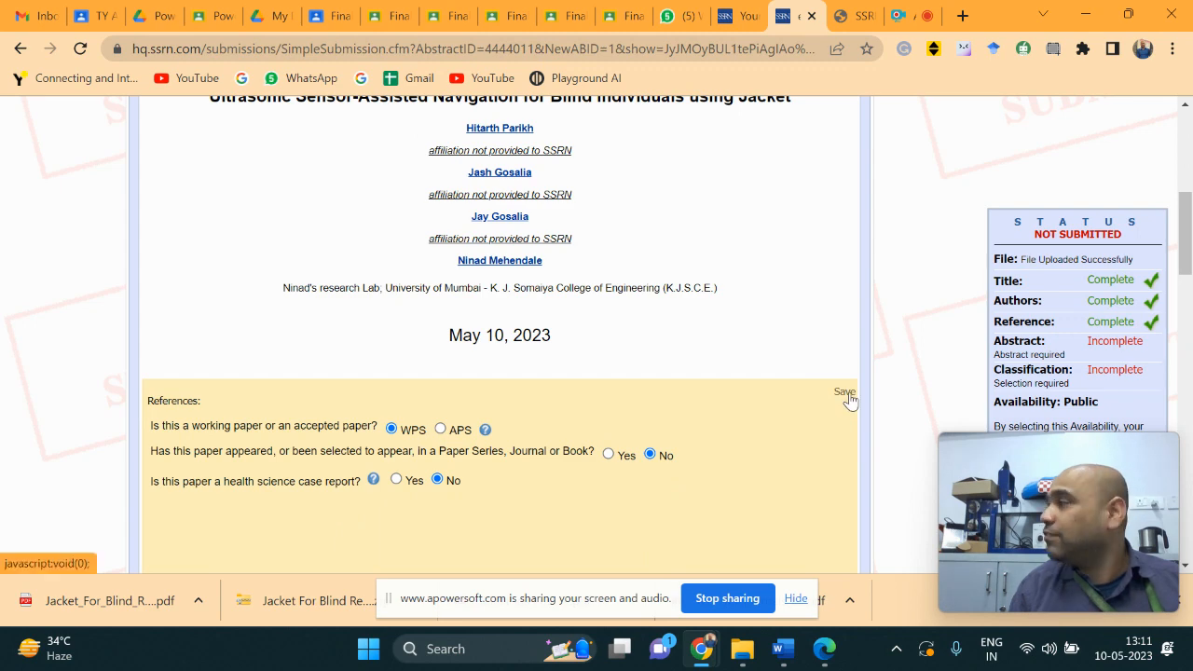
pyautogui.click(843, 391)
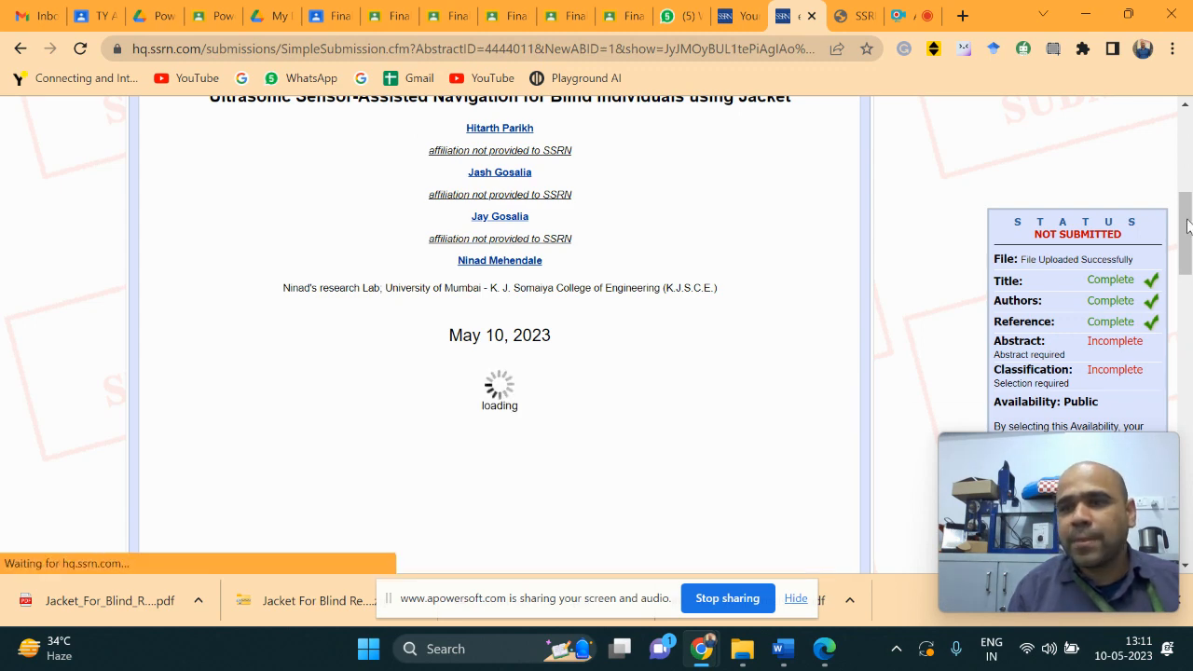
# - Open the Abstract form for abstract body, keywords and JEL classifications
pyautogui.scroll(-3)
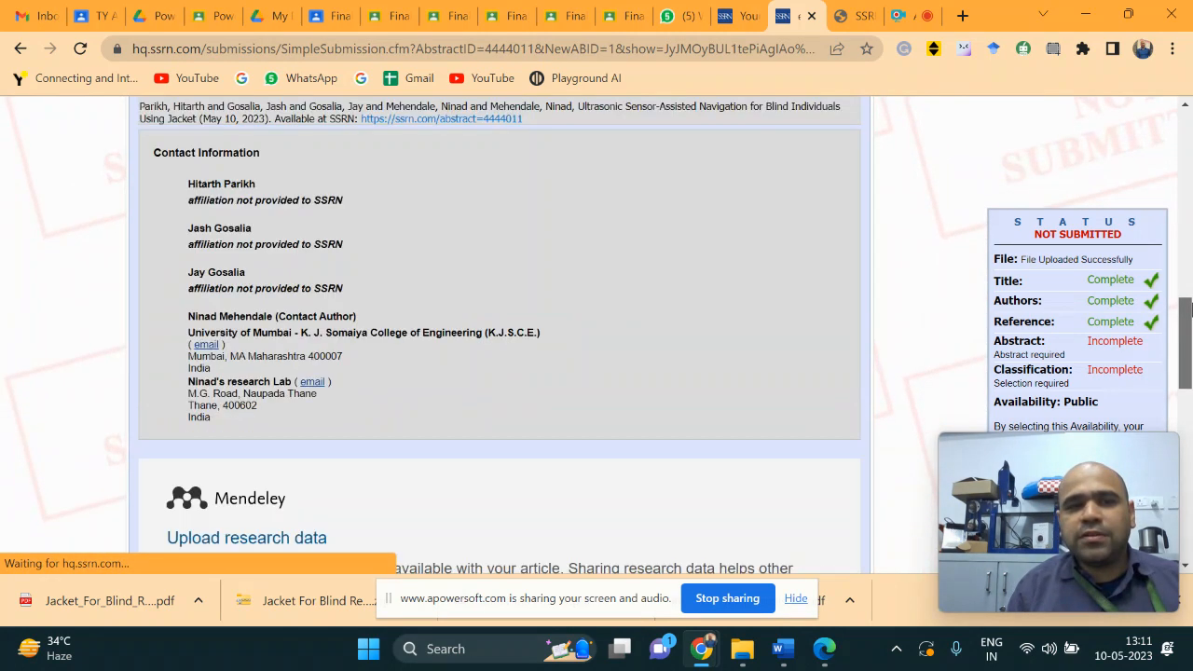
pyautogui.scroll(3)
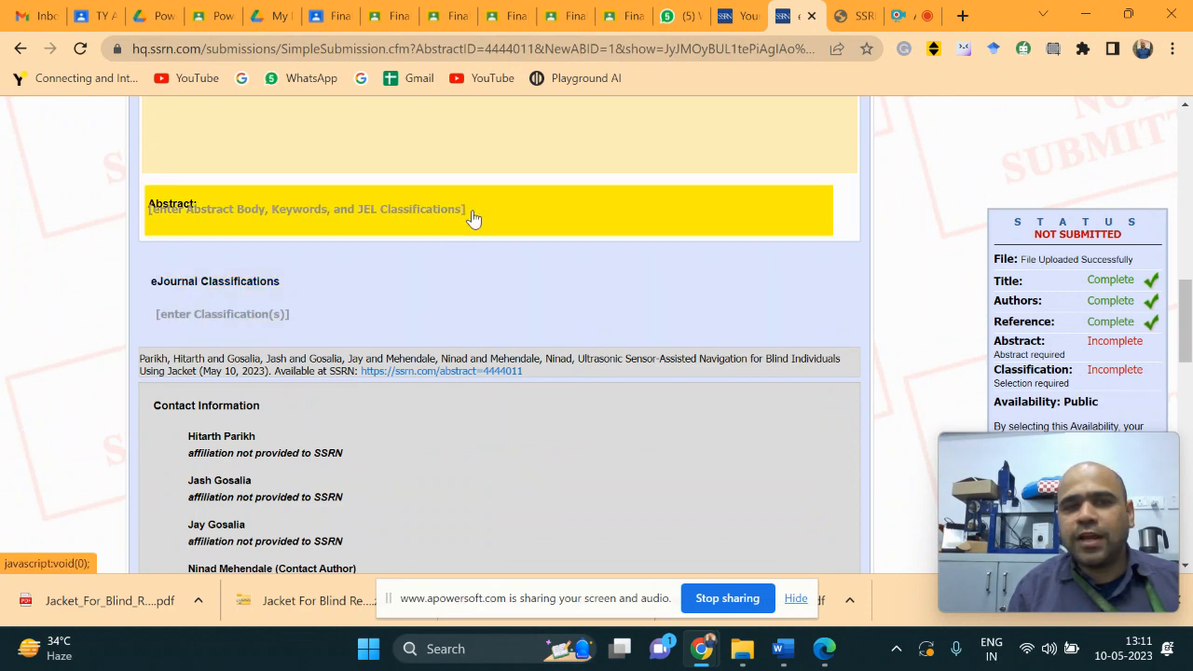
pyautogui.click(474, 218)
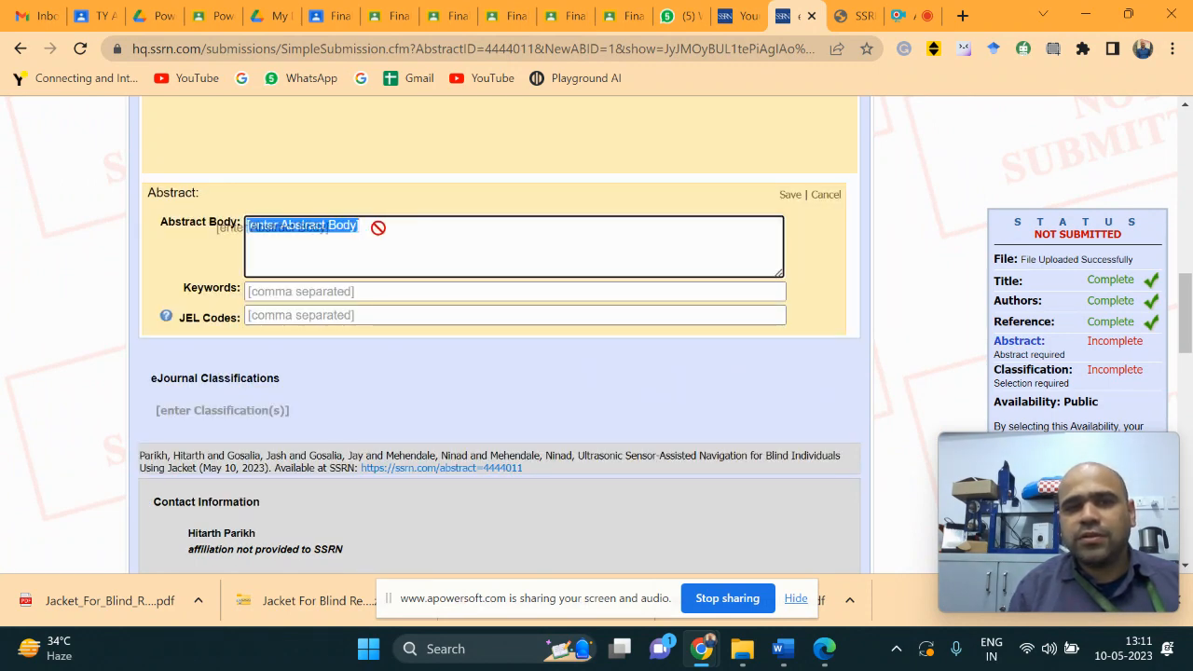
pyautogui.moveTo(781, 649)
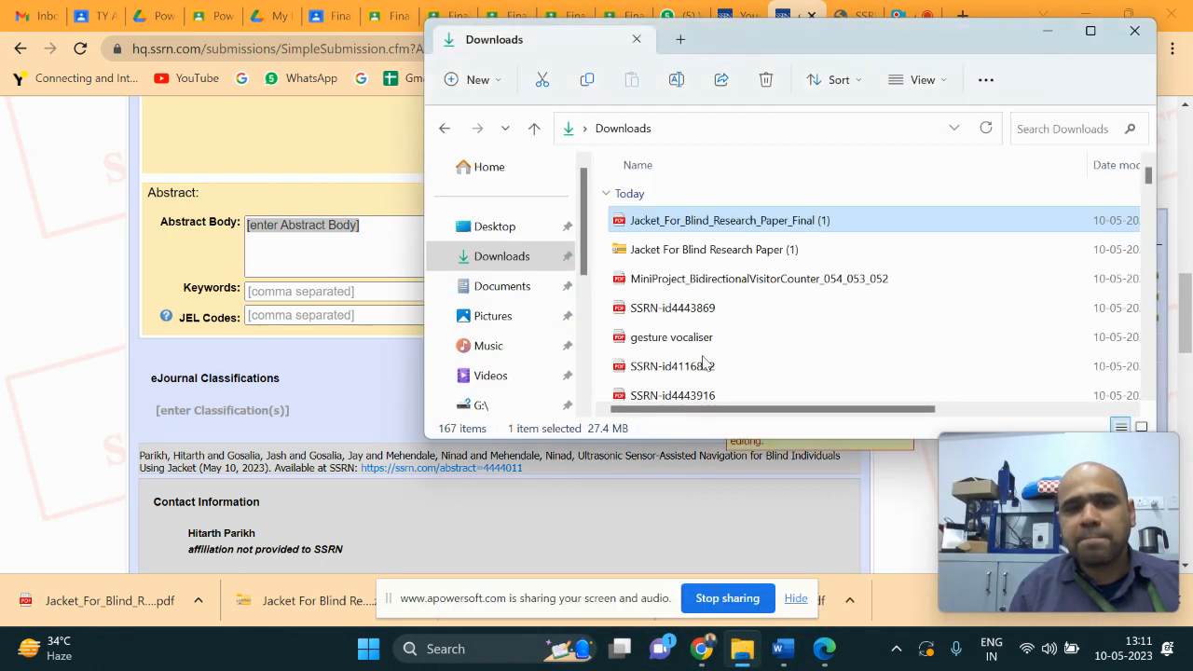
# - Open the final research paper PDF from Downloads and return to the SSRN submission
pyautogui.doubleClick(727, 220)
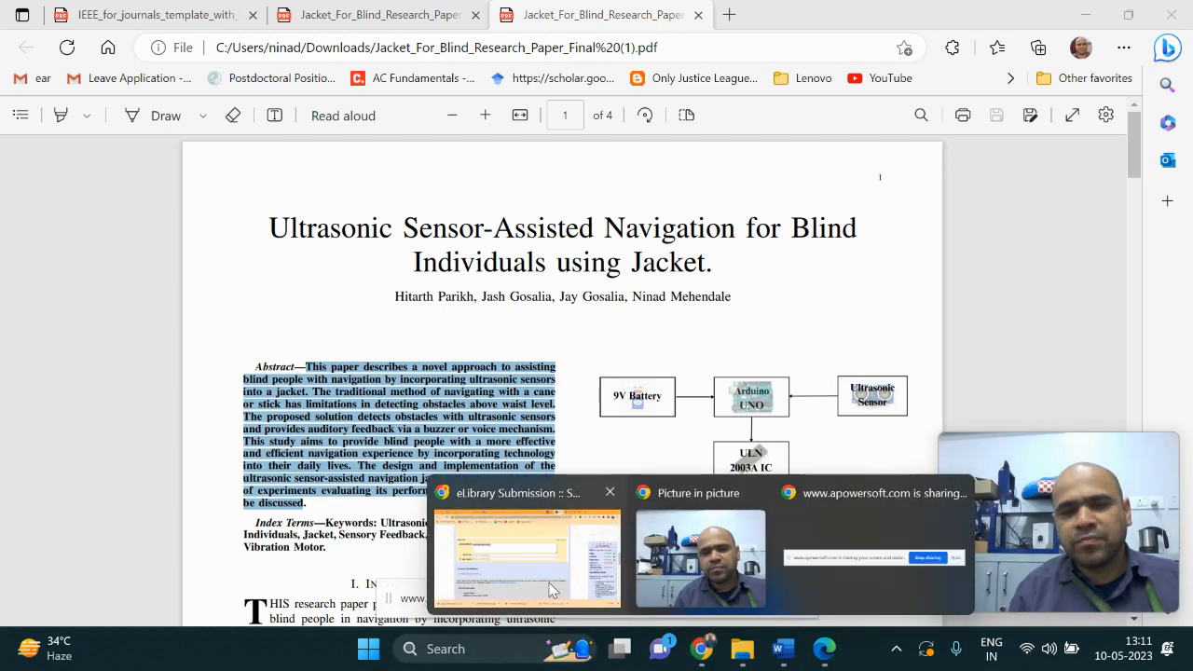
pyautogui.click(526, 559)
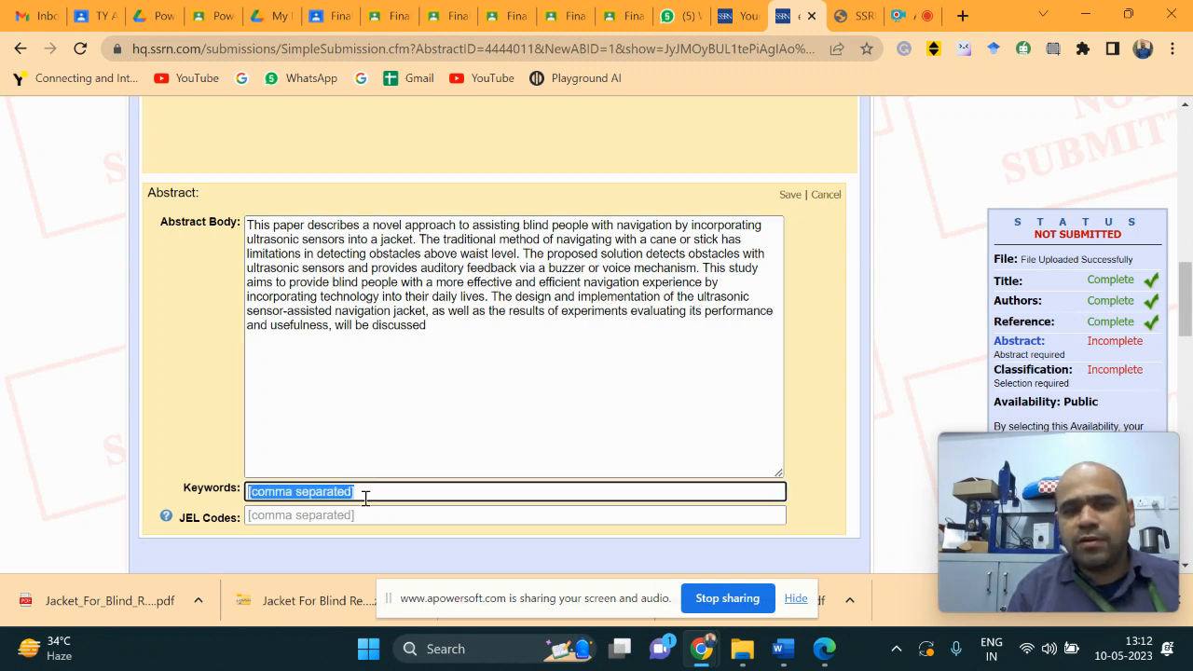
pyautogui.moveTo(702, 649)
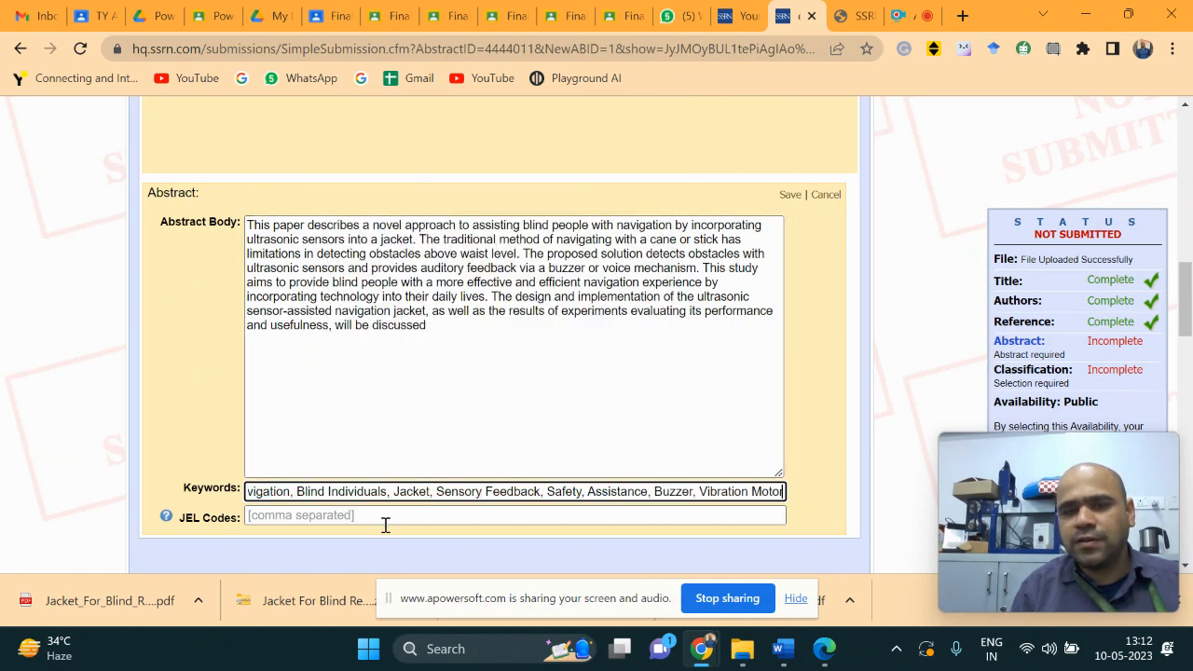
# - Enter JEL code i19 in the abstract form
pyautogui.click(382, 515)
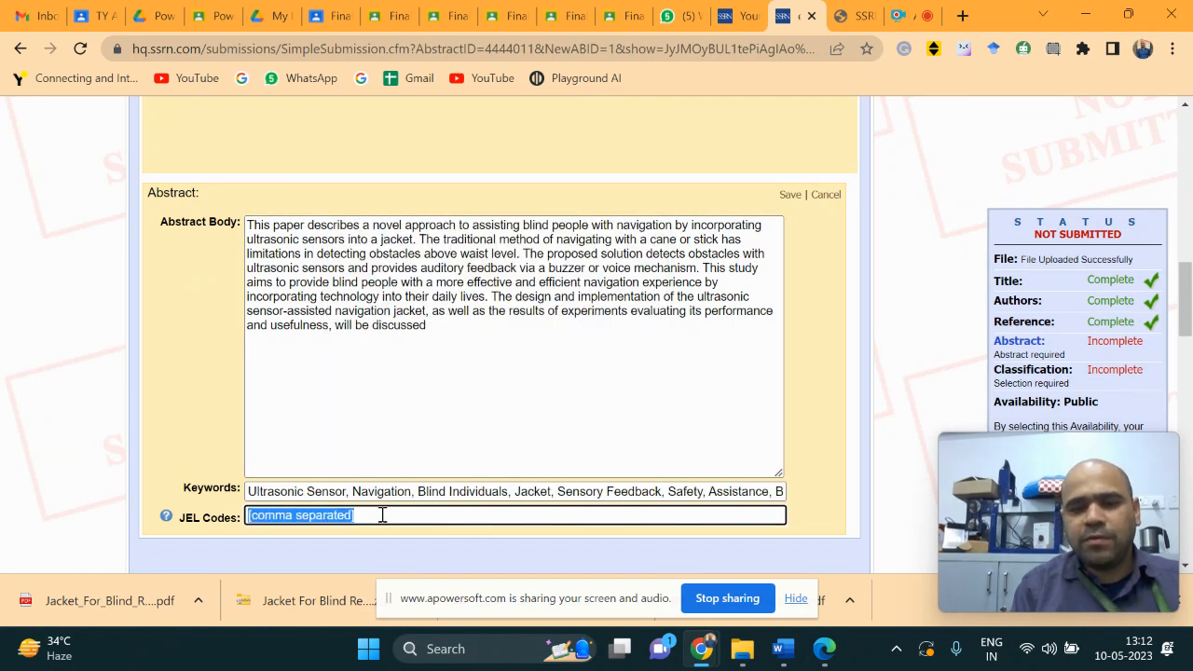
pyautogui.write('i19')
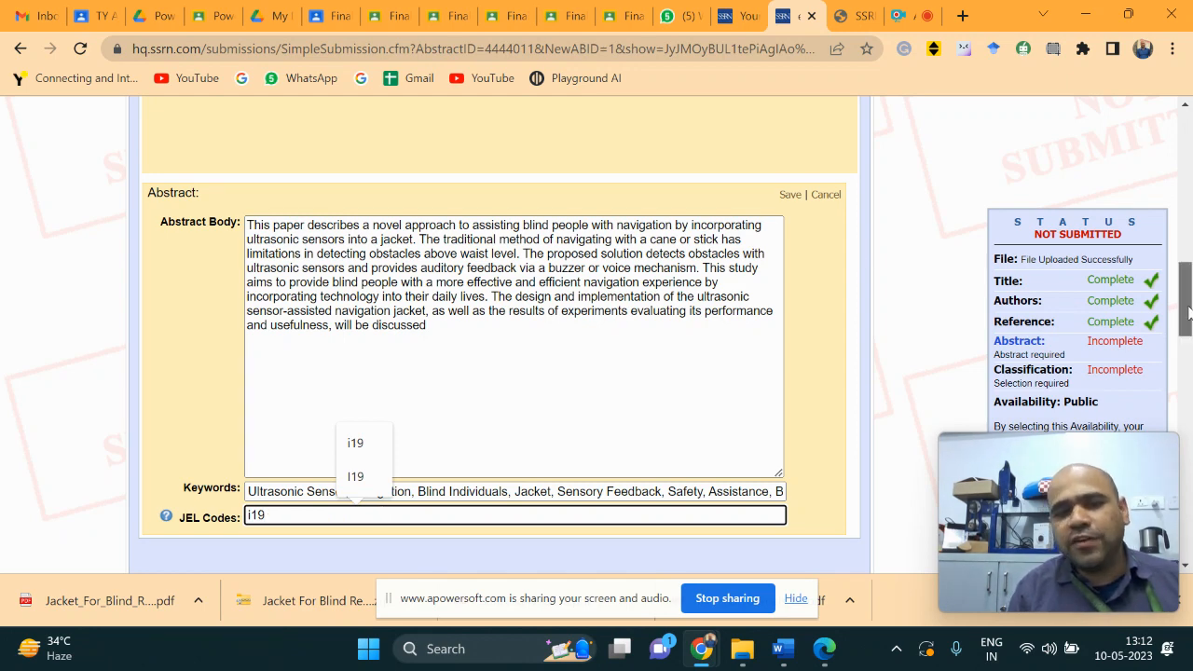
pyautogui.scroll(-3)
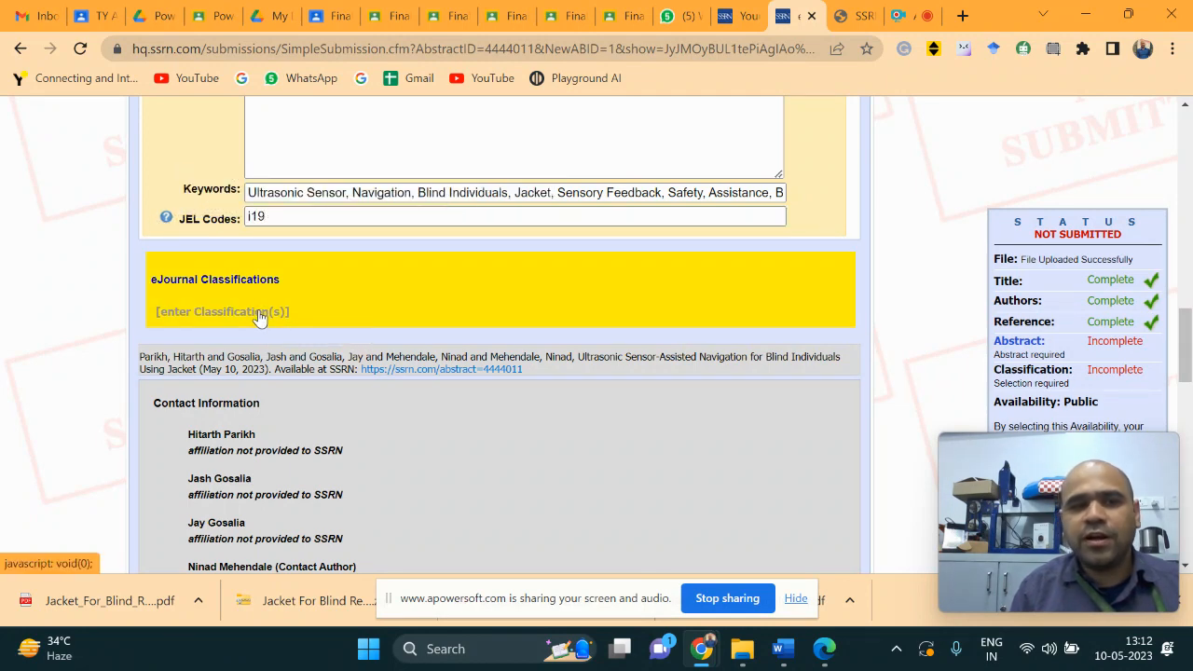
# - Open the eJournal Classifications section and save the abstract
pyautogui.click(223, 311)
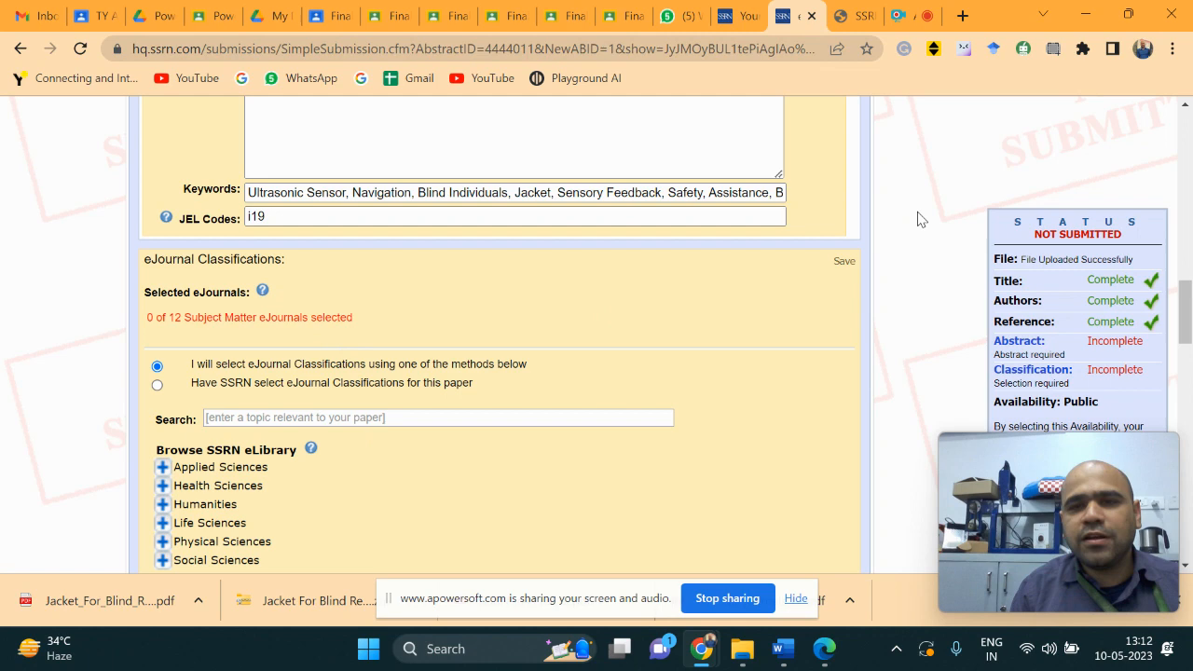
pyautogui.scroll(3)
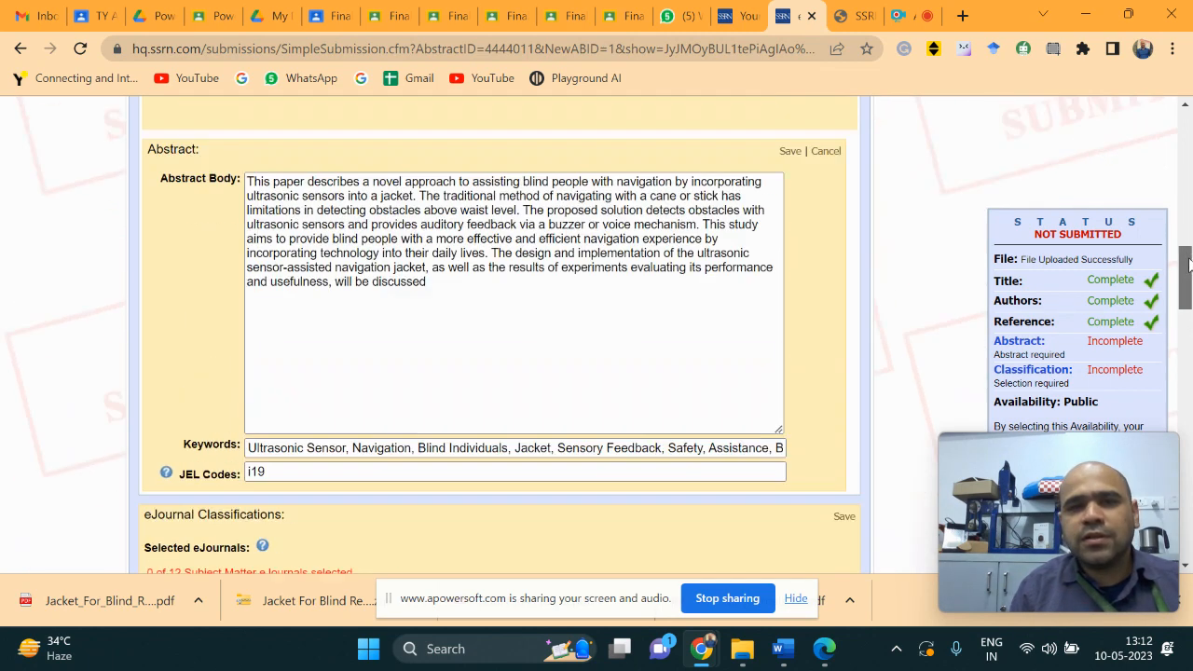
pyautogui.scroll(3)
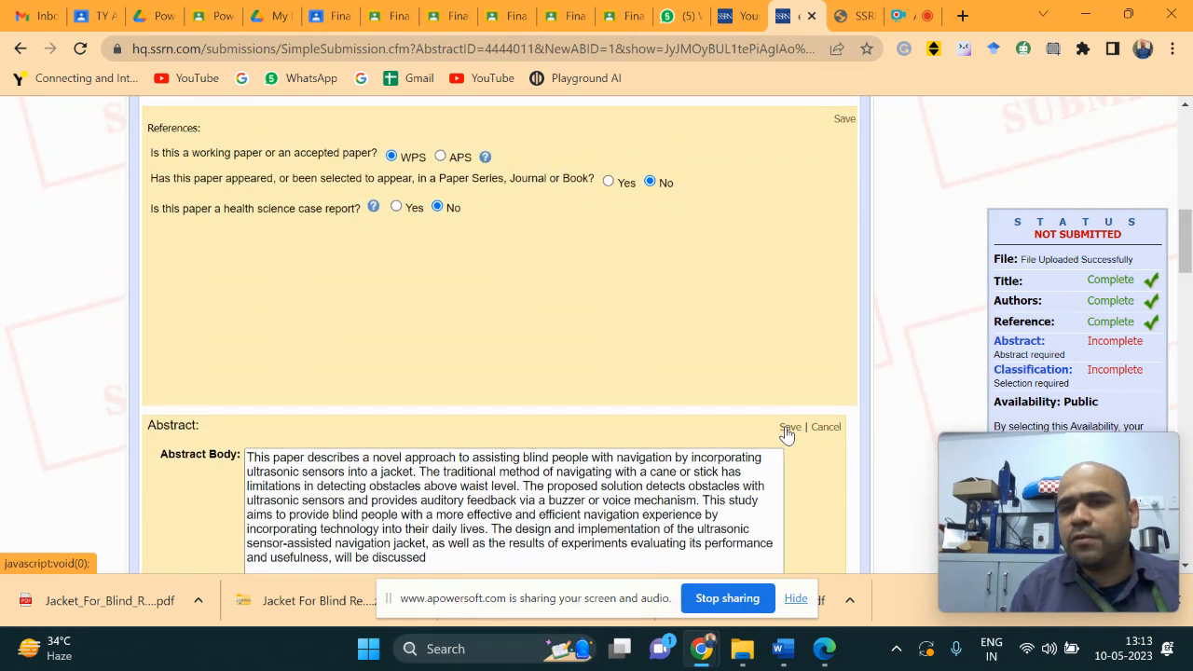
pyautogui.click(790, 427)
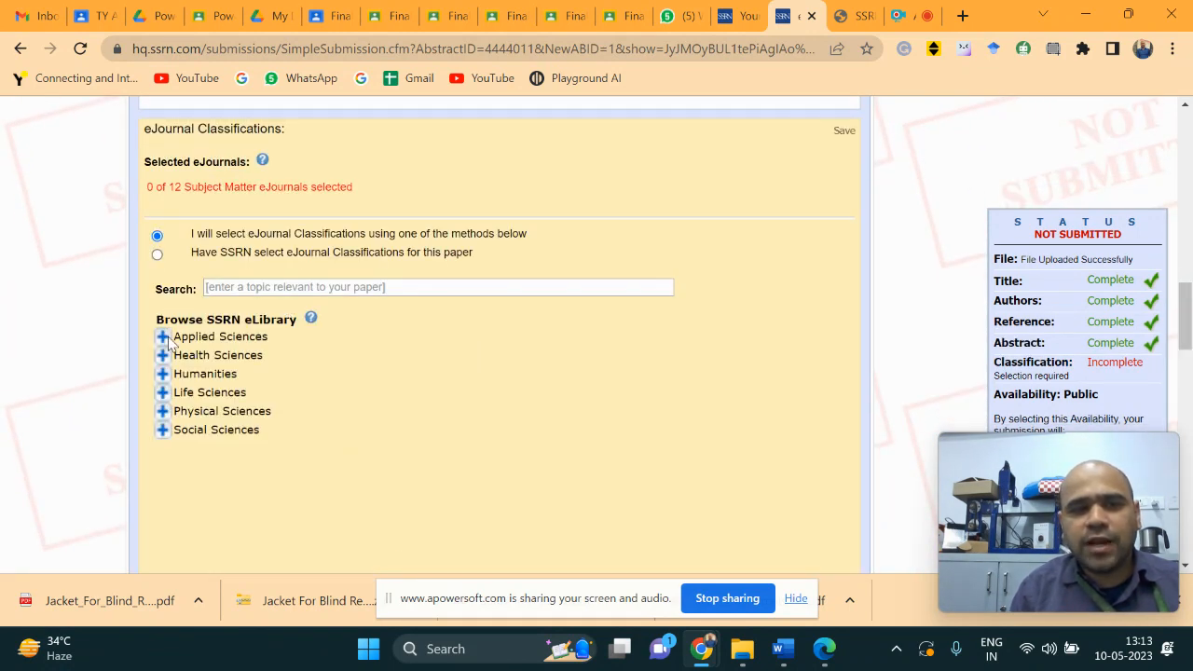
# - Classify the paper under Applied Sciences > Engineering > Electrical Engineering > Electronic Engineering
pyautogui.click(162, 336)
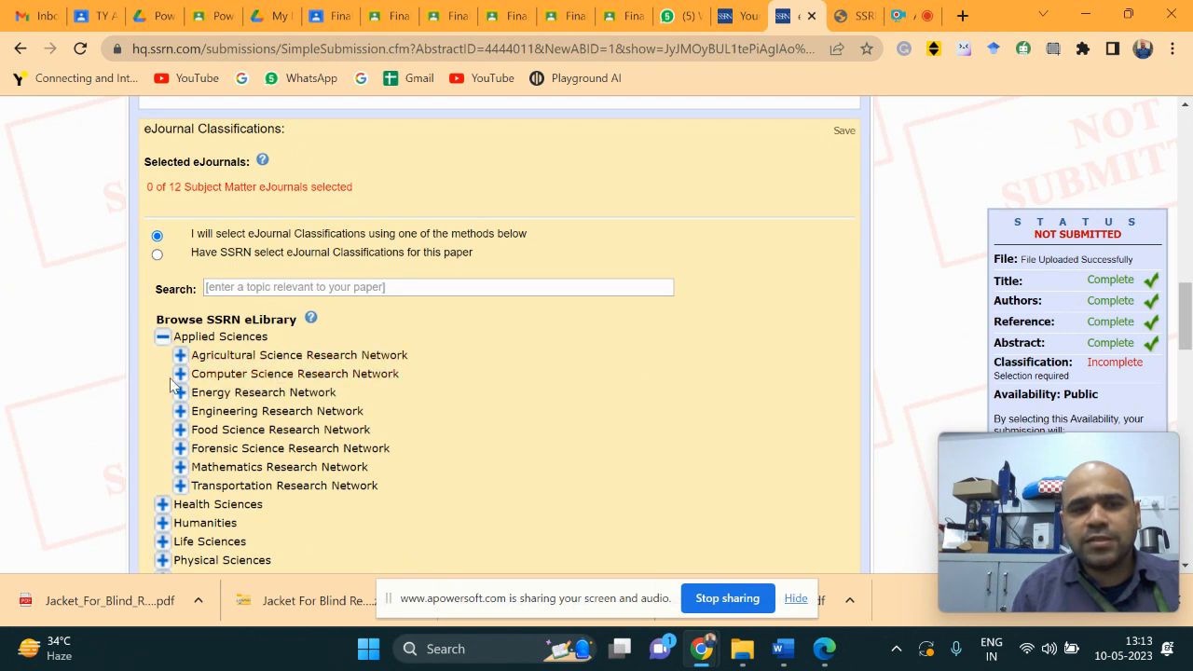
pyautogui.moveTo(193, 421)
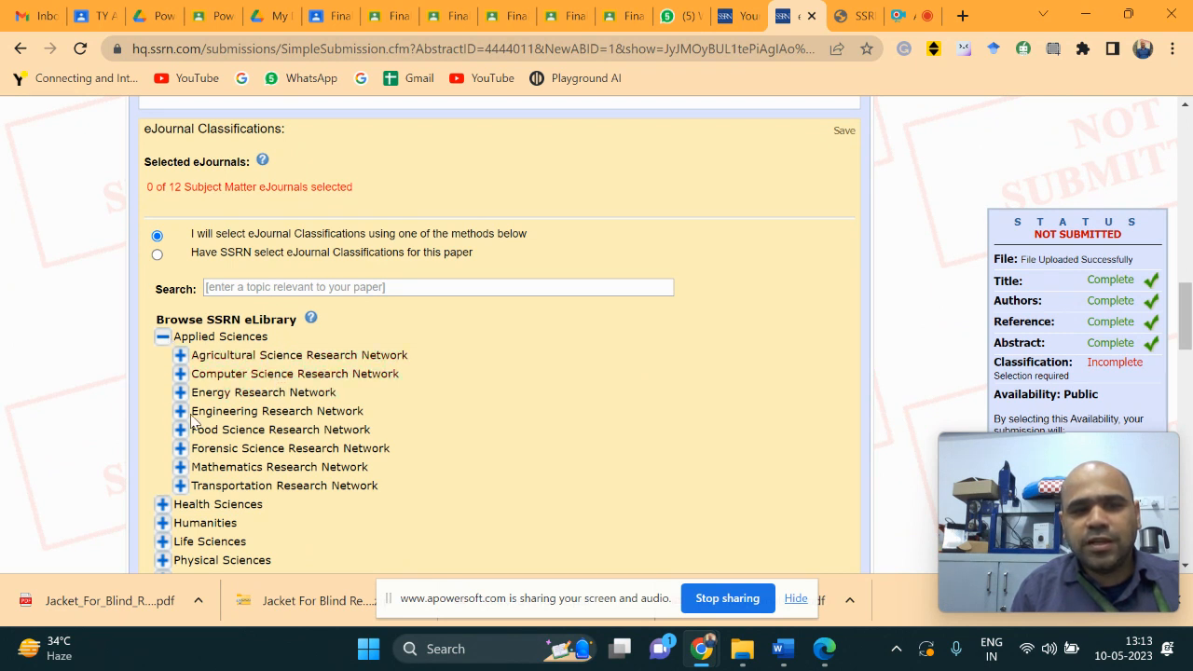
pyautogui.click(181, 411)
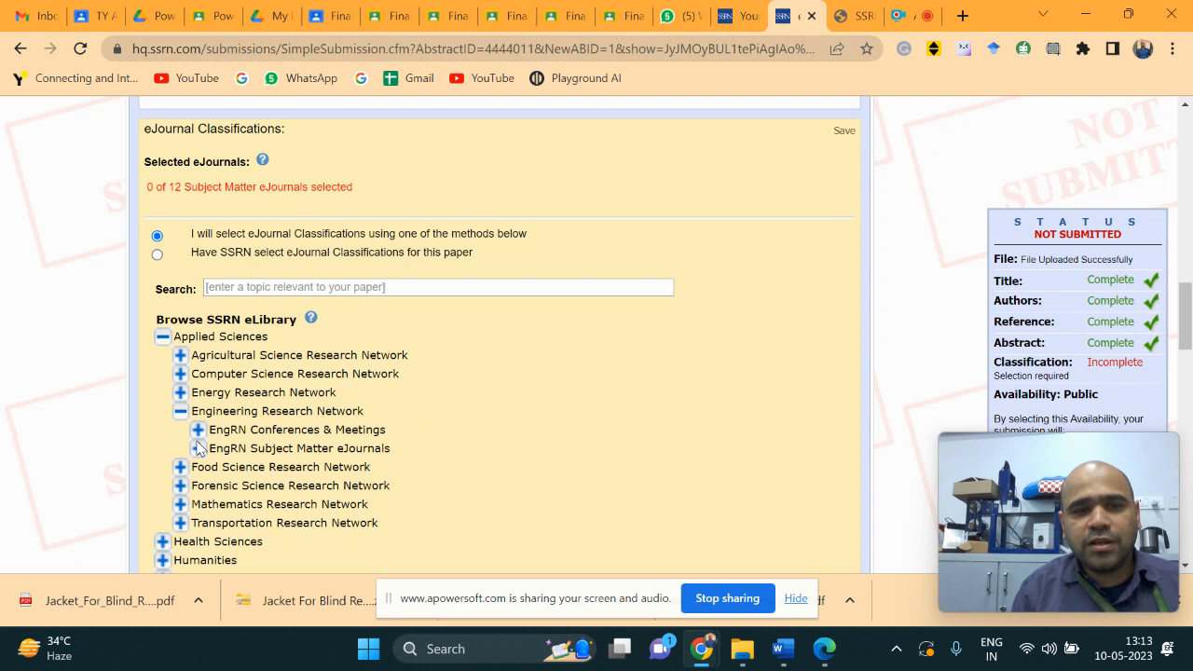
pyautogui.click(198, 449)
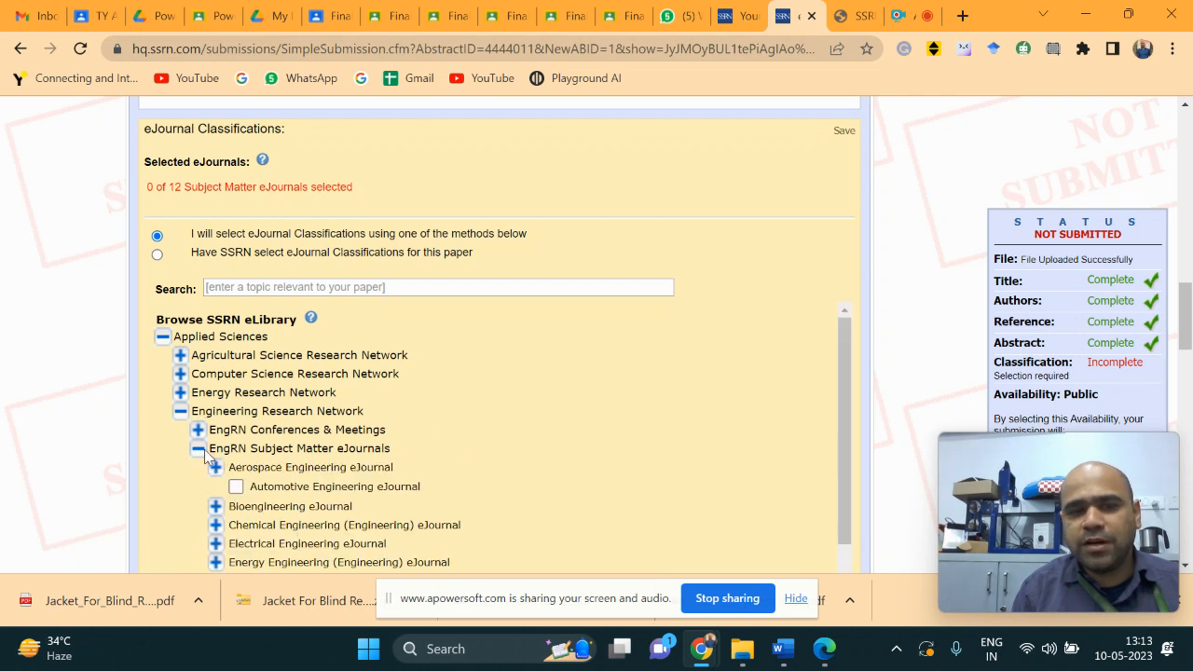
pyautogui.moveTo(338, 562)
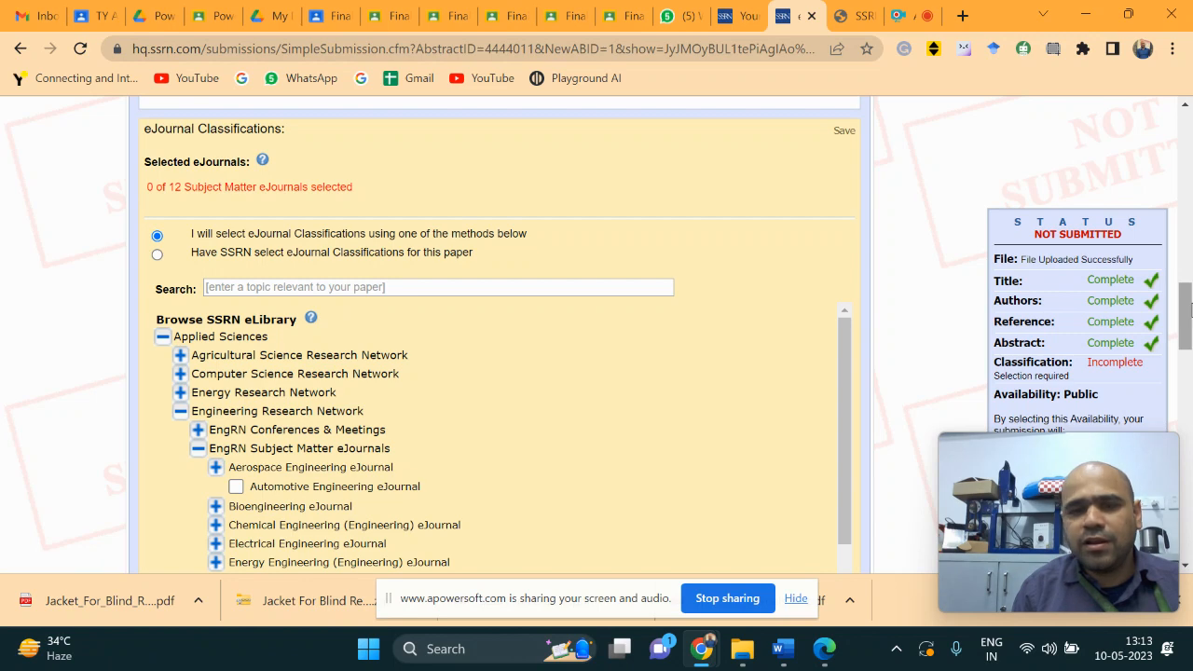
pyautogui.scroll(-3)
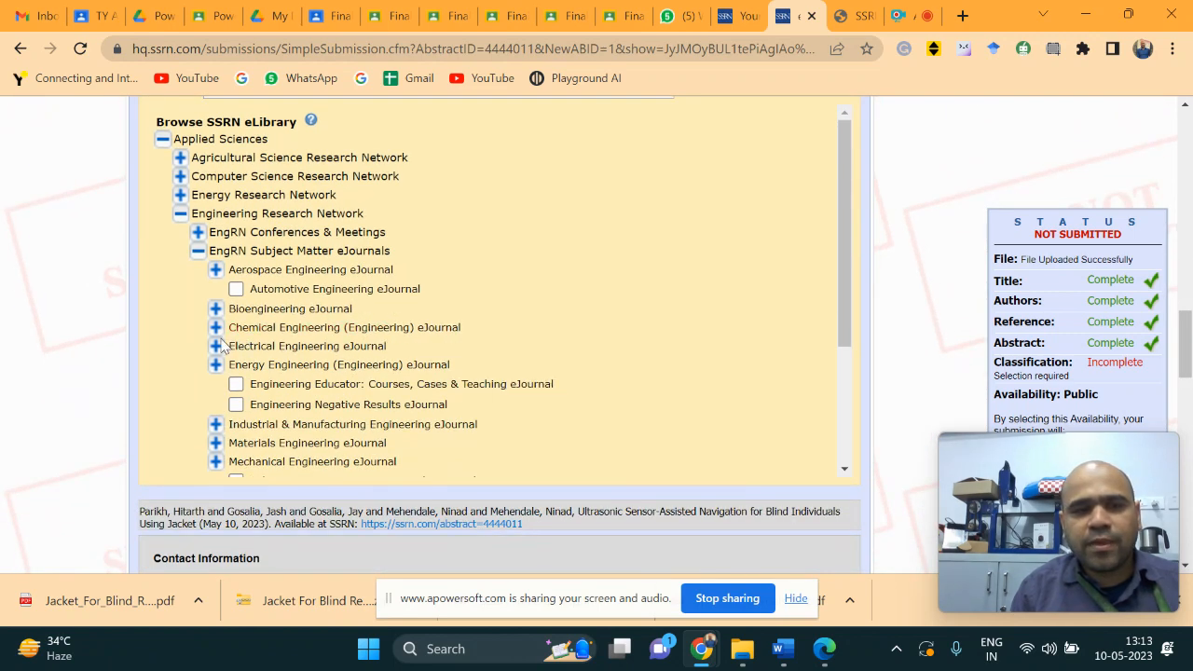
pyautogui.click(215, 346)
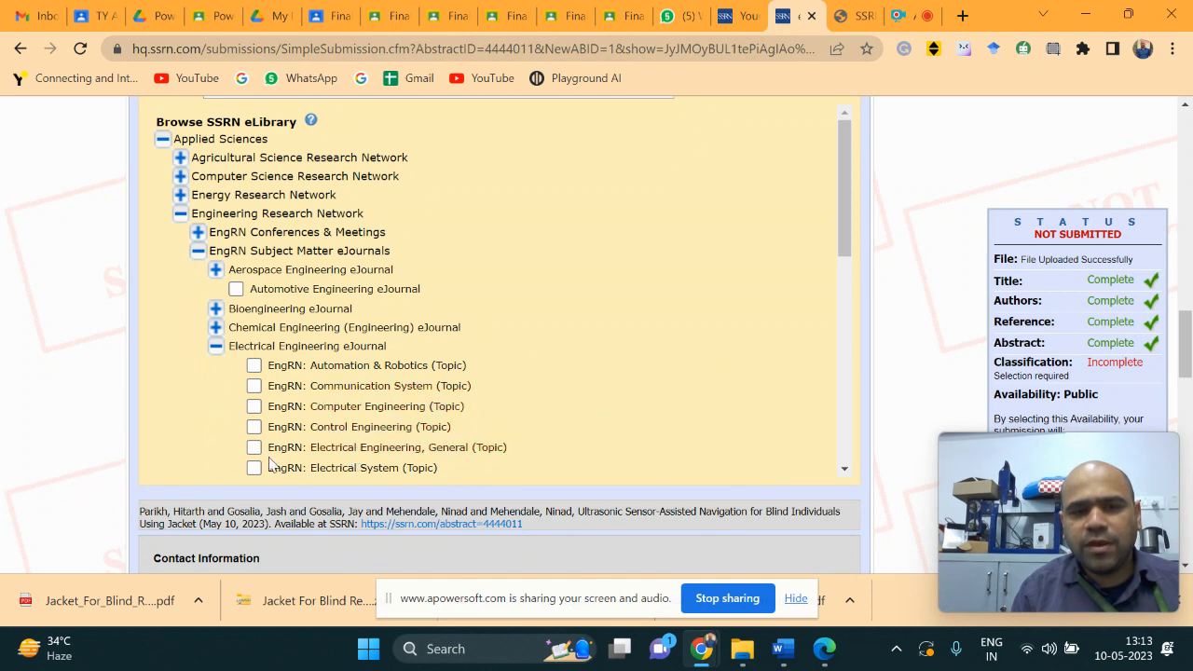
pyautogui.moveTo(858, 261)
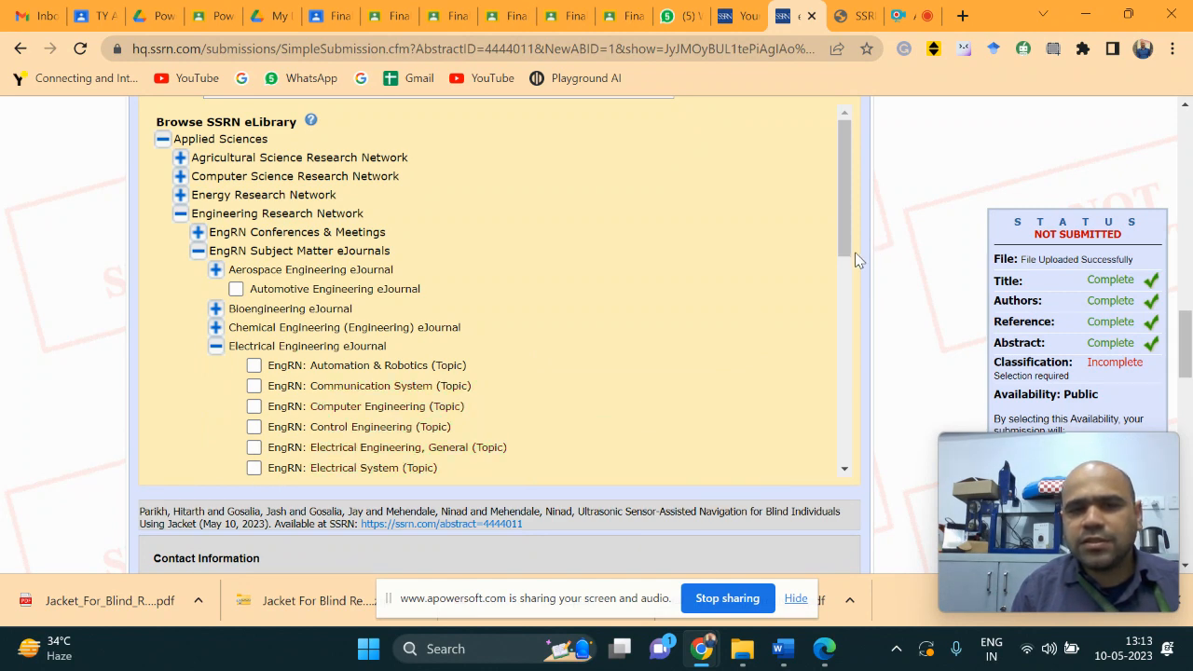
pyautogui.scroll(-3)
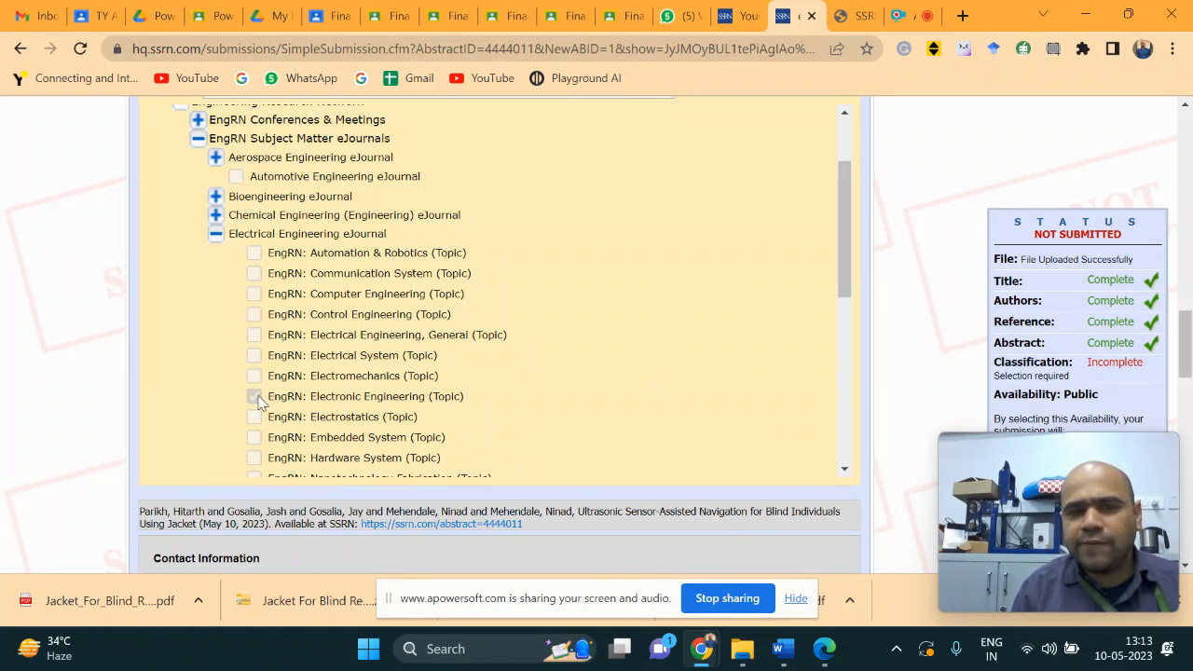
pyautogui.click(253, 396)
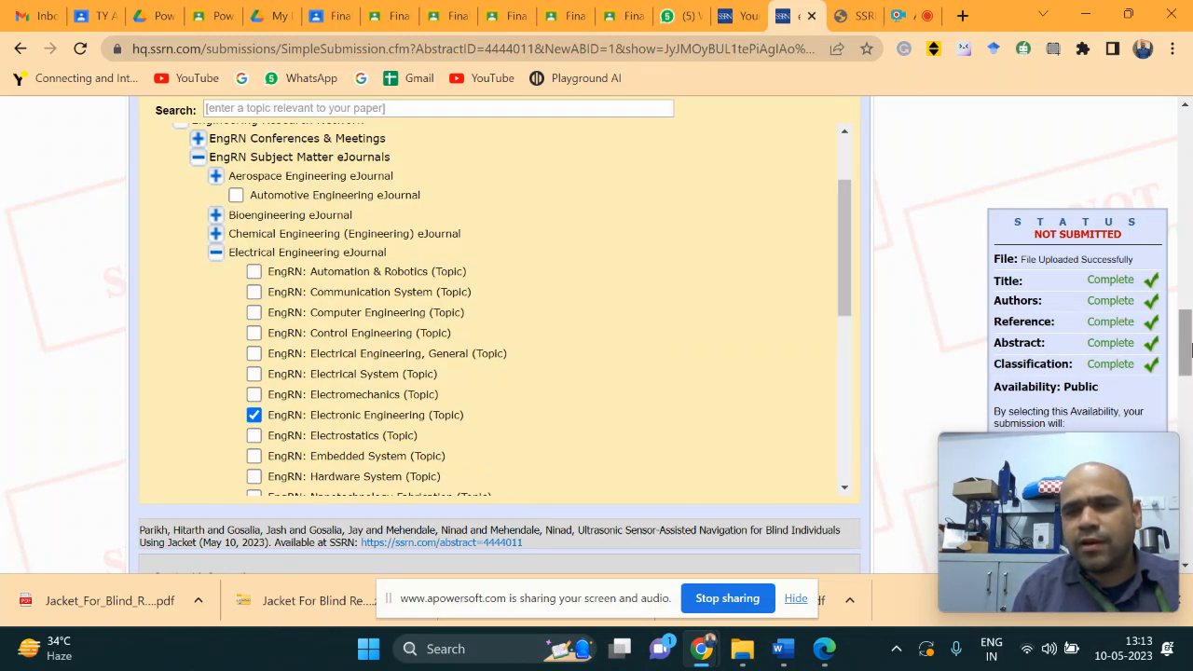
pyautogui.scroll(-3)
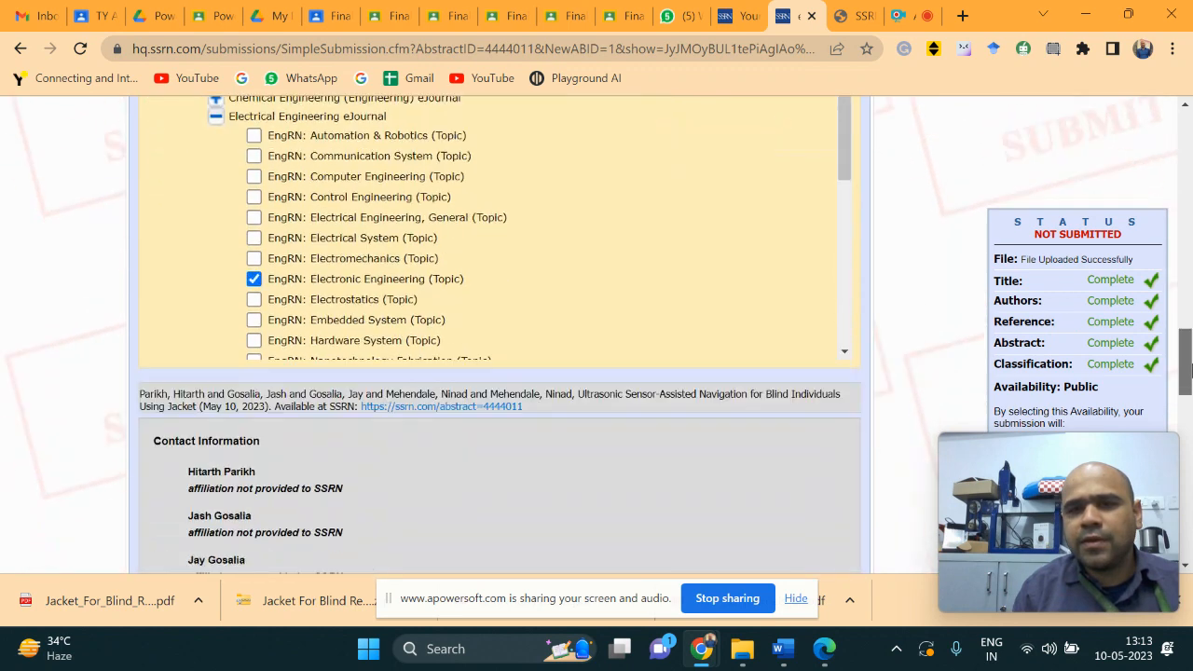
pyautogui.scroll(-3)
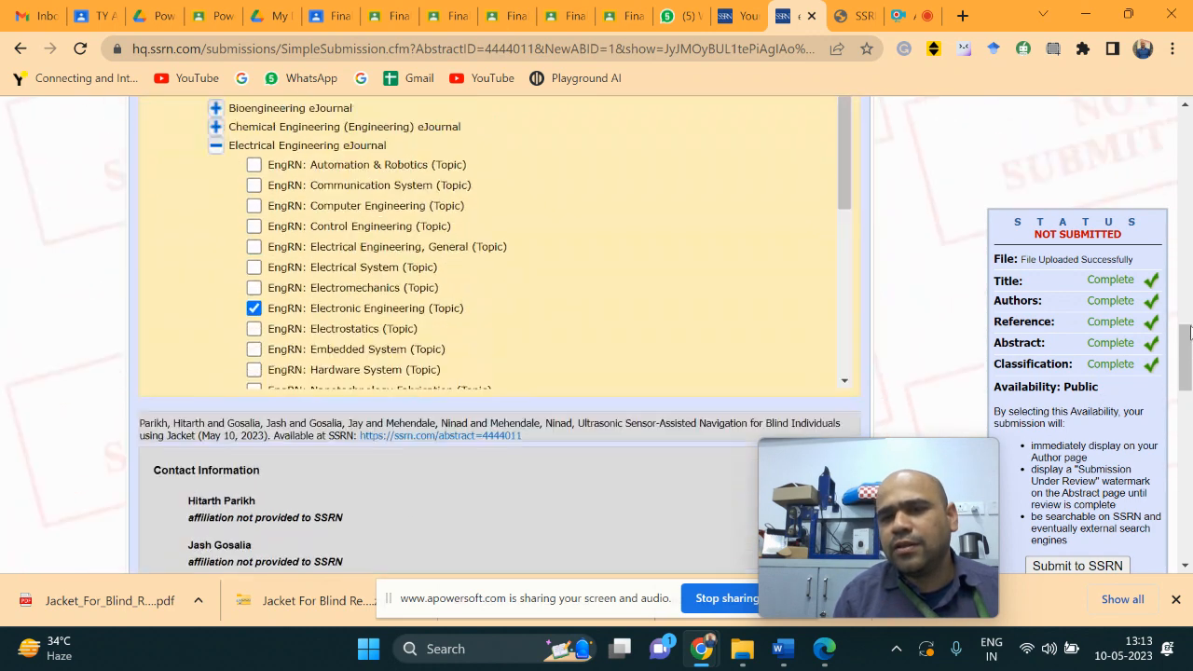
# - Save and close all sections, agree to the terms, and submit the paper to SSRN
pyautogui.scroll(3)
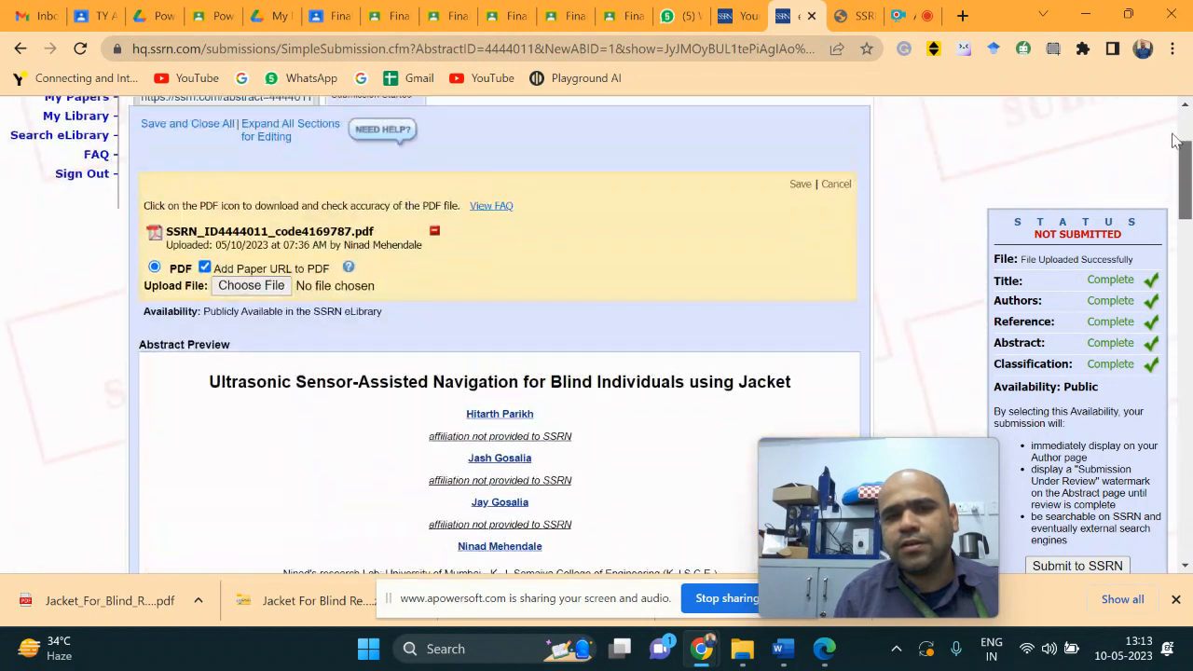
pyautogui.scroll(3)
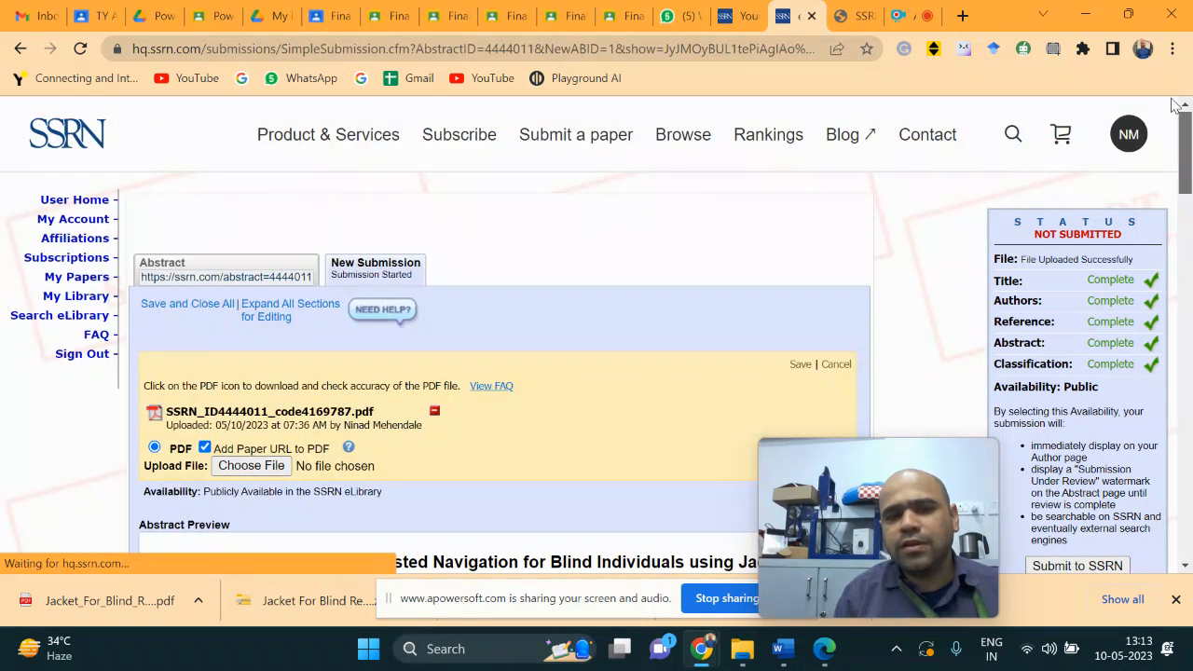
pyautogui.click(186, 303)
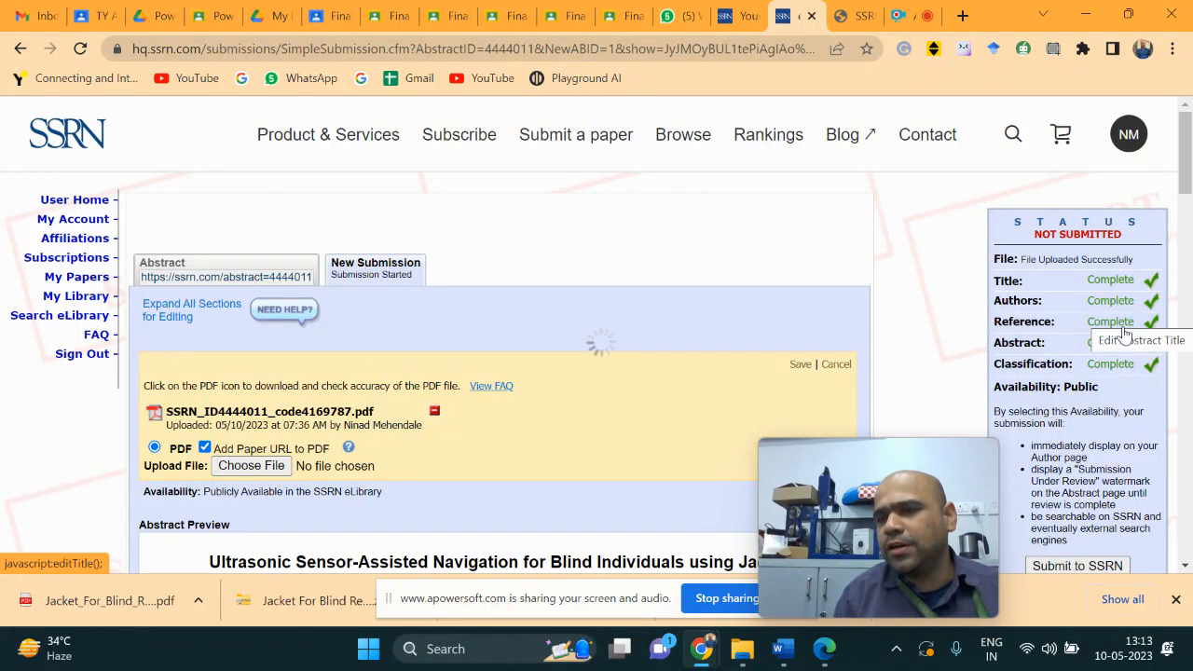
pyautogui.click(1077, 566)
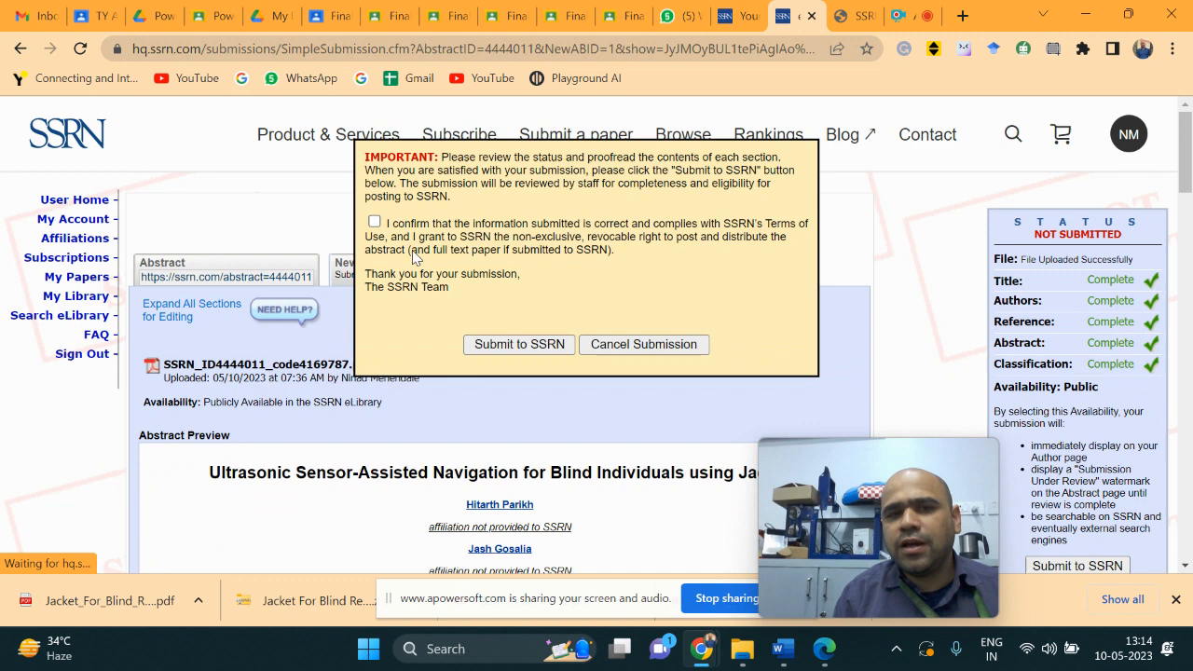
pyautogui.click(374, 222)
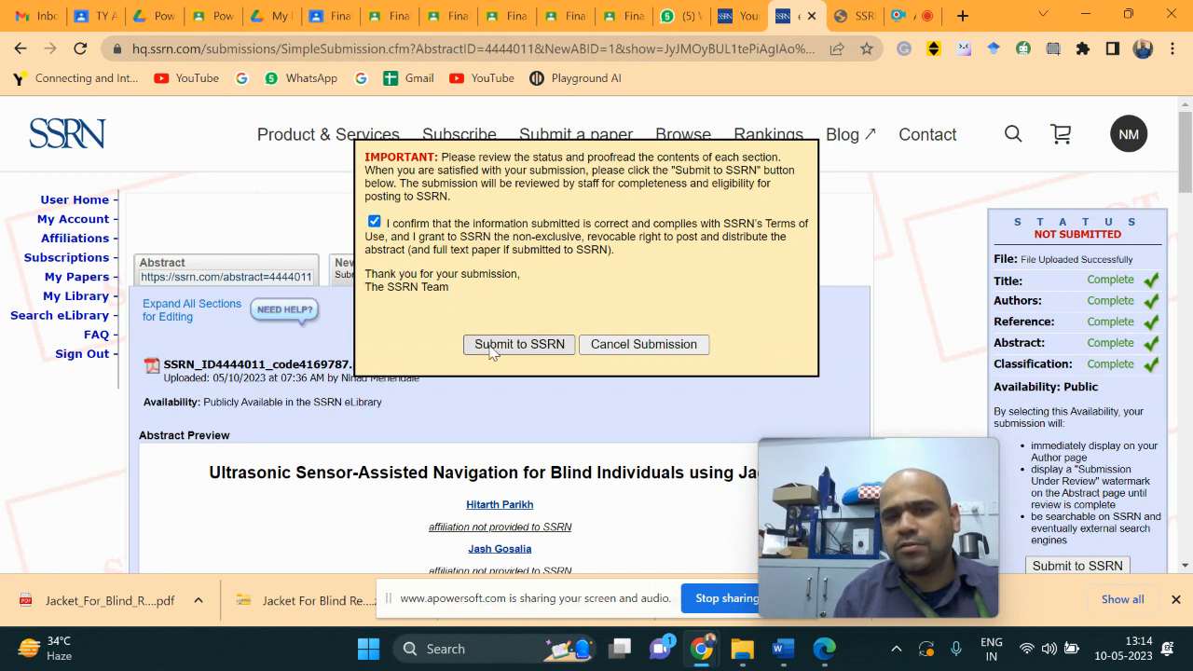
pyautogui.moveTo(510, 345)
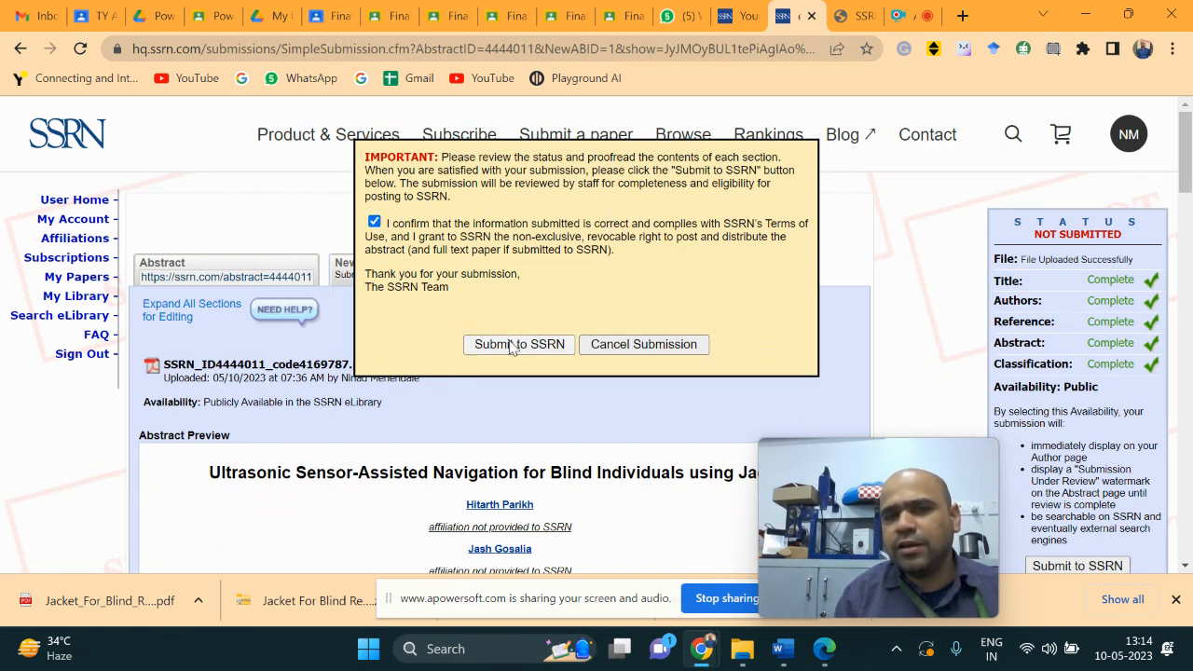
pyautogui.click(519, 344)
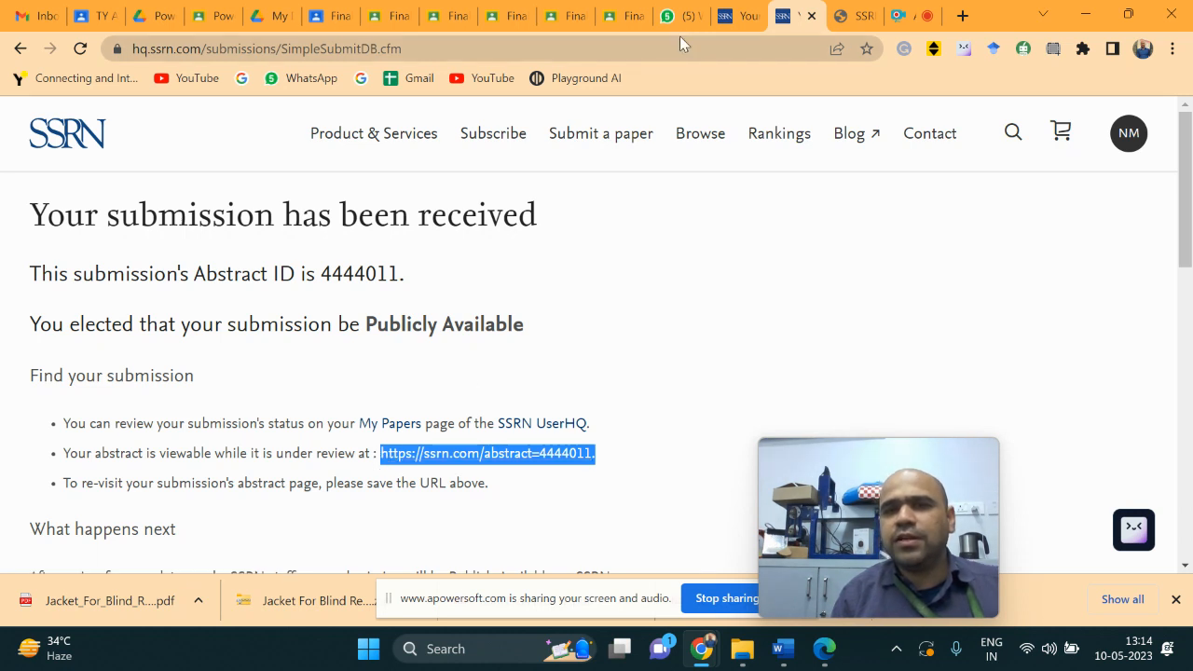
pyautogui.moveTo(974, 485)
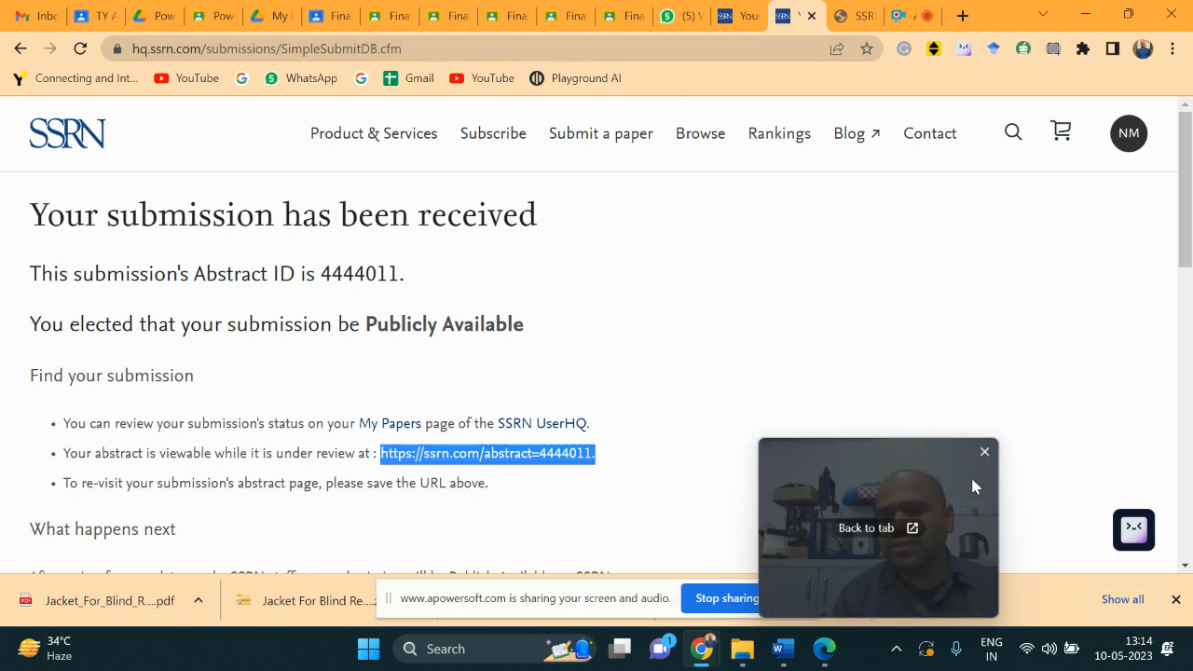
# - Switch to the WhatsApp Web Mini project sem-6 group chat
pyautogui.click(779, 133)
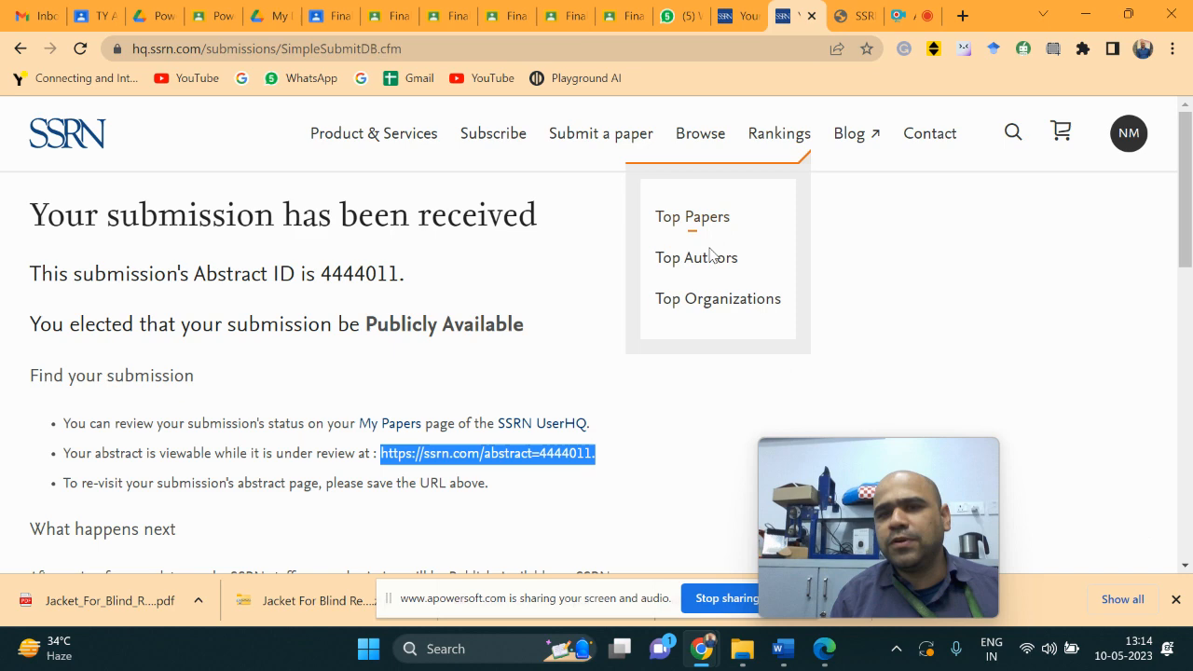
pyautogui.click(680, 16)
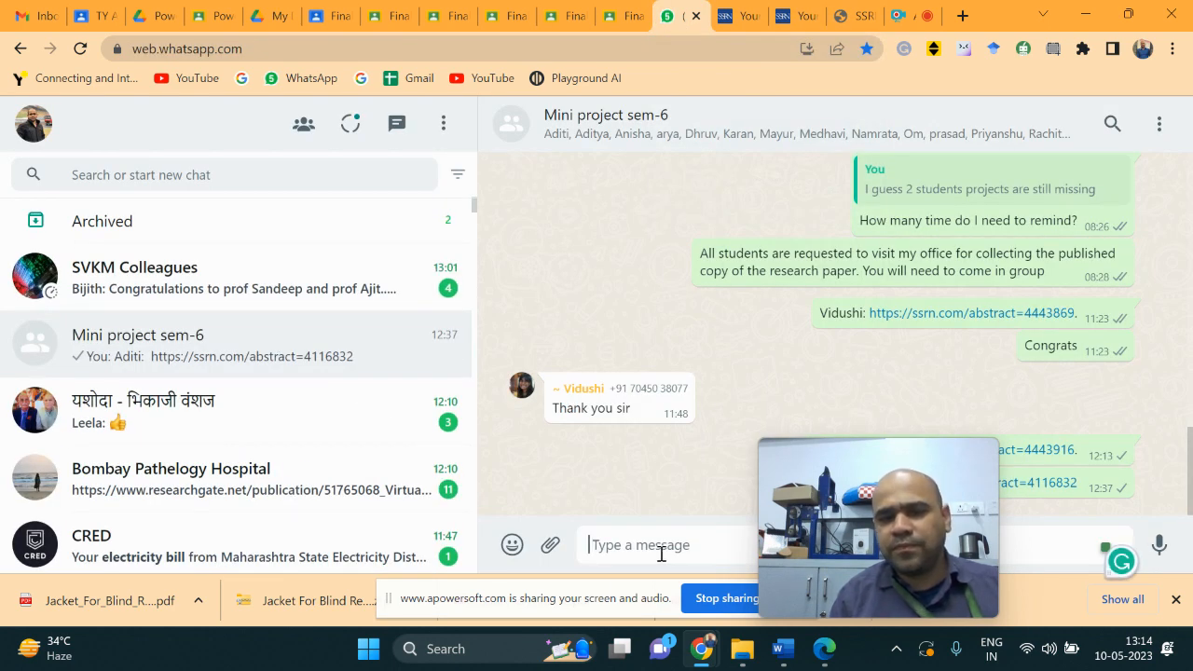
# - Search WhatsApp Web for 'Jash' to find the ssrn.com/abstract=4444011 link
pyautogui.write('Jash')
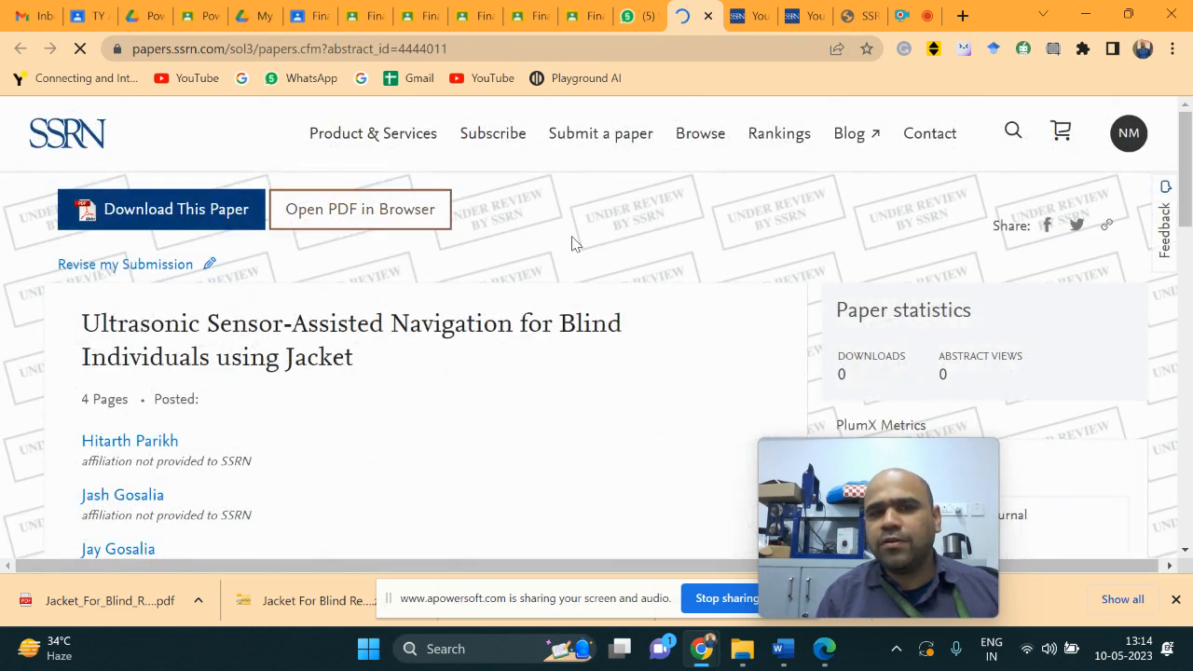
pyautogui.scroll(-3)
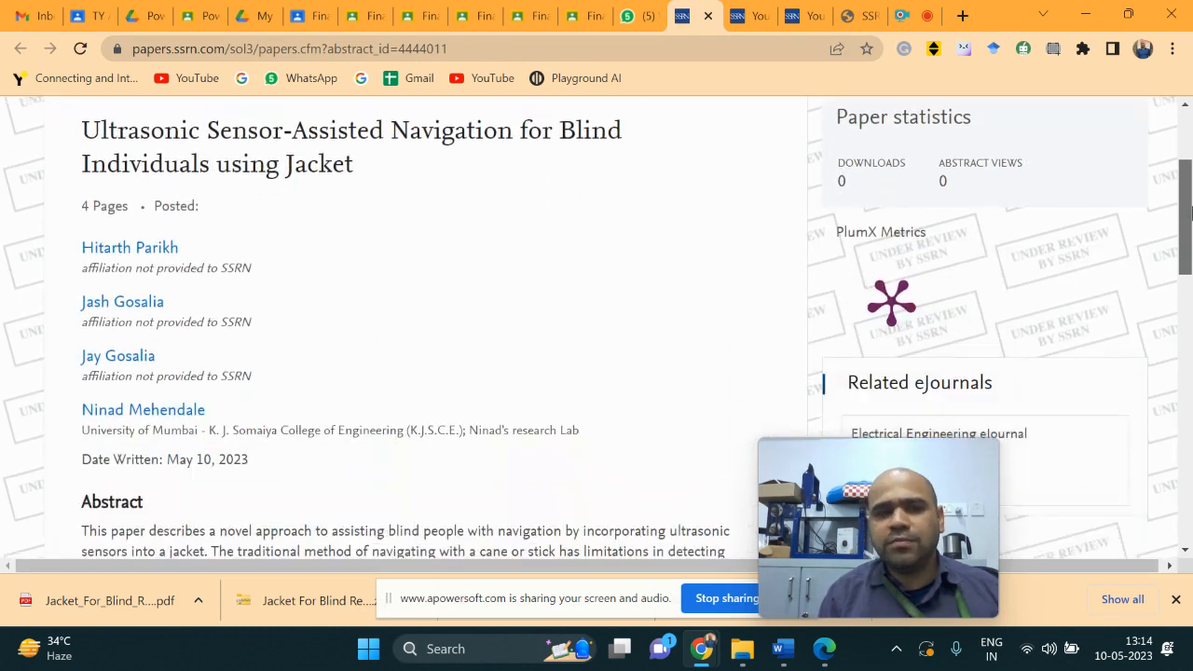
pyautogui.scroll(-3)
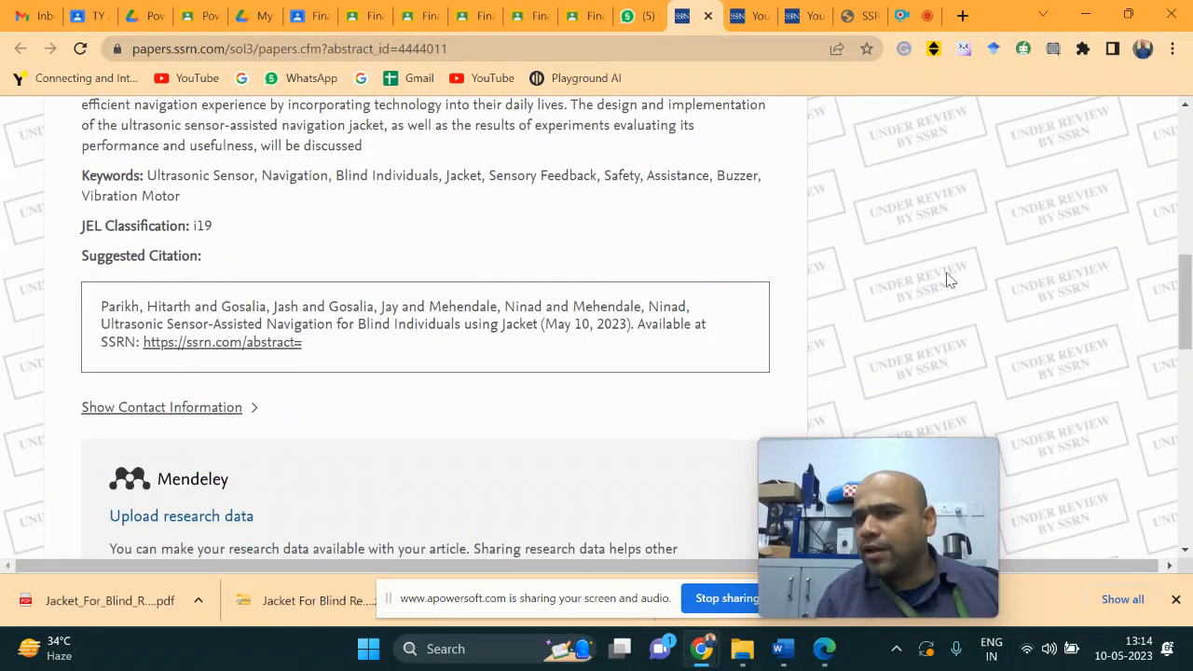
pyautogui.moveTo(1032, 273)
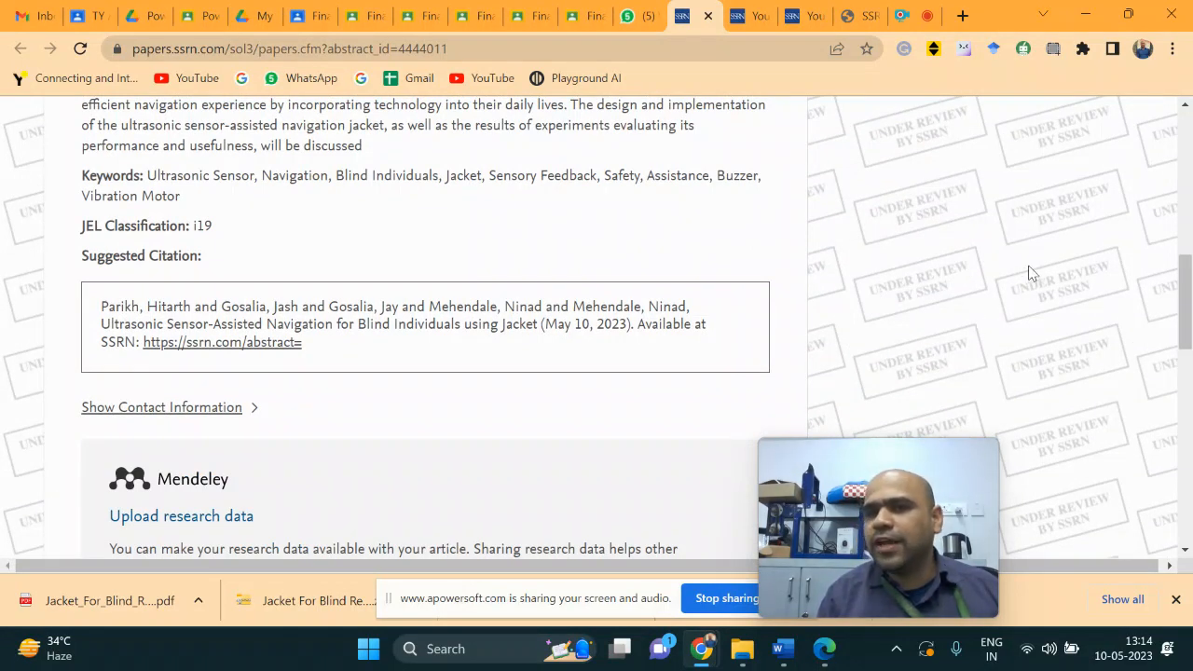